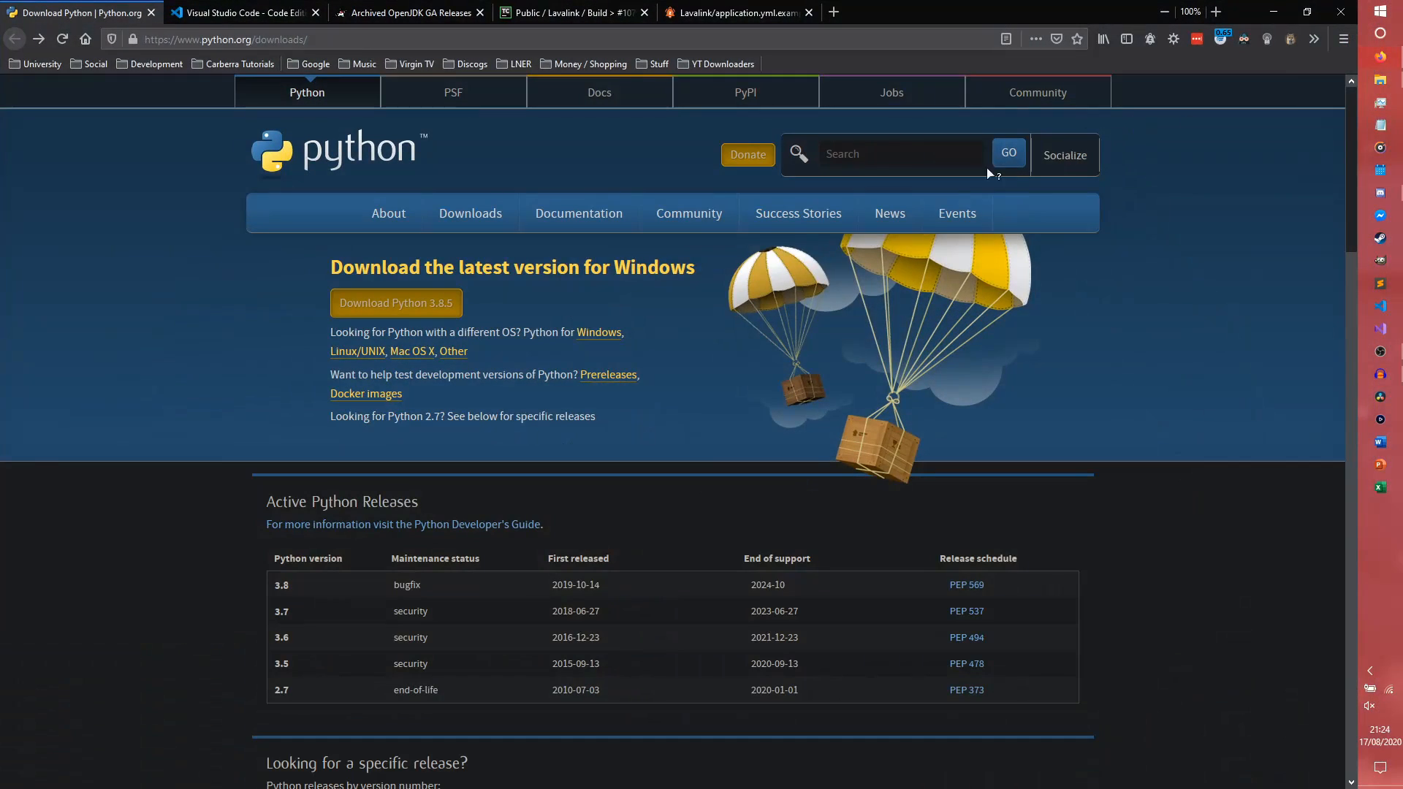
{"action": "mouse_move", "coordinate": [734, 248]}
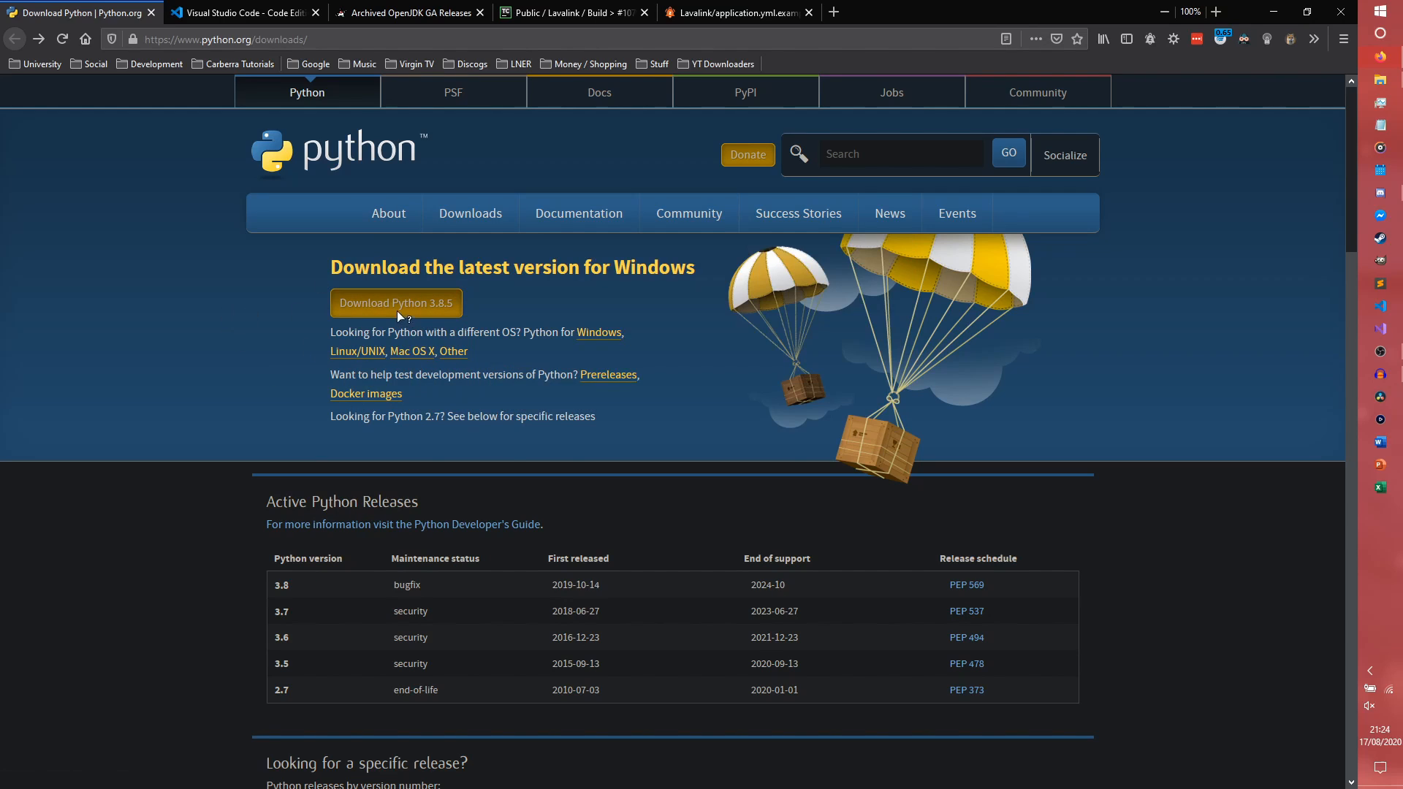
{"action": "mouse_move", "coordinate": [401, 309]}
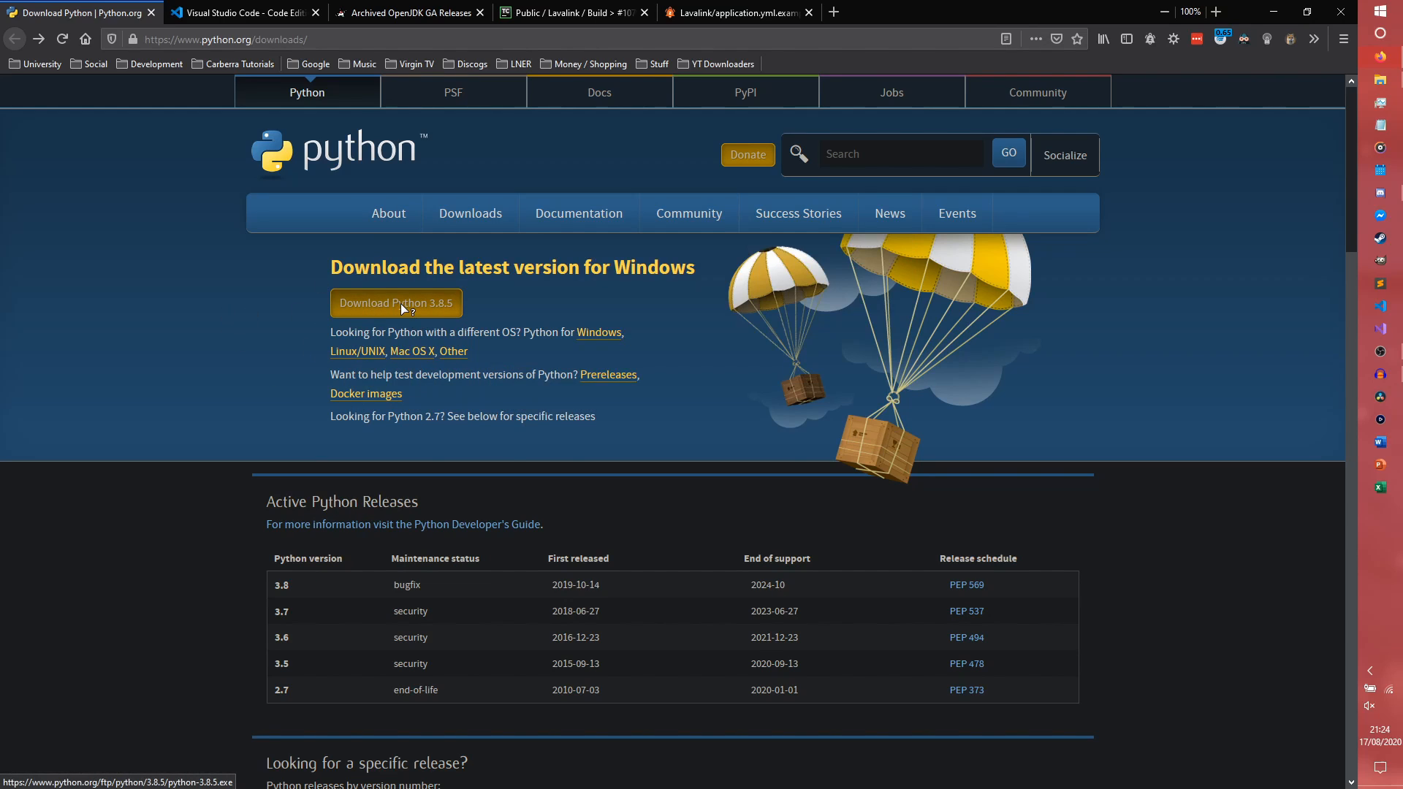
{"action": "mouse_move", "coordinate": [643, 343]}
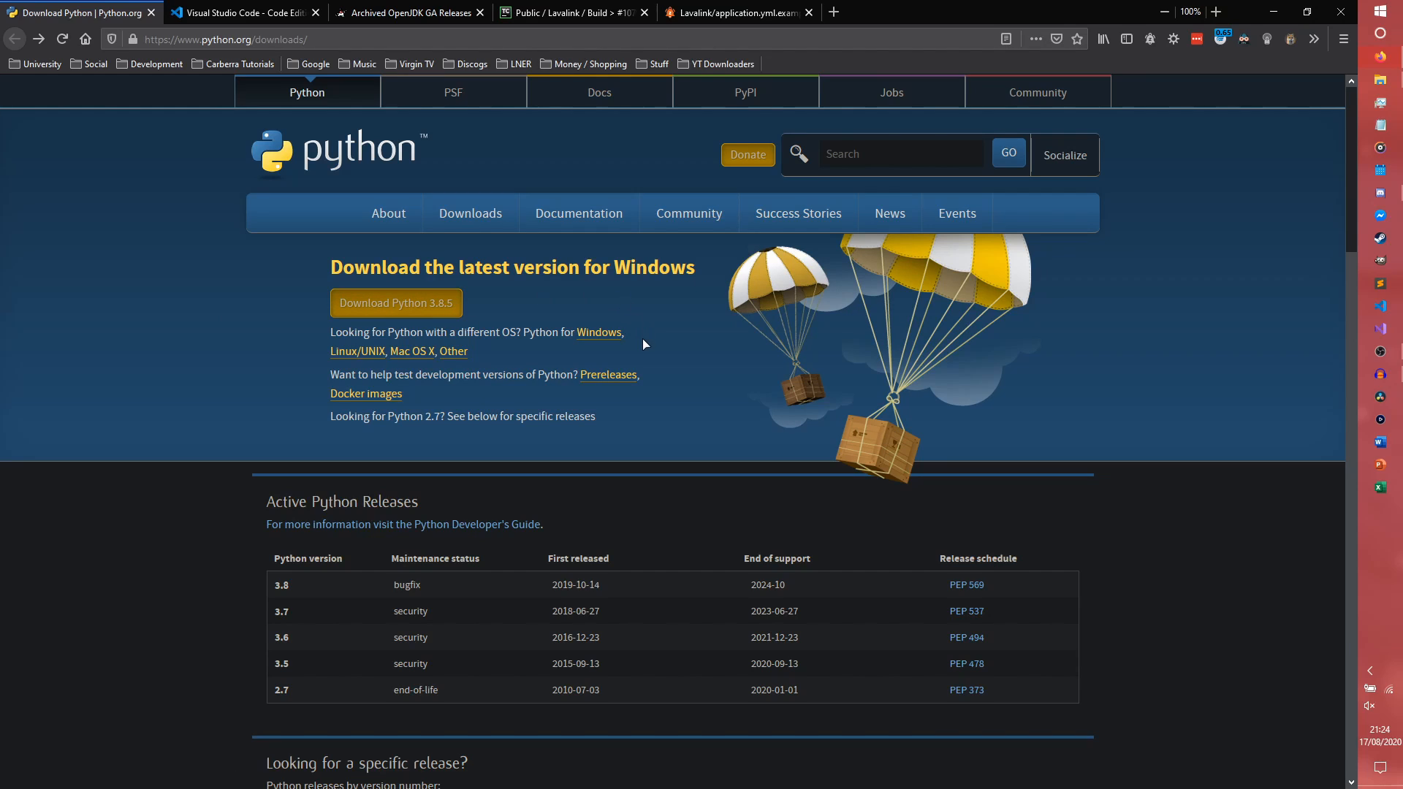
{"action": "mouse_move", "coordinate": [651, 343]}
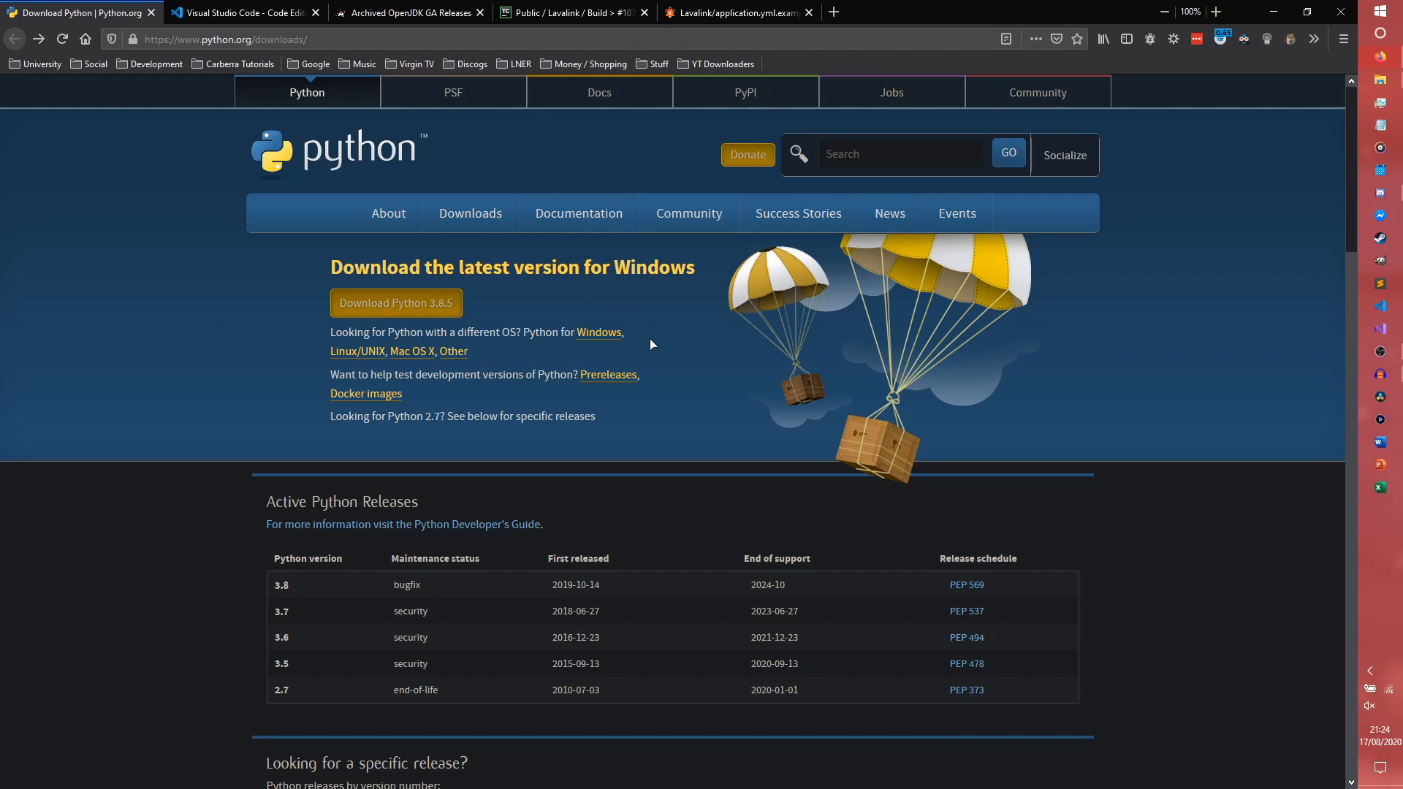
{"action": "mouse_move", "coordinate": [597, 332]}
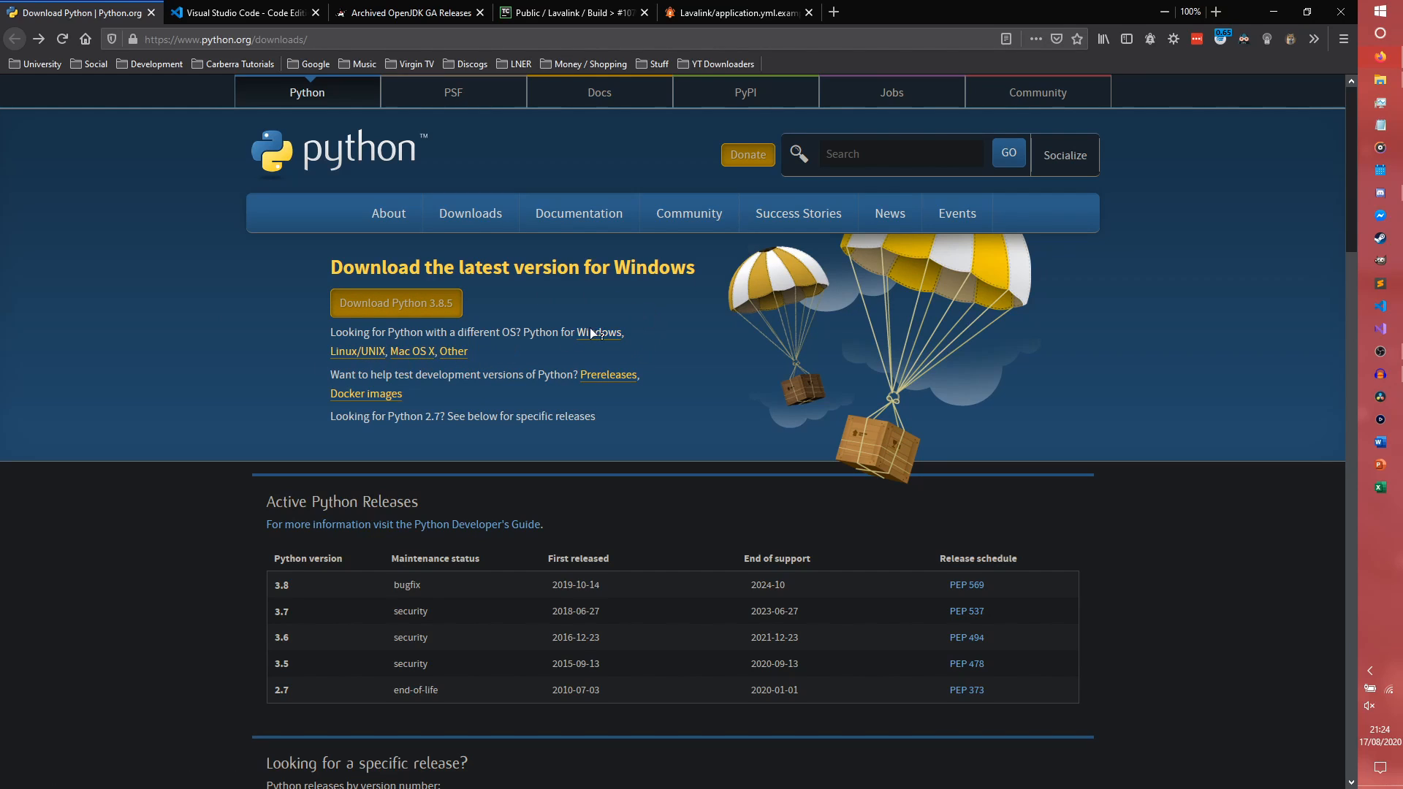
Save the Python 3.8.5 Windows x86-64 executable installer from the Windows releases page
{"action": "left_click", "coordinate": [599, 331]}
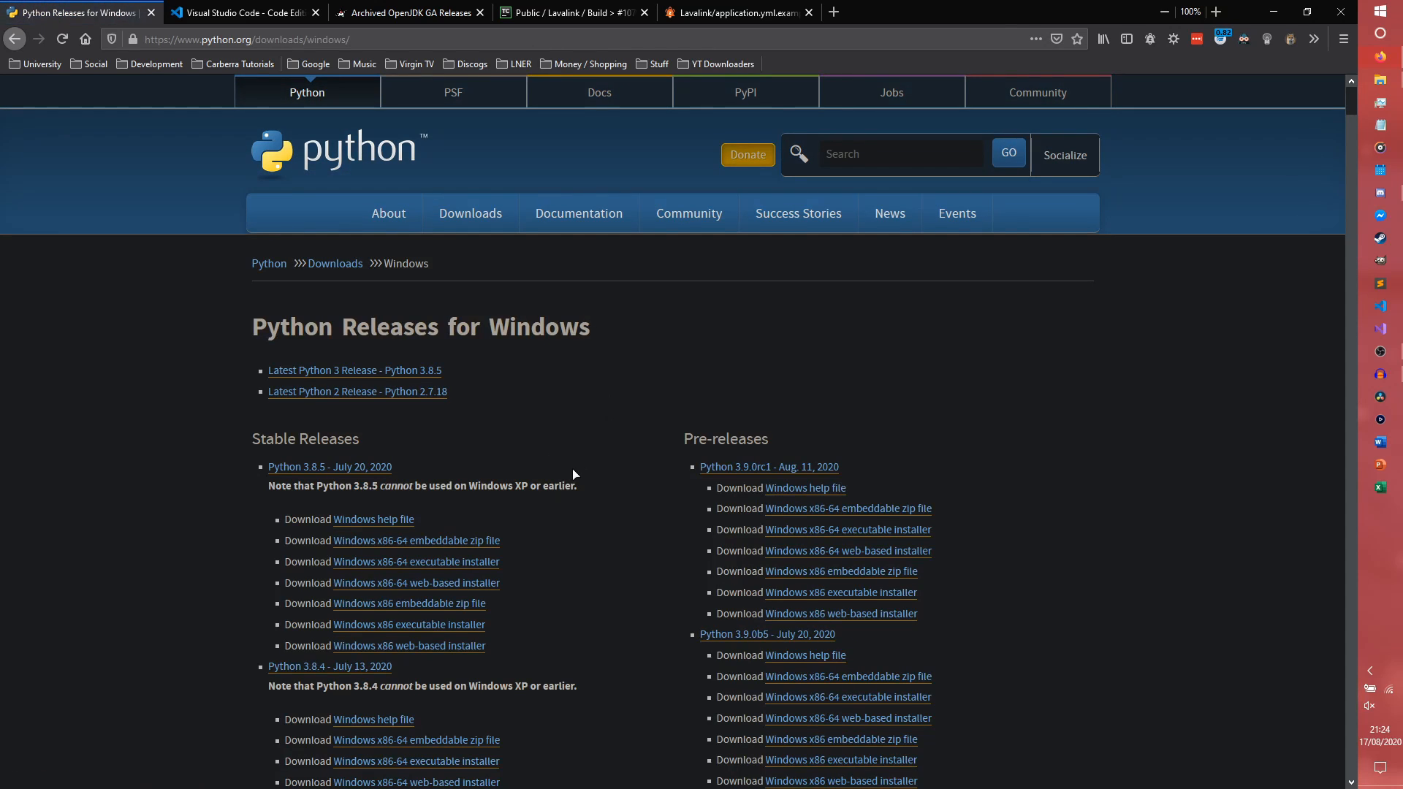
{"action": "scroll", "scroll_direction": "down", "scroll_amount": 3}
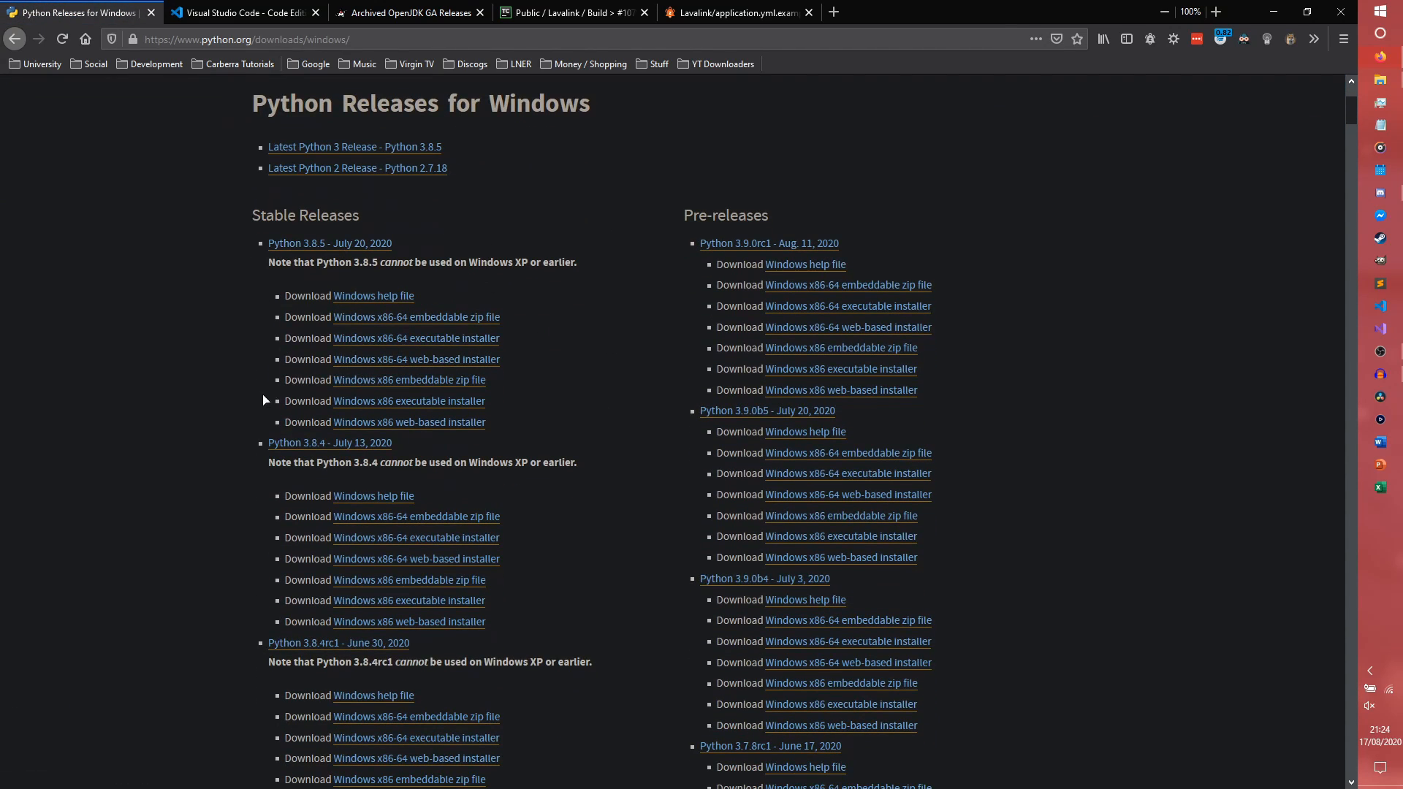
{"action": "mouse_move", "coordinate": [415, 338]}
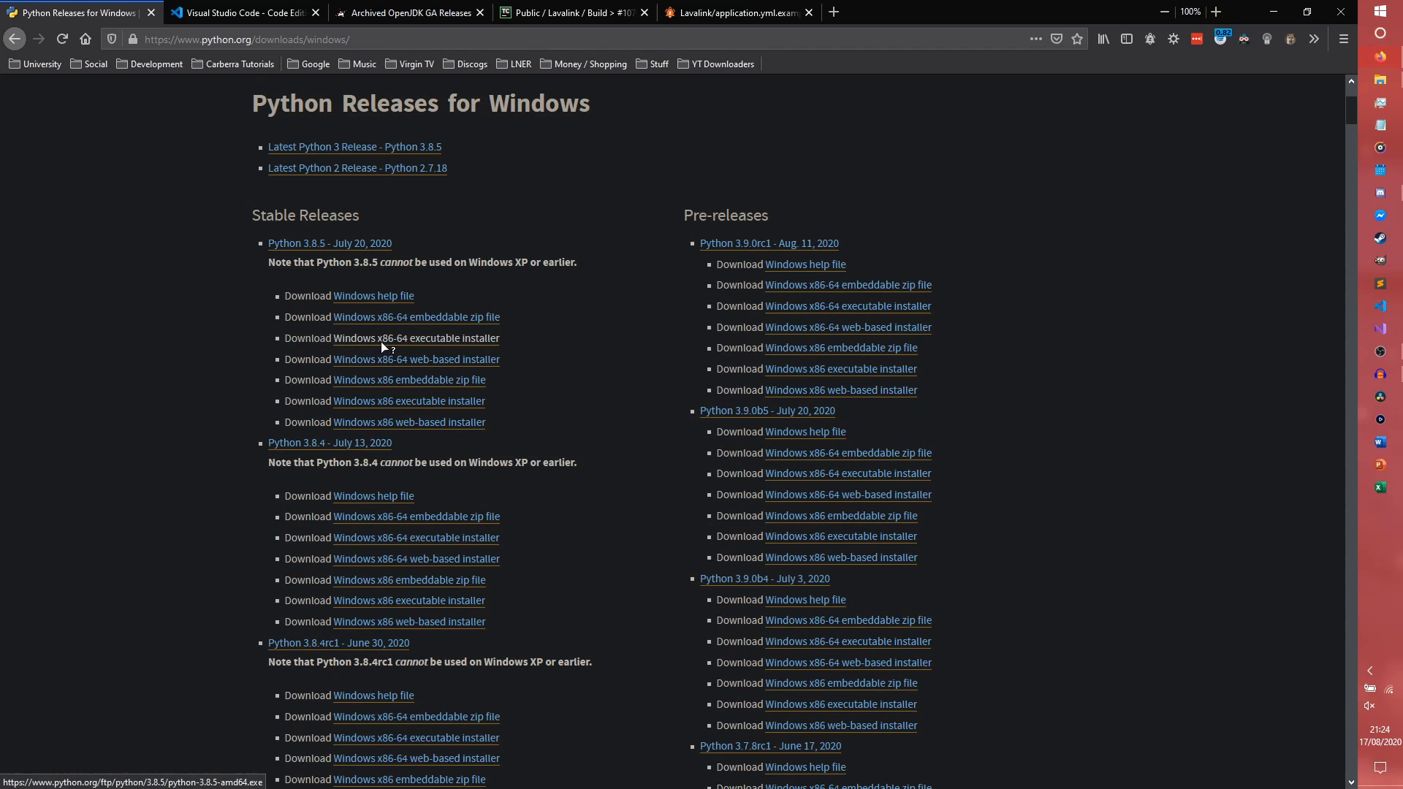
{"action": "left_click", "coordinate": [415, 338]}
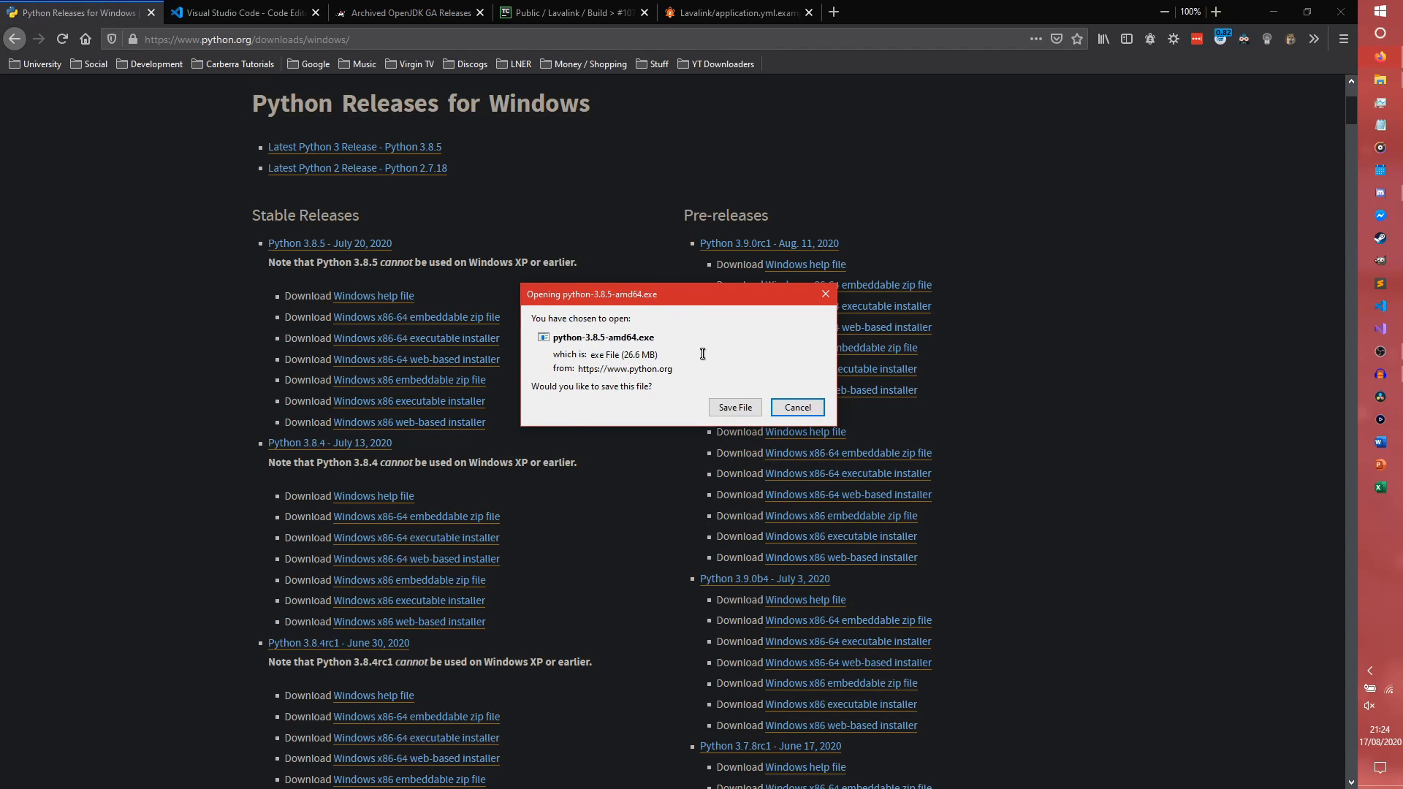
{"action": "left_click", "coordinate": [795, 408]}
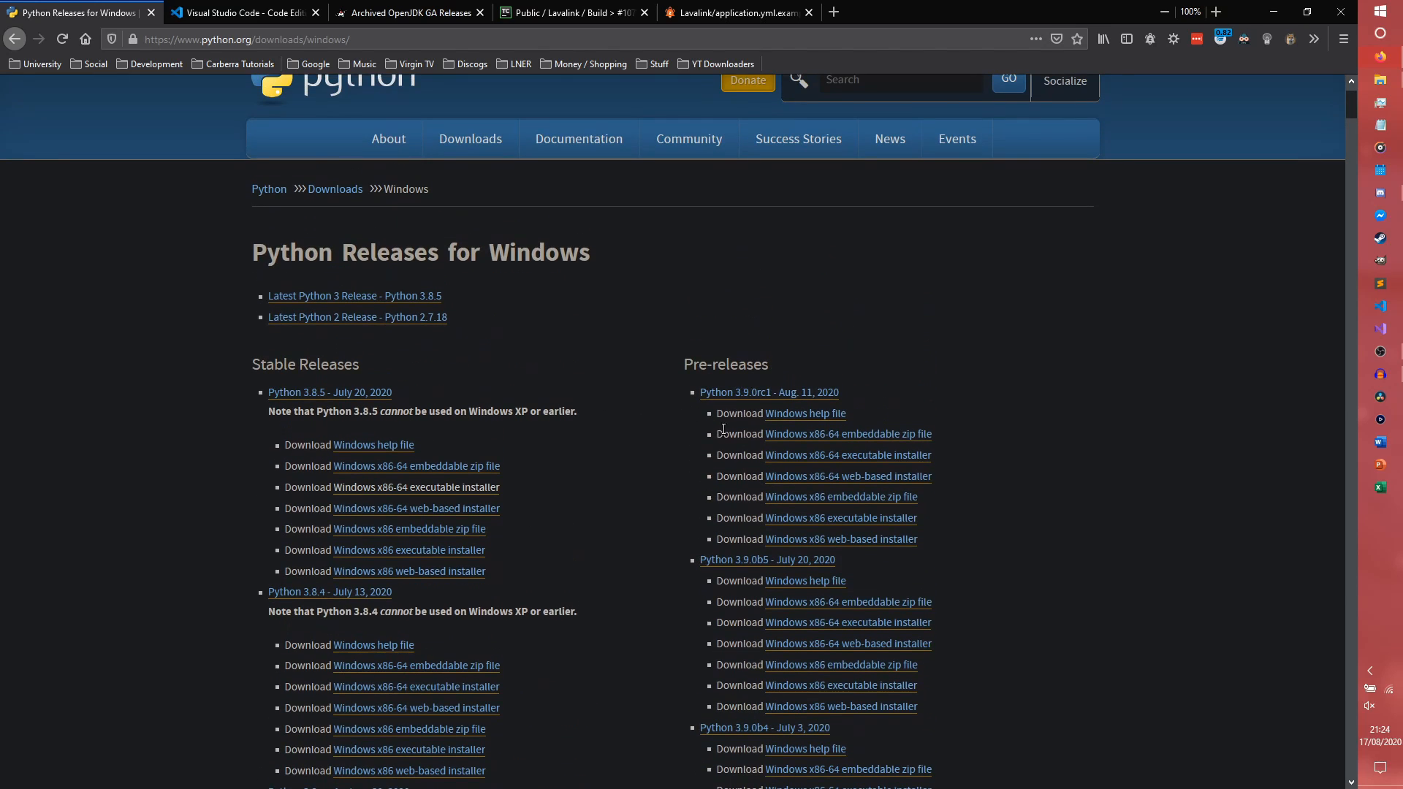
{"action": "mouse_move", "coordinate": [935, 382]}
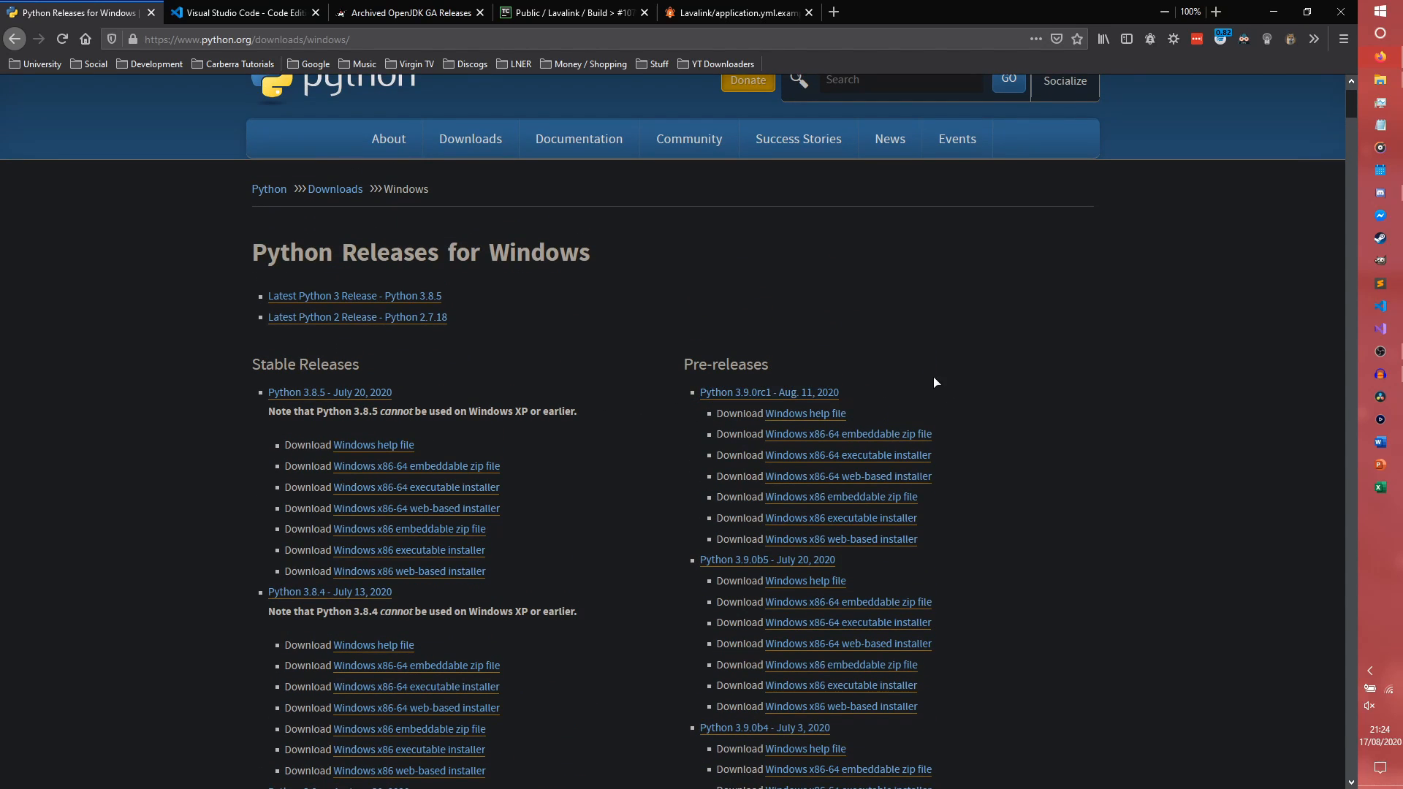
{"action": "mouse_move", "coordinate": [978, 417]}
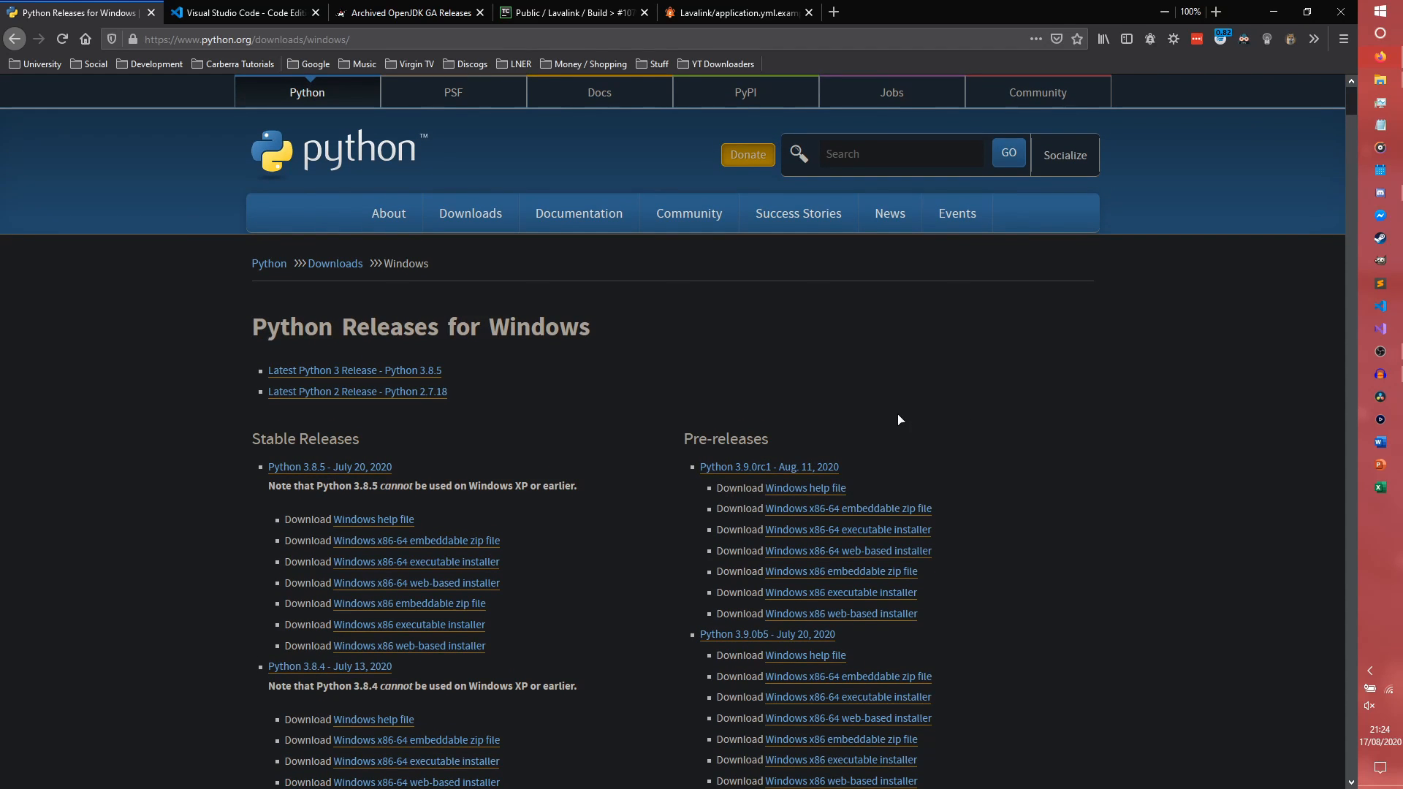
{"action": "mouse_move", "coordinate": [938, 429]}
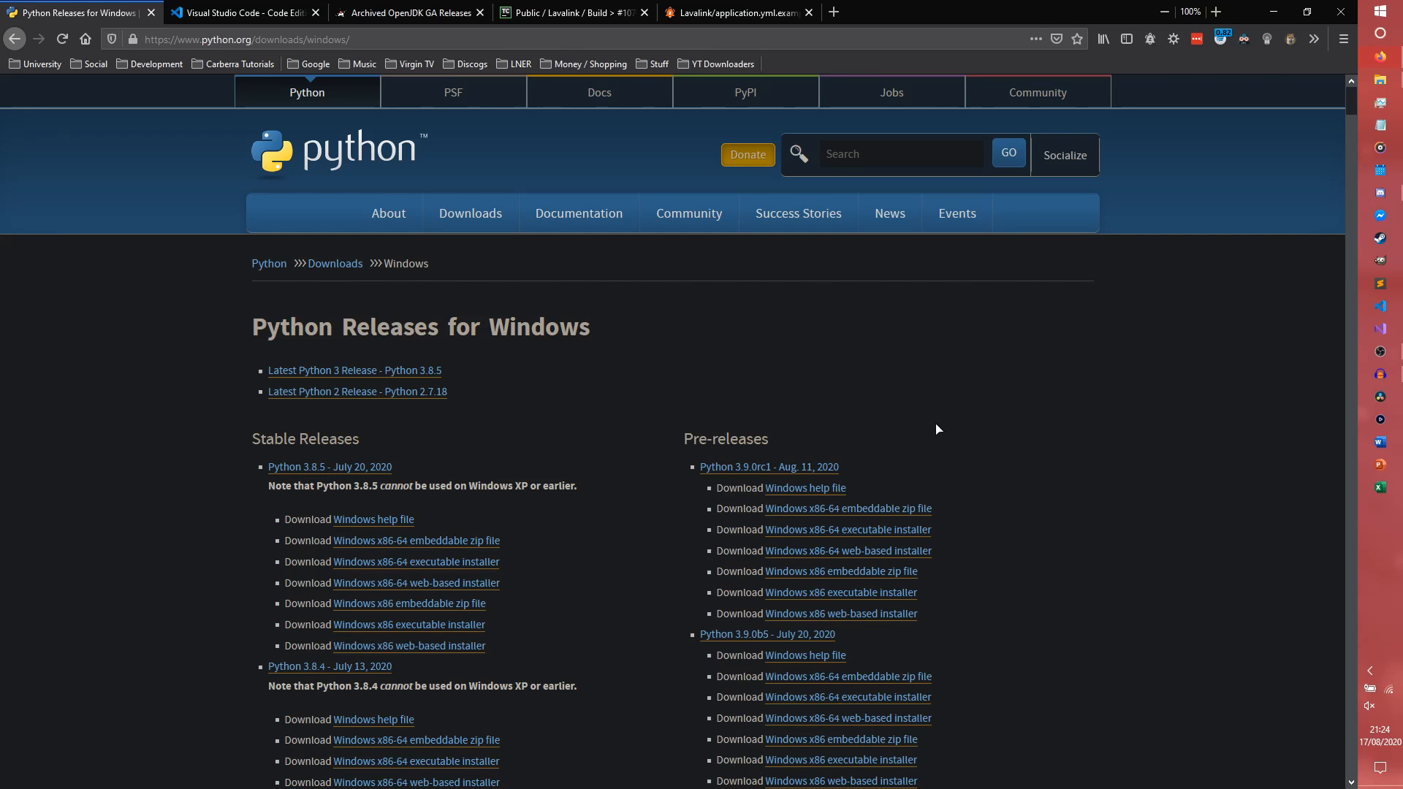
{"action": "mouse_move", "coordinate": [253, 116]}
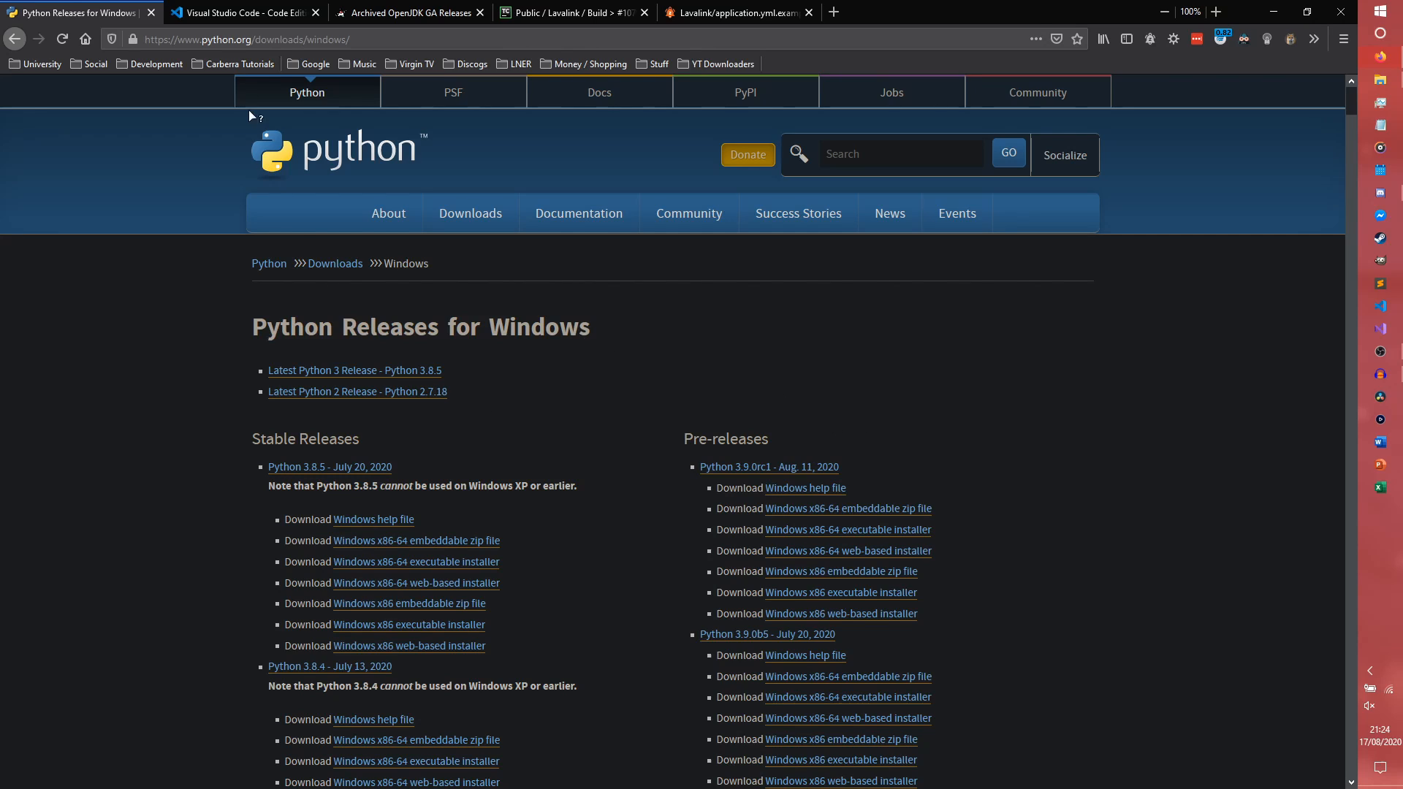
{"action": "left_click", "coordinate": [244, 13]}
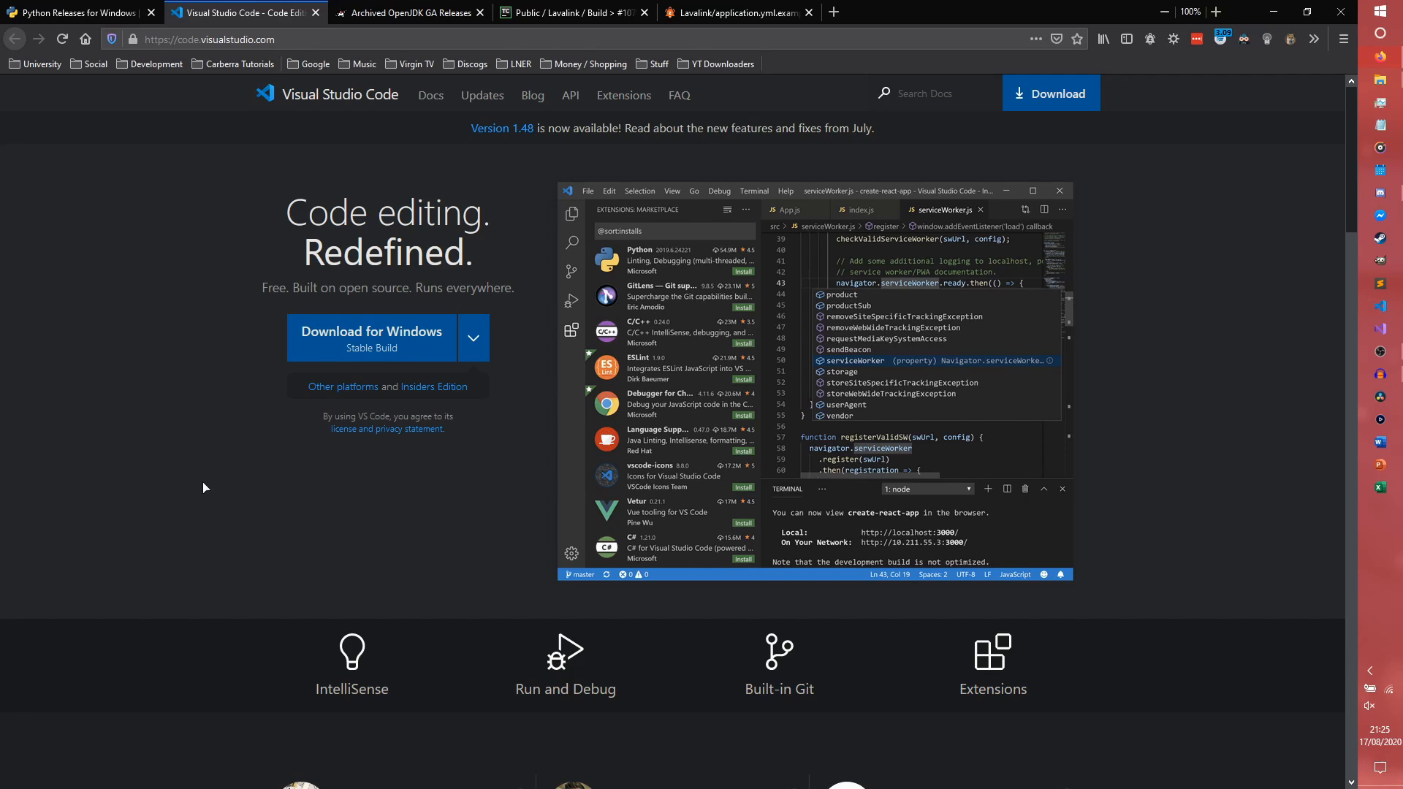
{"action": "left_click", "coordinate": [472, 338]}
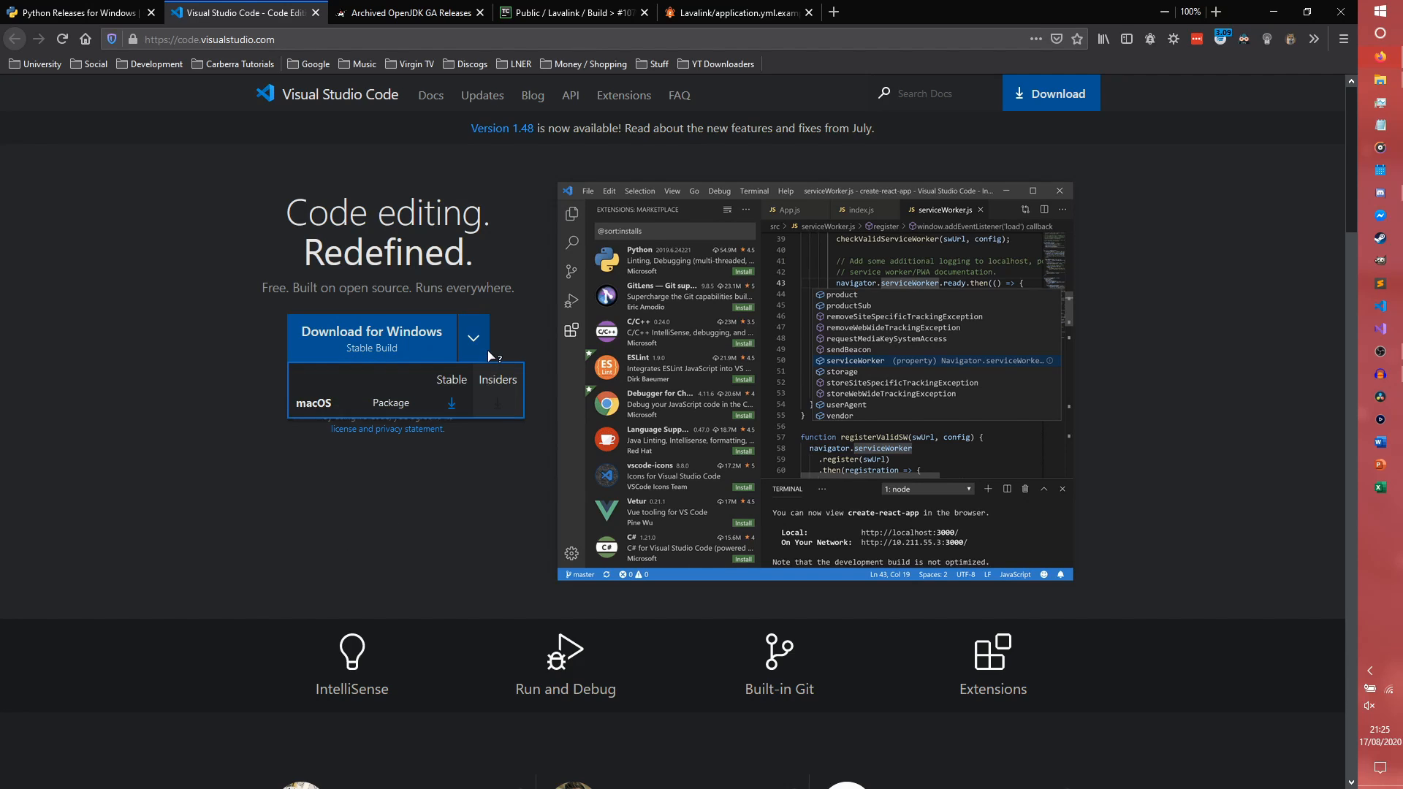
{"action": "left_click", "coordinate": [473, 337]}
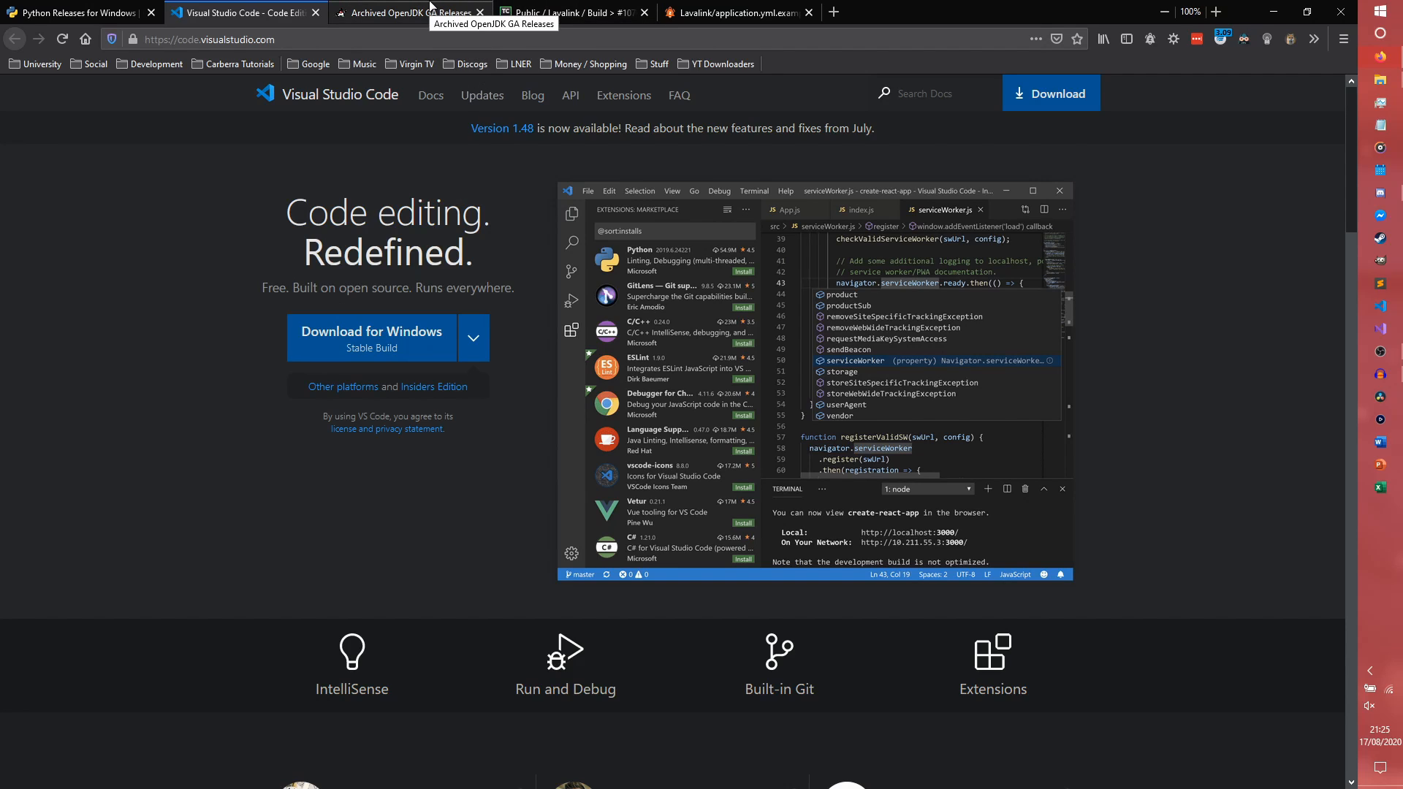
Start saving the OpenJDK 13.0.2 Windows 64-bit zip from the archived releases page
{"action": "left_click", "coordinate": [409, 13]}
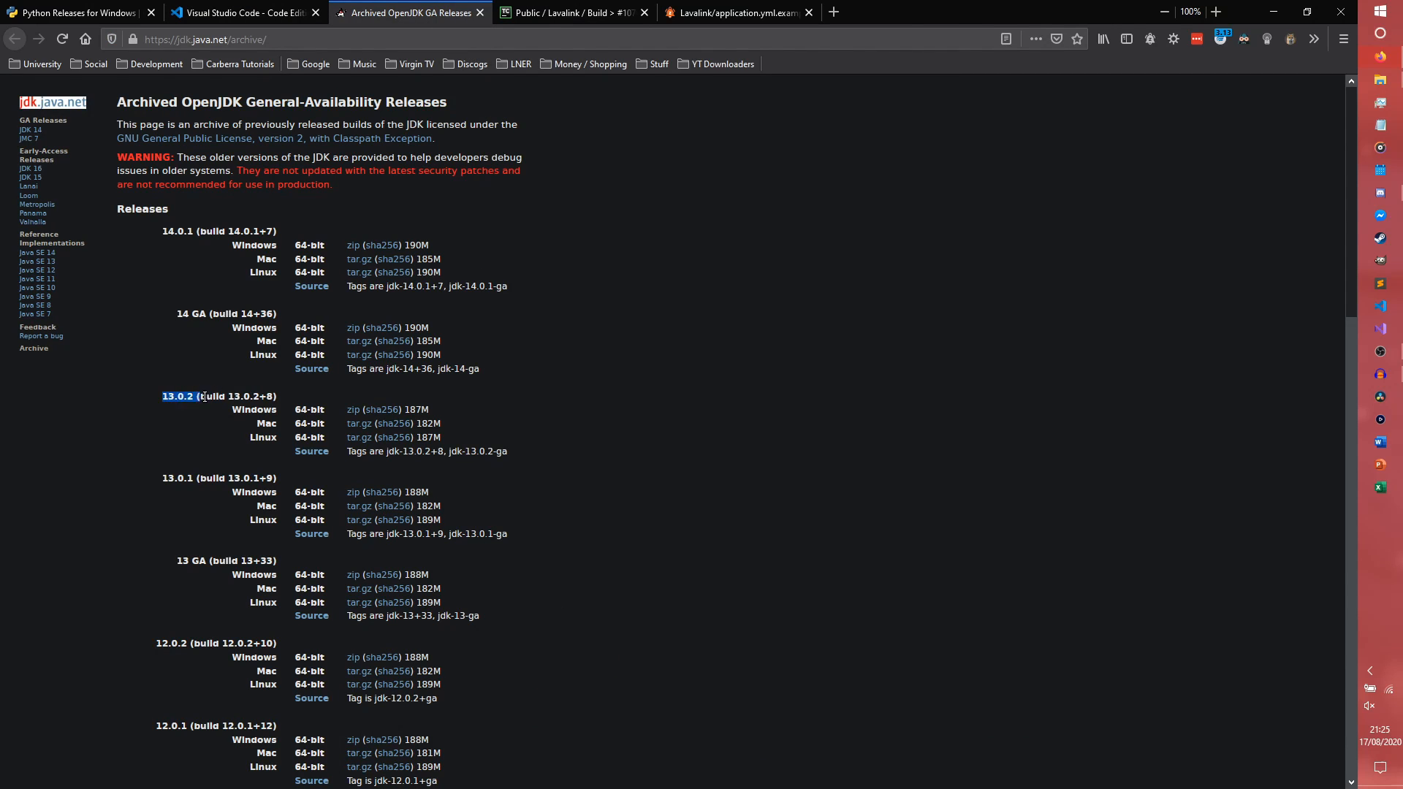
{"action": "left_click", "coordinate": [164, 240]}
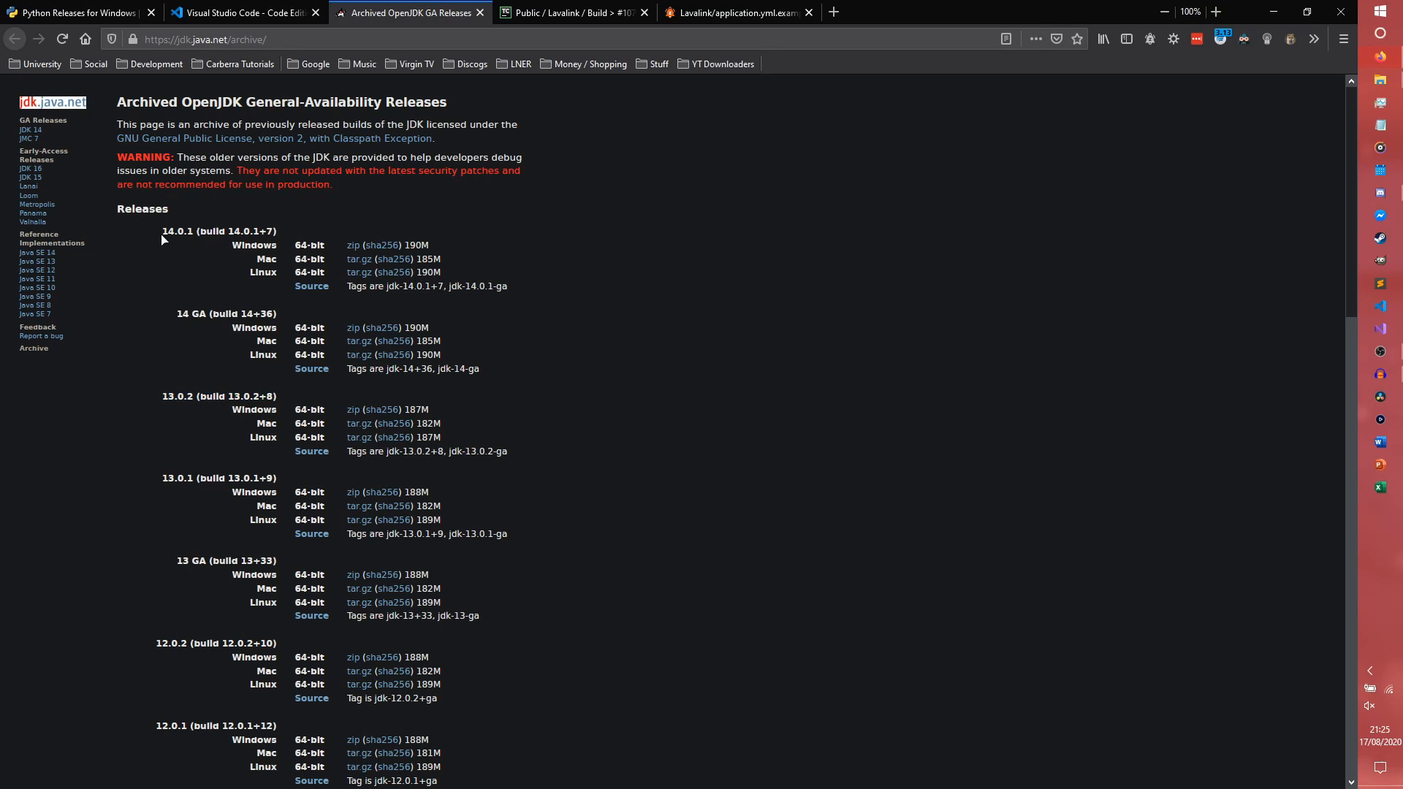
{"action": "mouse_move", "coordinate": [771, 422]}
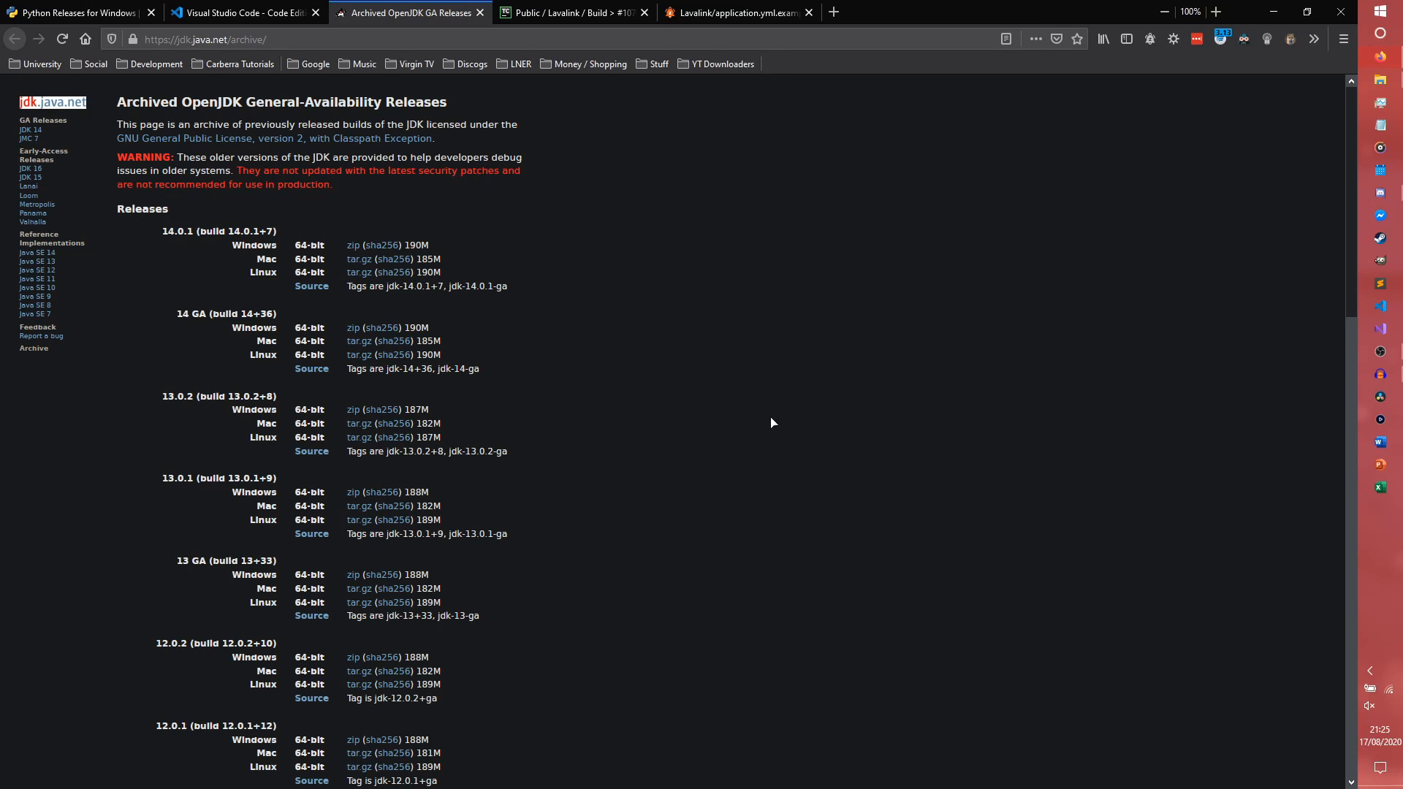
{"action": "mouse_move", "coordinate": [205, 436]}
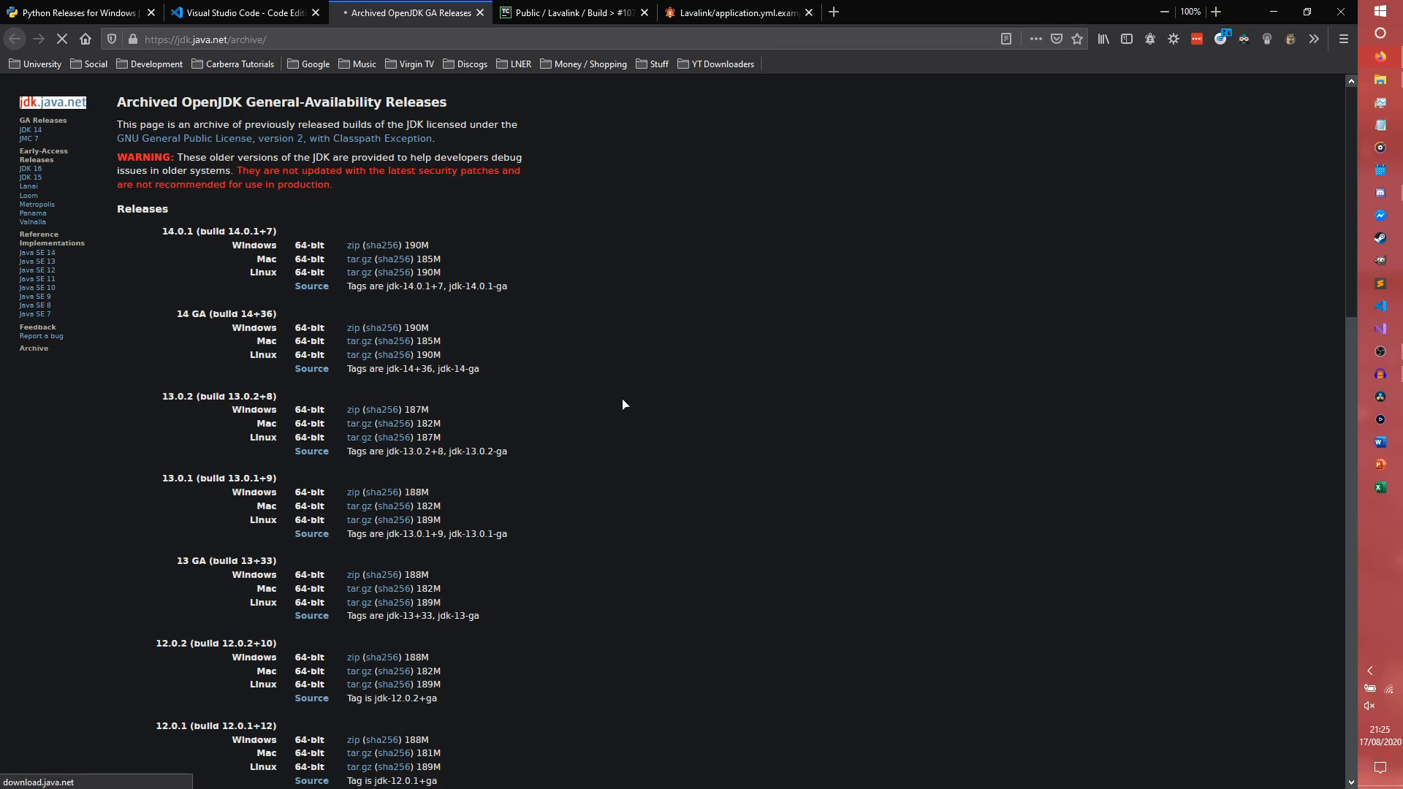
{"action": "left_click", "coordinate": [352, 409]}
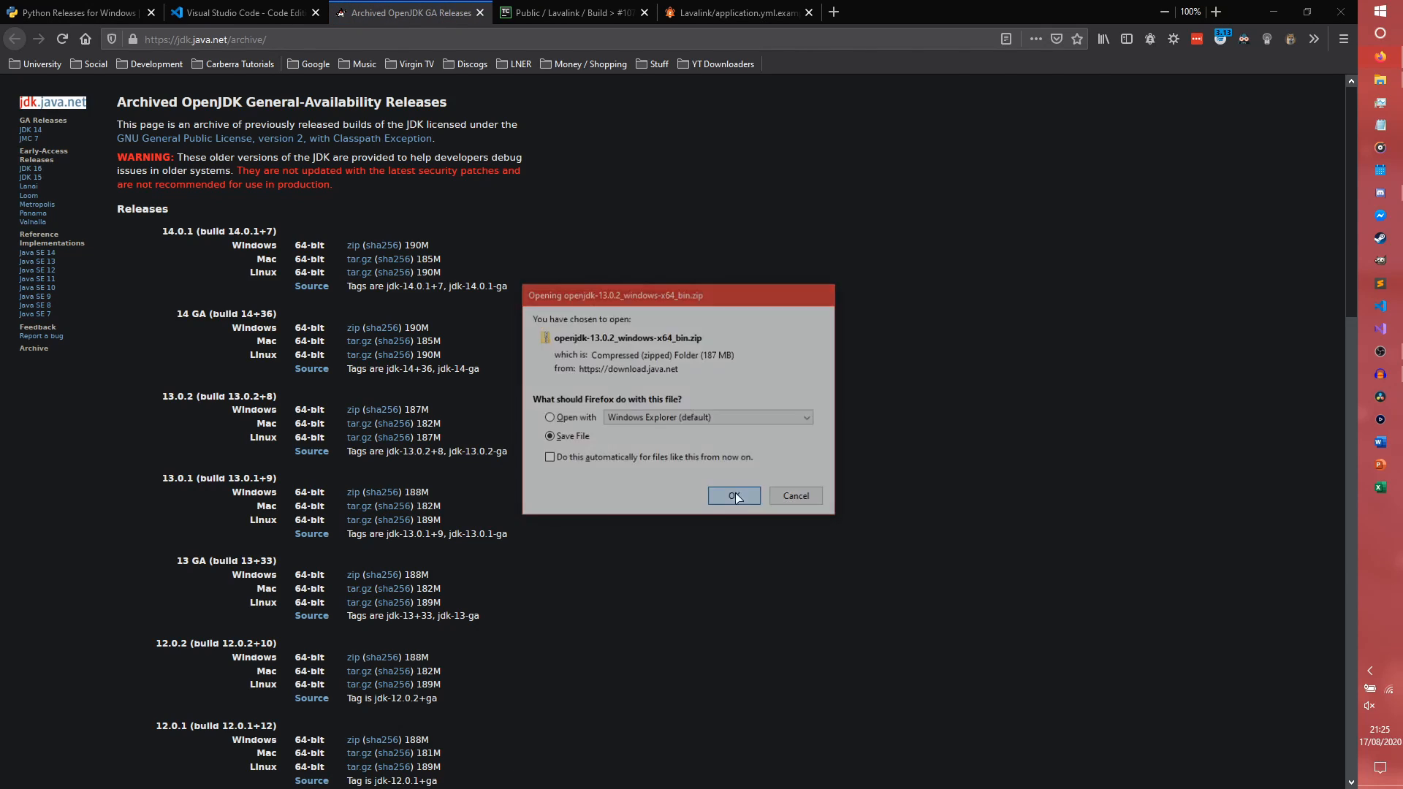
{"action": "left_click", "coordinate": [734, 495]}
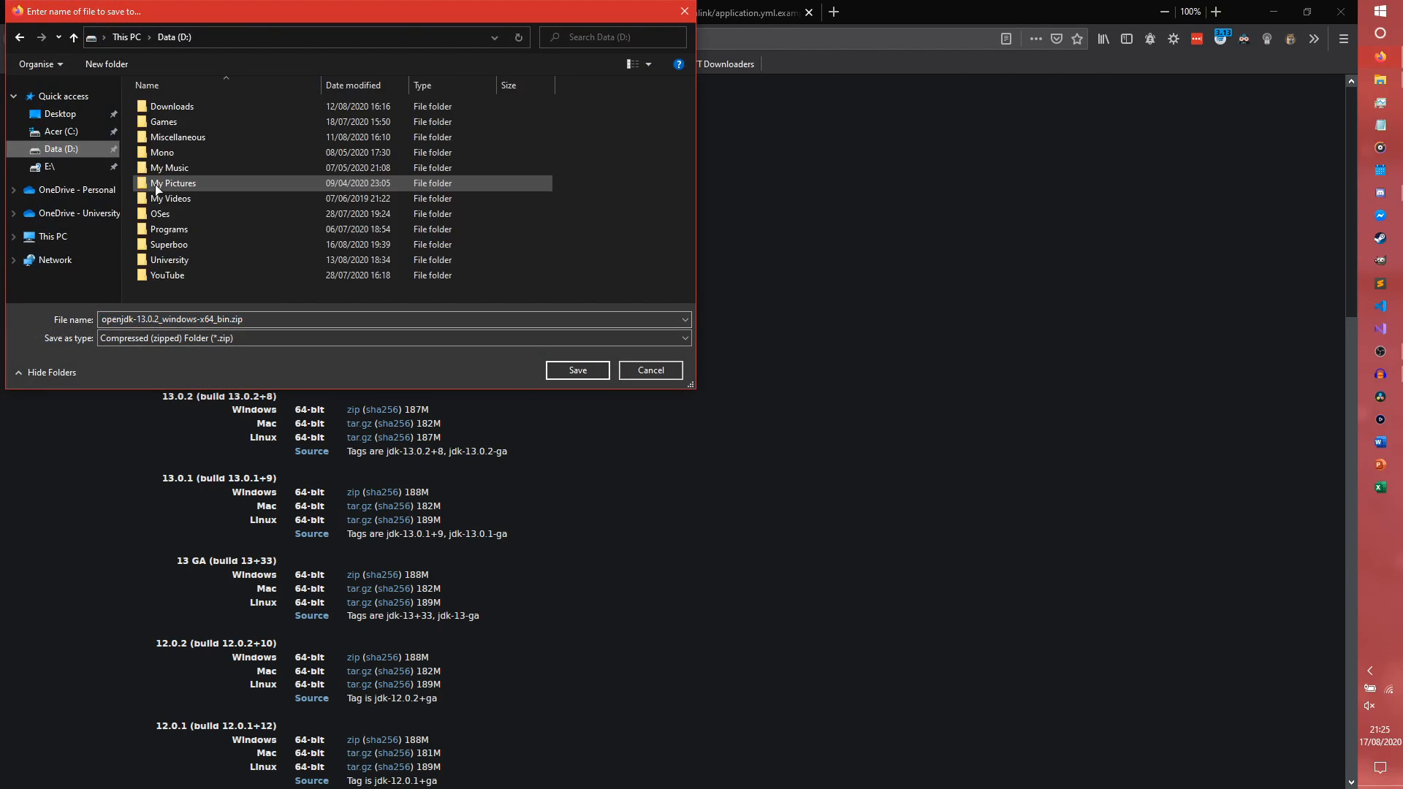
Save the zip into the discord.py music series folder inside Carberra and watch its progress
{"action": "left_click", "coordinate": [169, 230]}
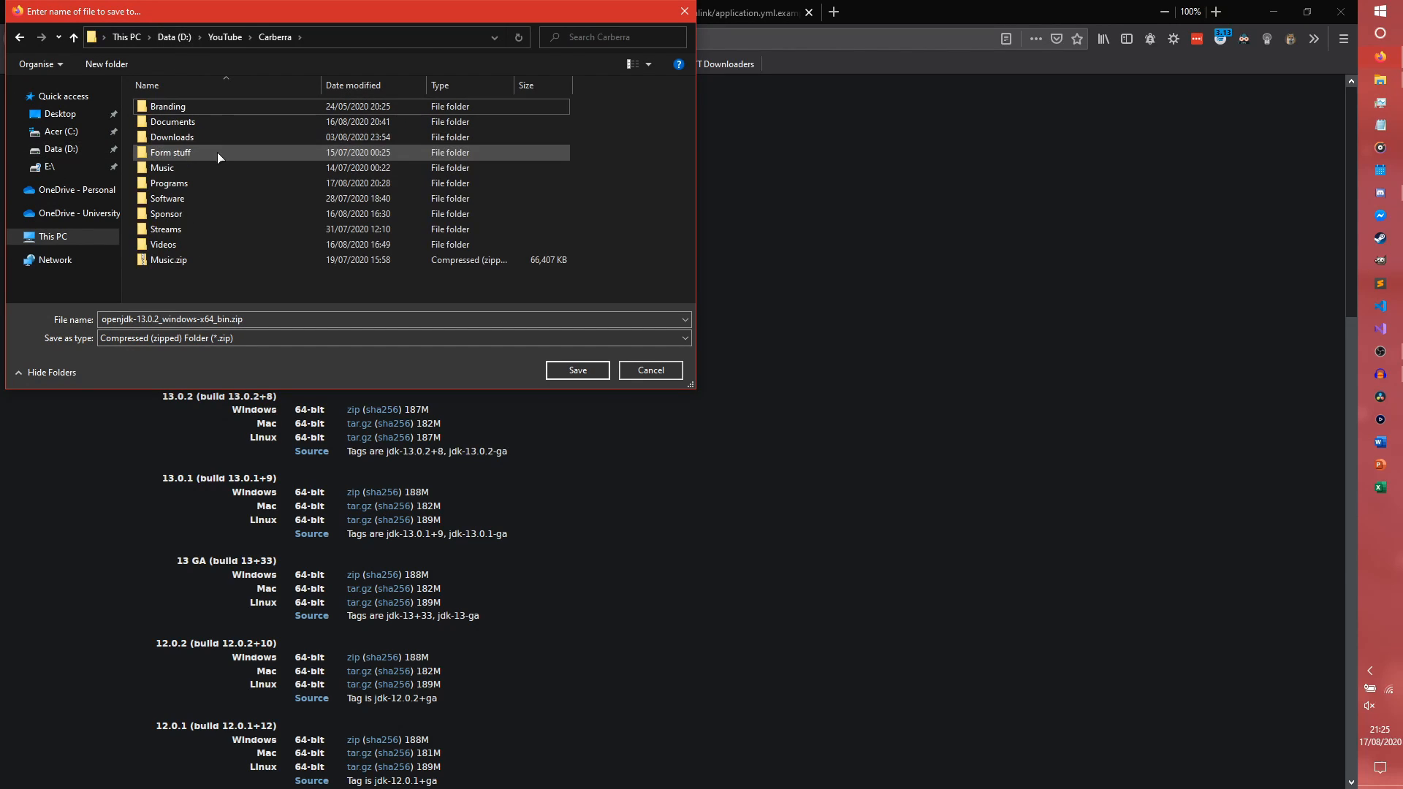
{"action": "double_click", "coordinate": [169, 183]}
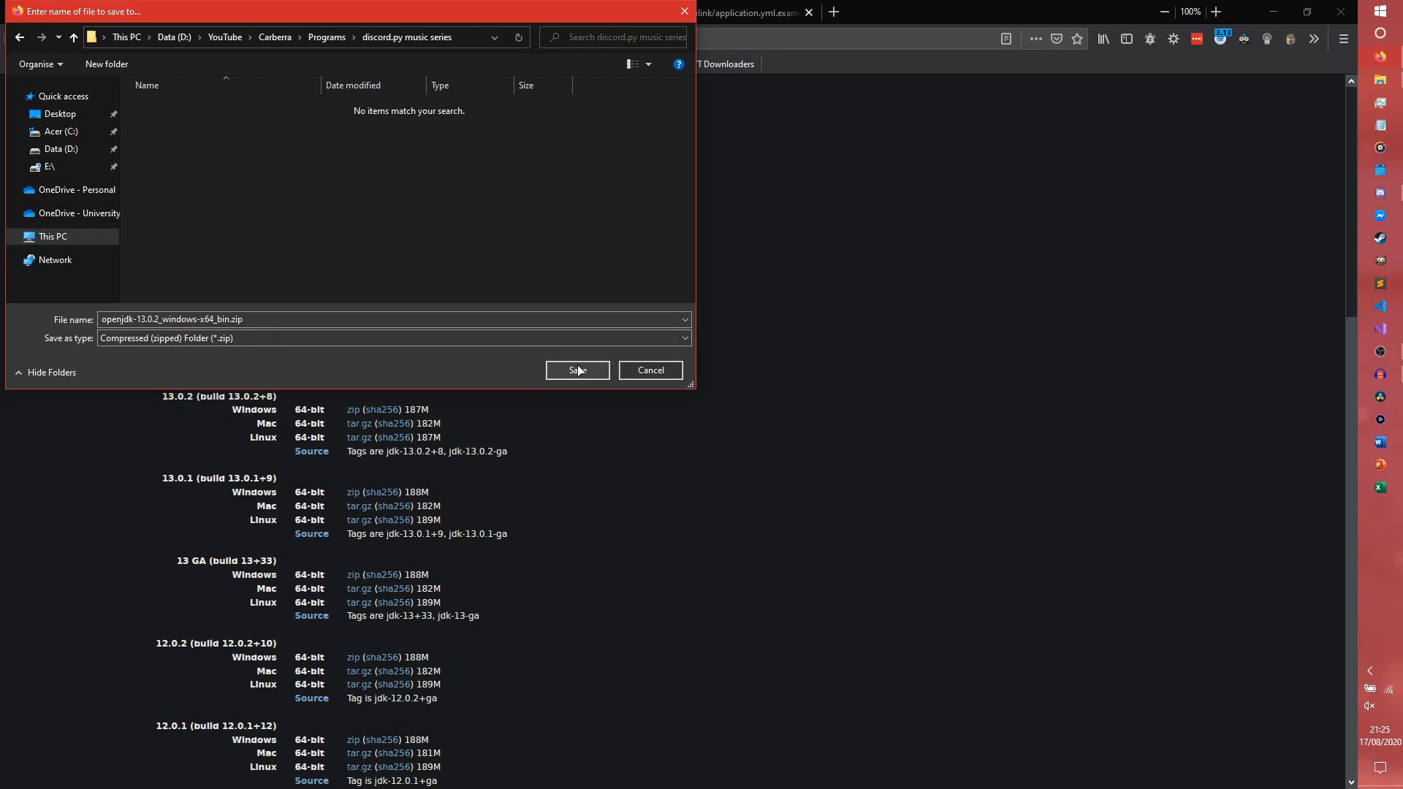
{"action": "left_click", "coordinate": [577, 370]}
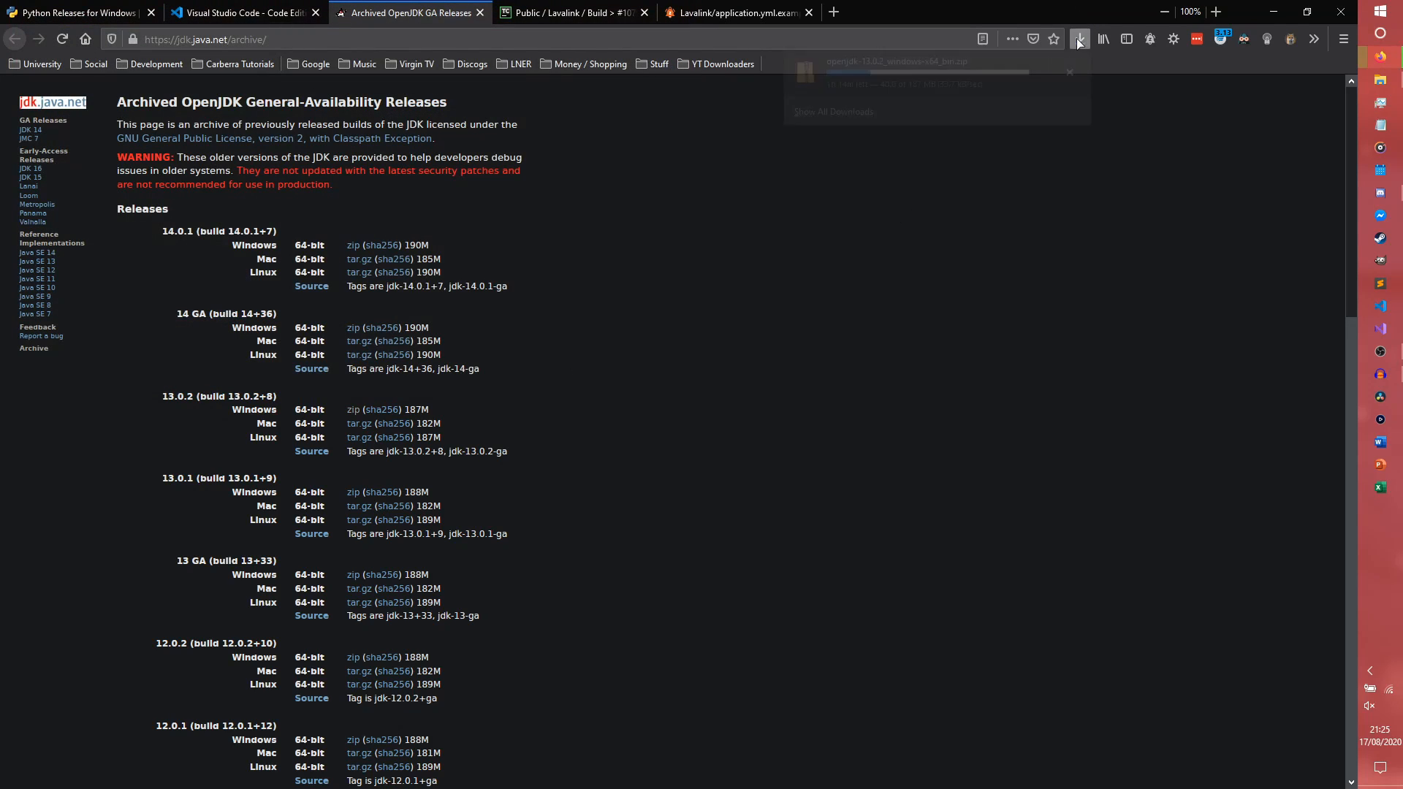
{"action": "left_click", "coordinate": [1079, 38]}
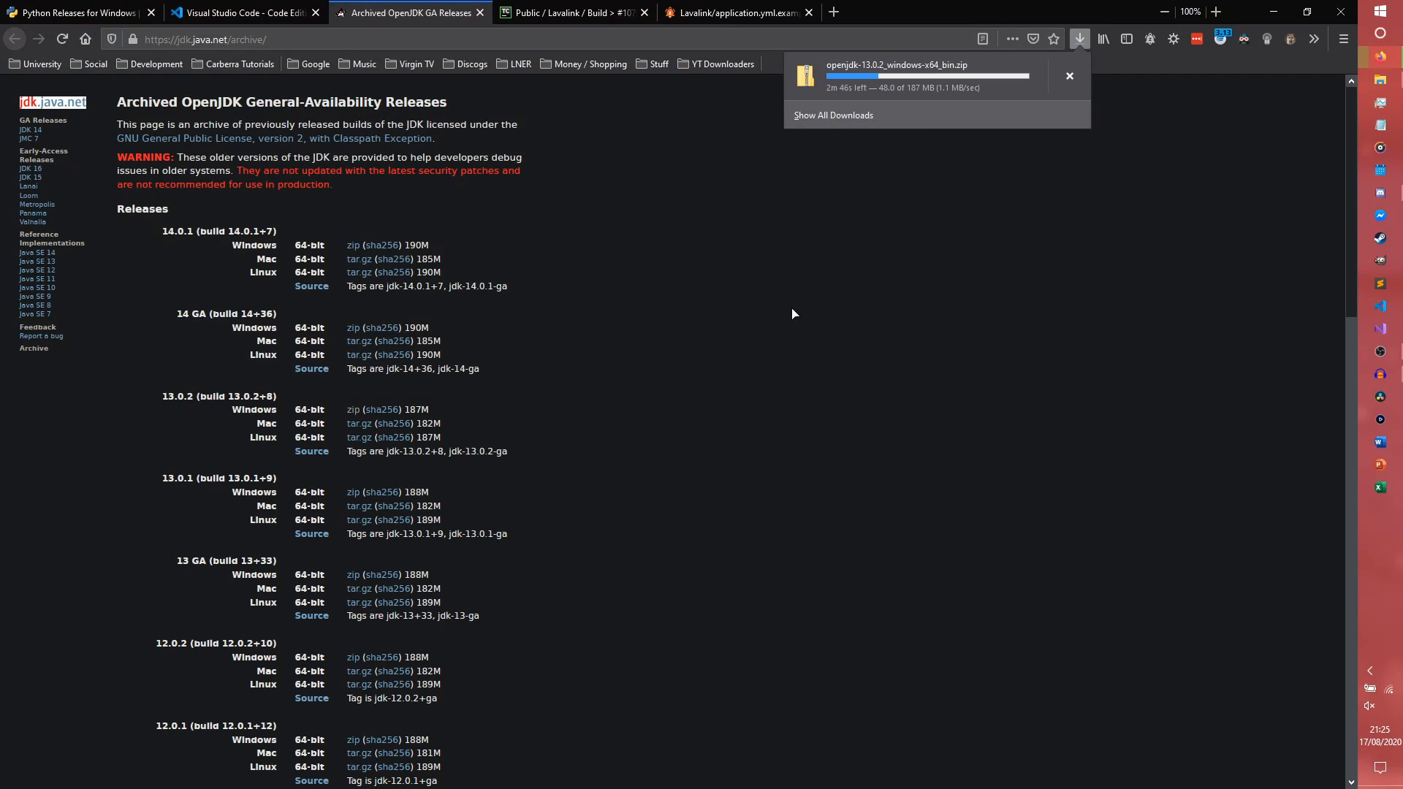
{"action": "mouse_move", "coordinate": [839, 326]}
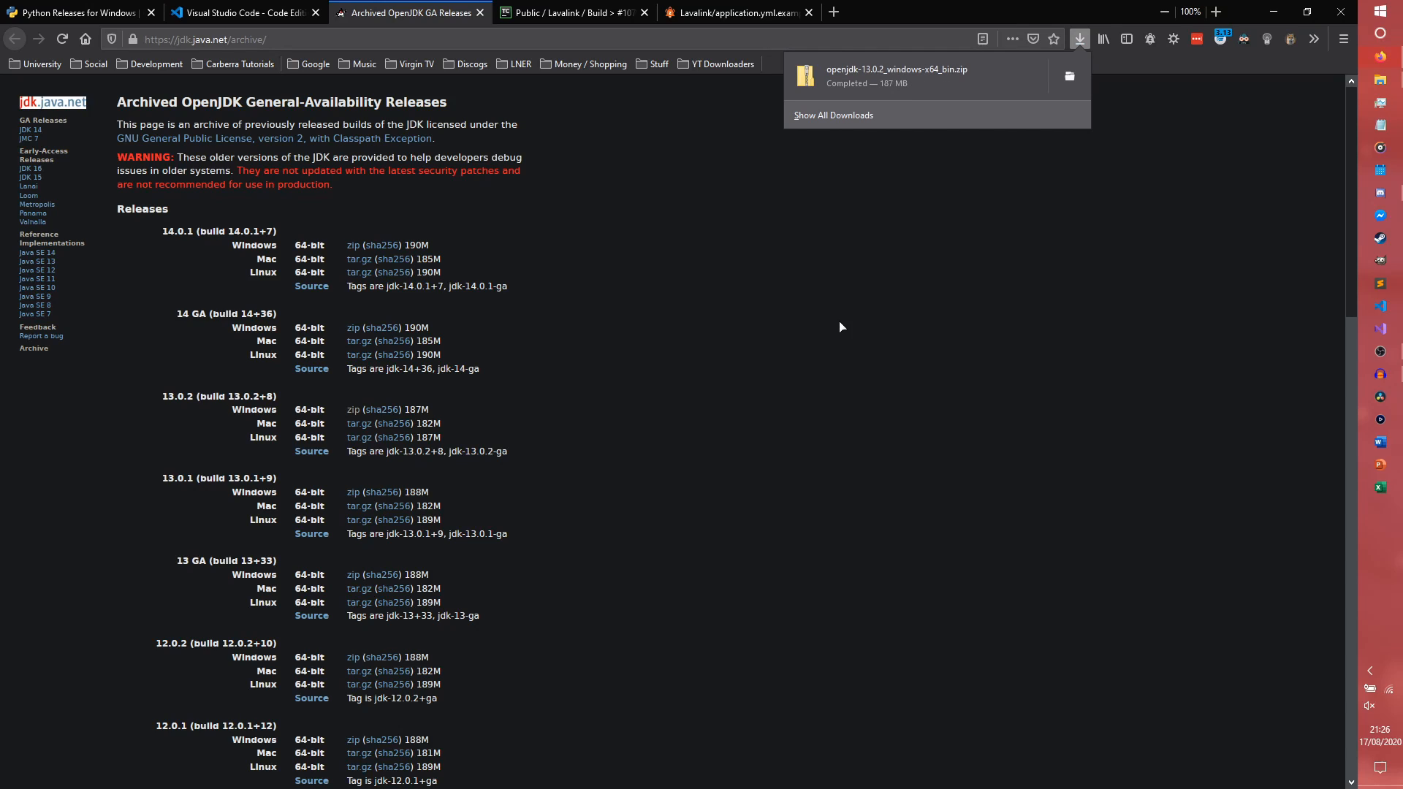
{"action": "mouse_move", "coordinate": [1115, 301]}
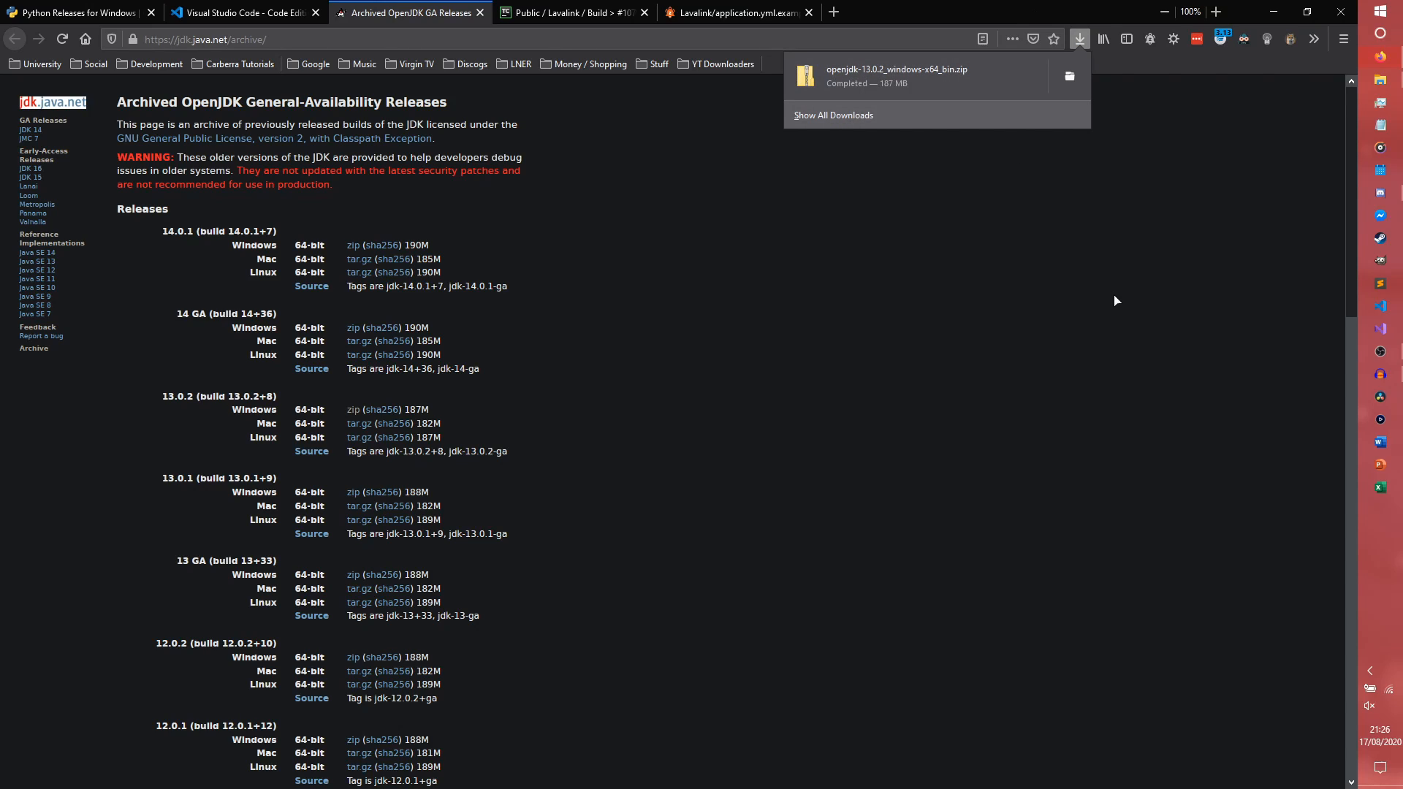
Extract the OpenJDK 13.0.2 zip to its suggested folder and enter the extracted jdk-13.0.2 folder
{"action": "left_click", "coordinate": [1068, 76]}
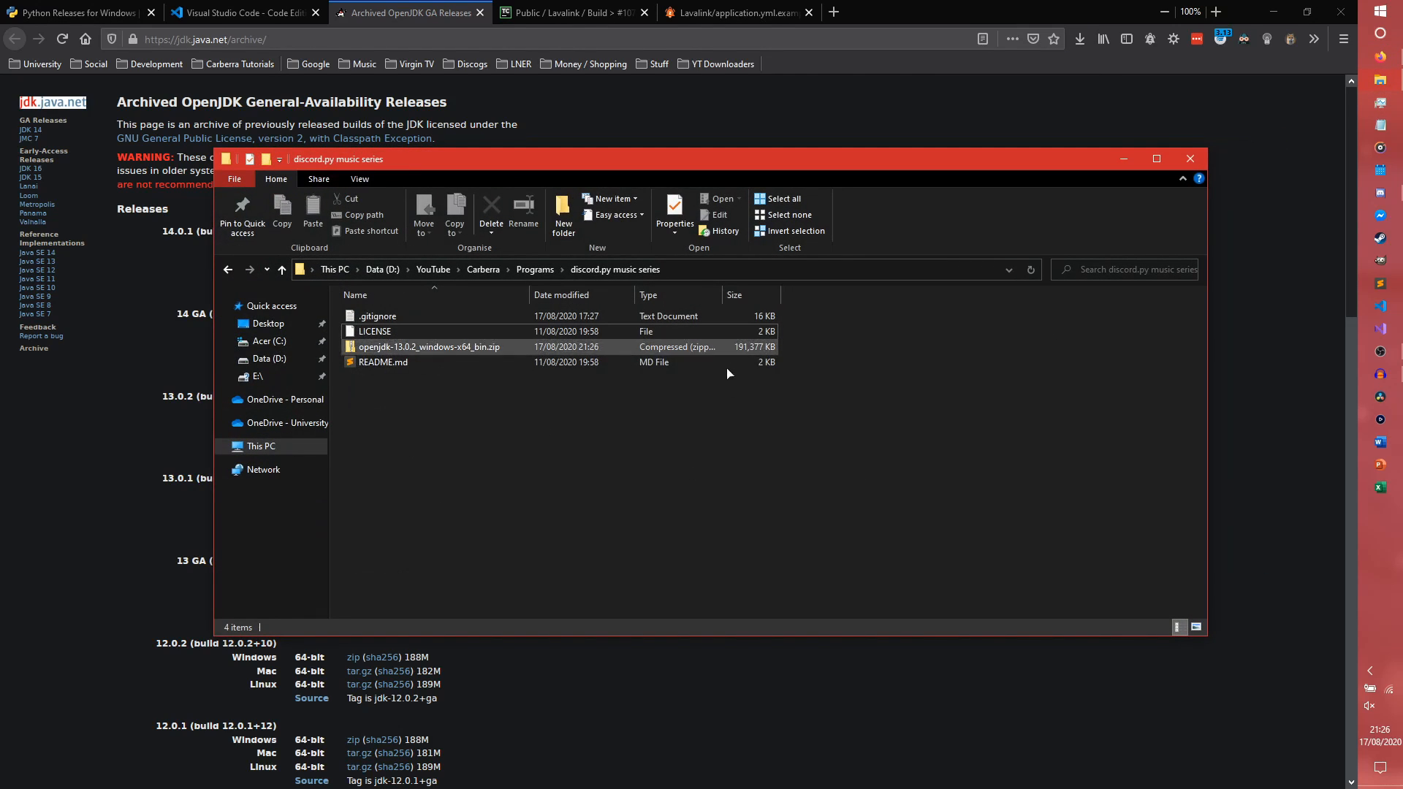
{"action": "left_click", "coordinate": [430, 346]}
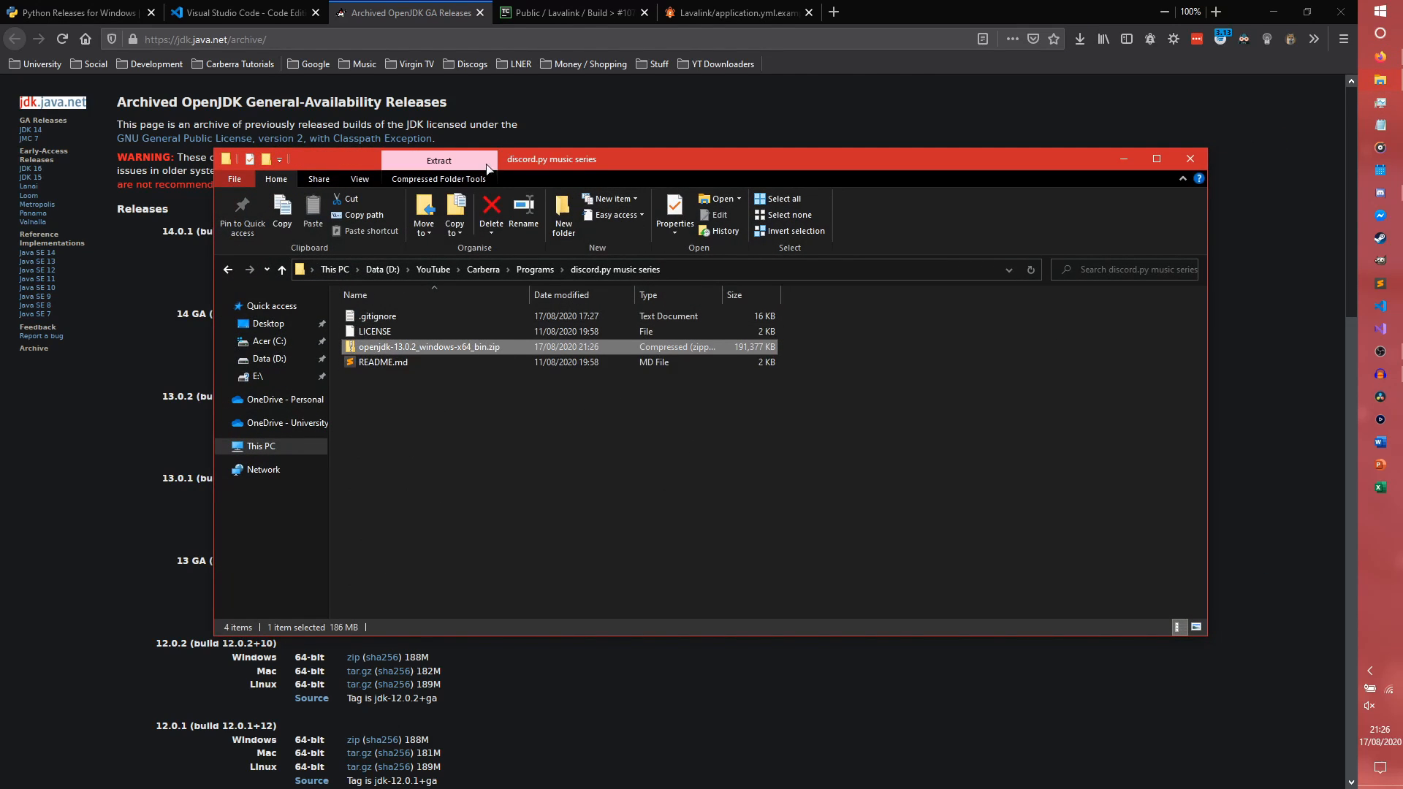
{"action": "left_click", "coordinate": [436, 161]}
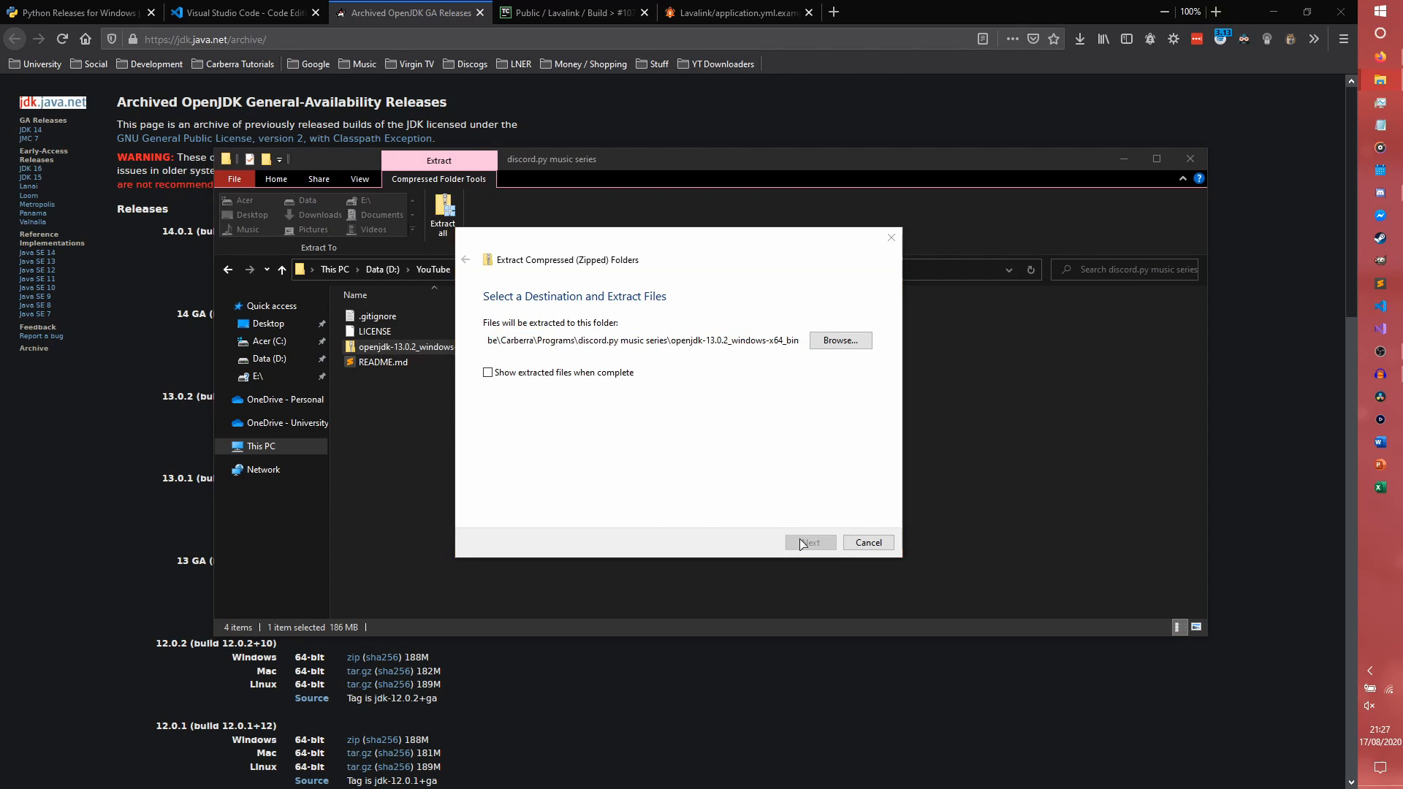
{"action": "left_click", "coordinate": [808, 542]}
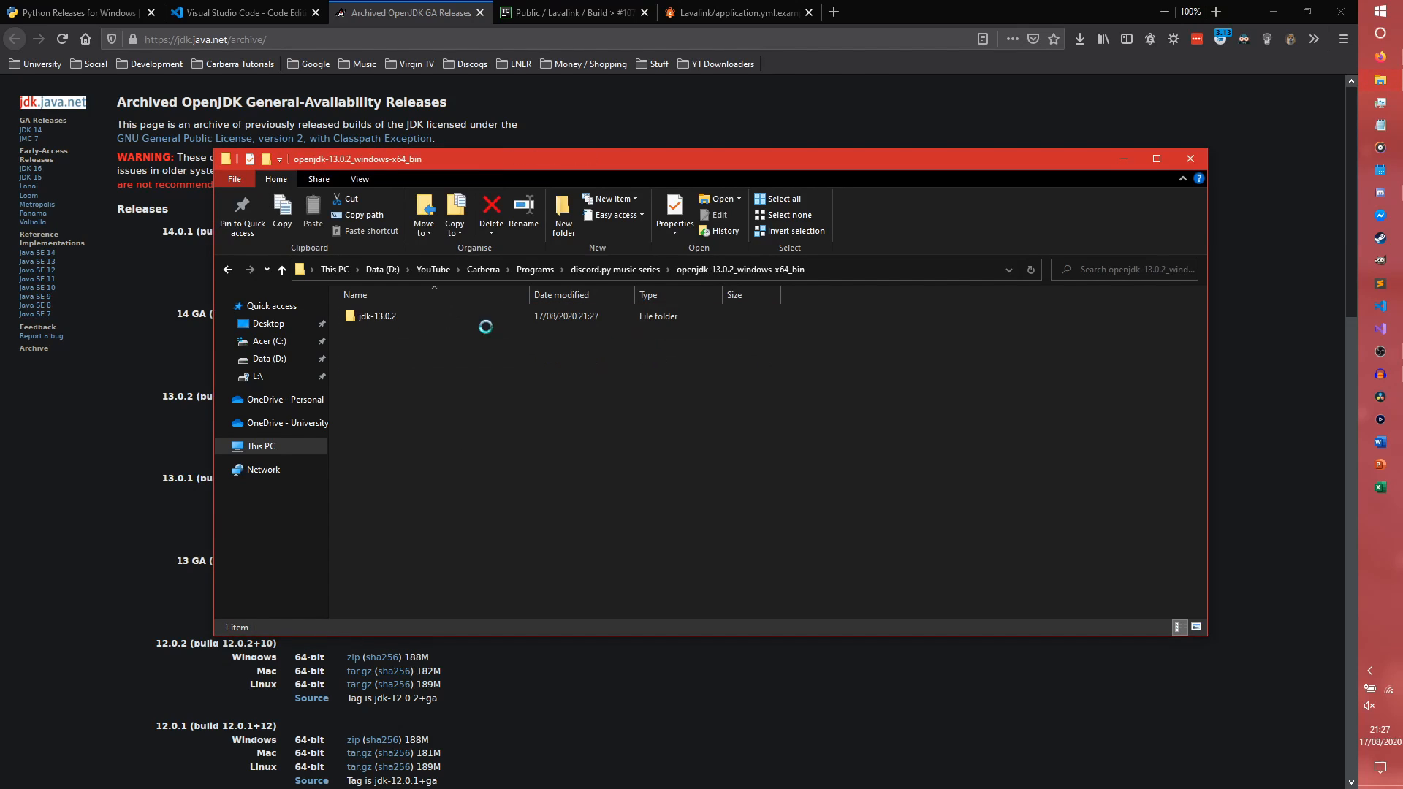
{"action": "double_click", "coordinate": [377, 316]}
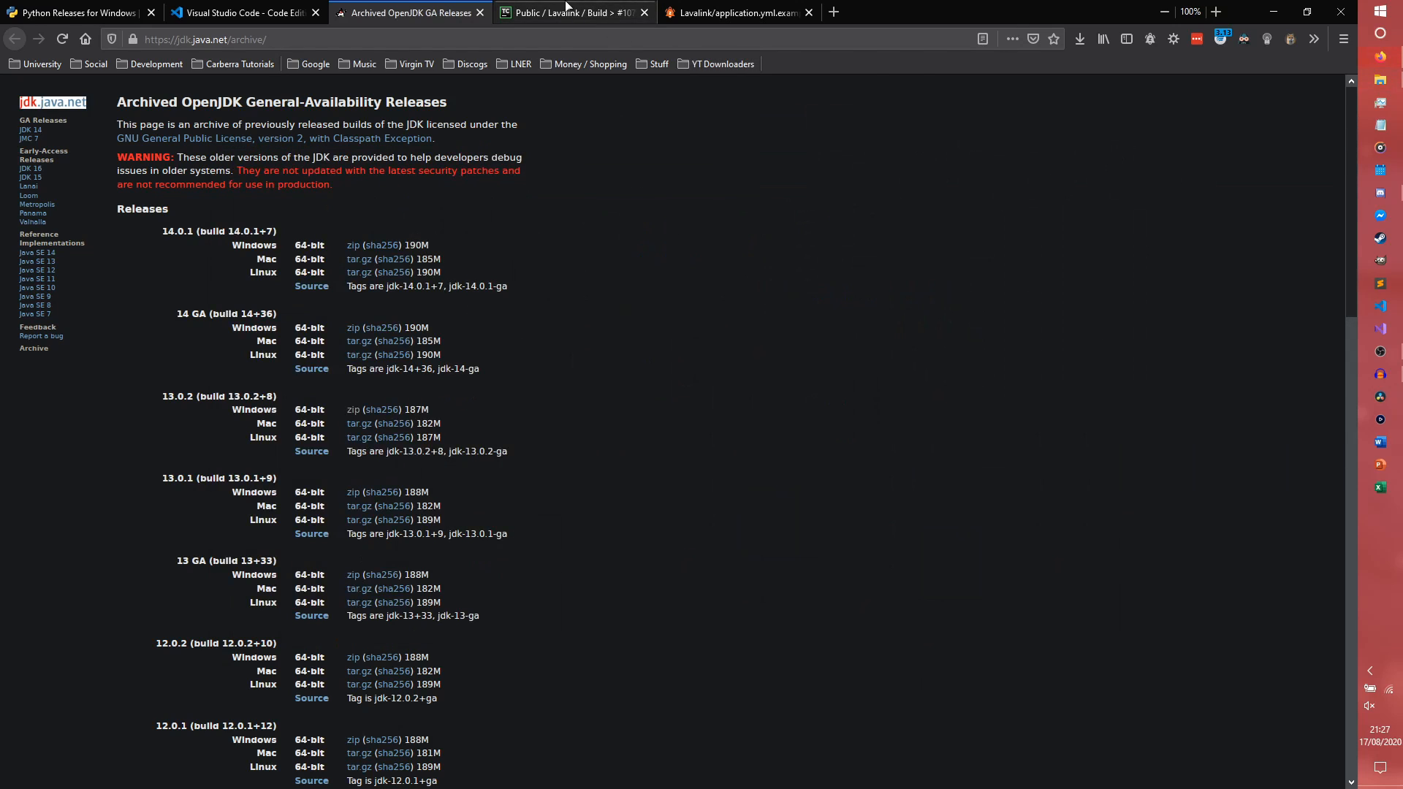
Dismiss the logged-out notice on the Lavalink build page and request the Lavalink.jar artifact
{"action": "left_click", "coordinate": [573, 13]}
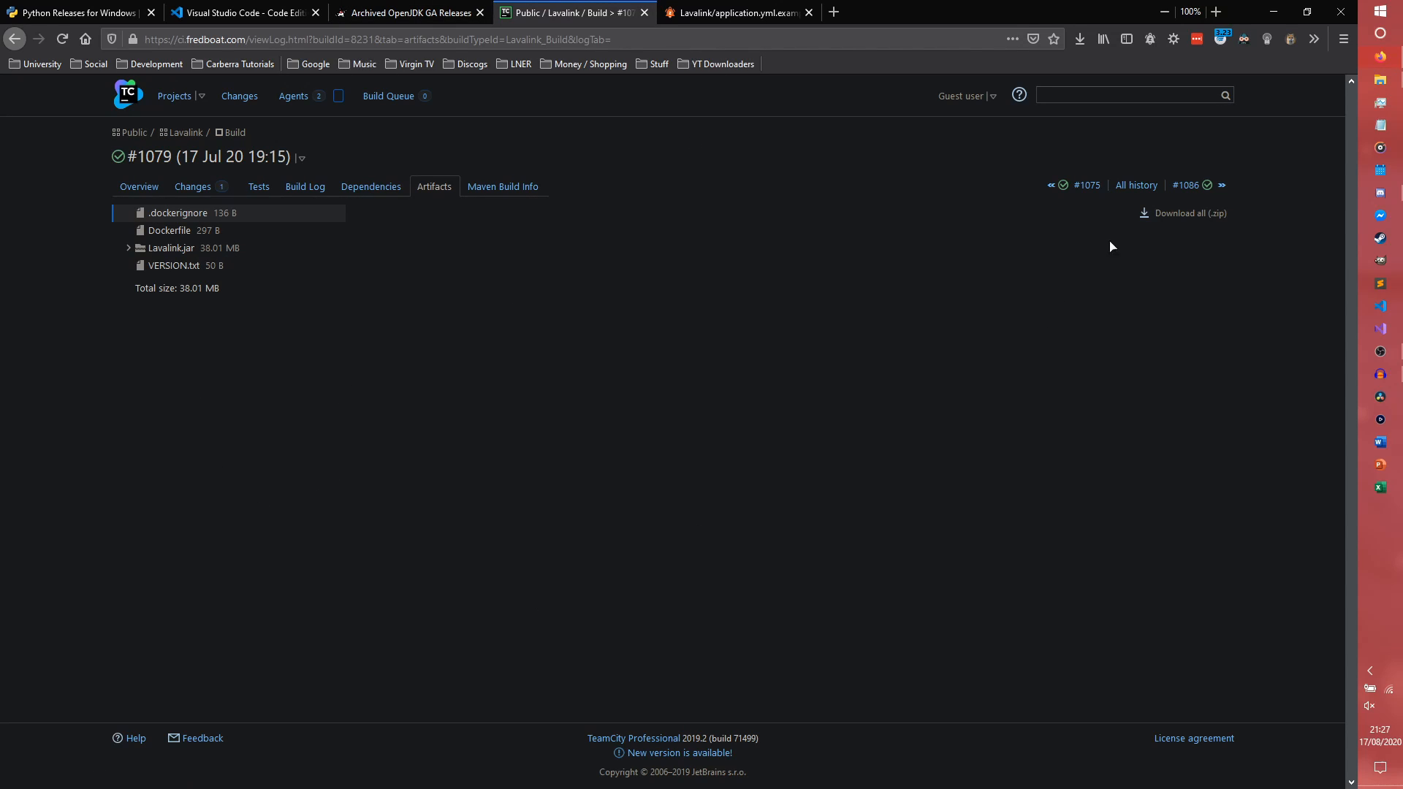
{"action": "mouse_move", "coordinate": [1186, 185]}
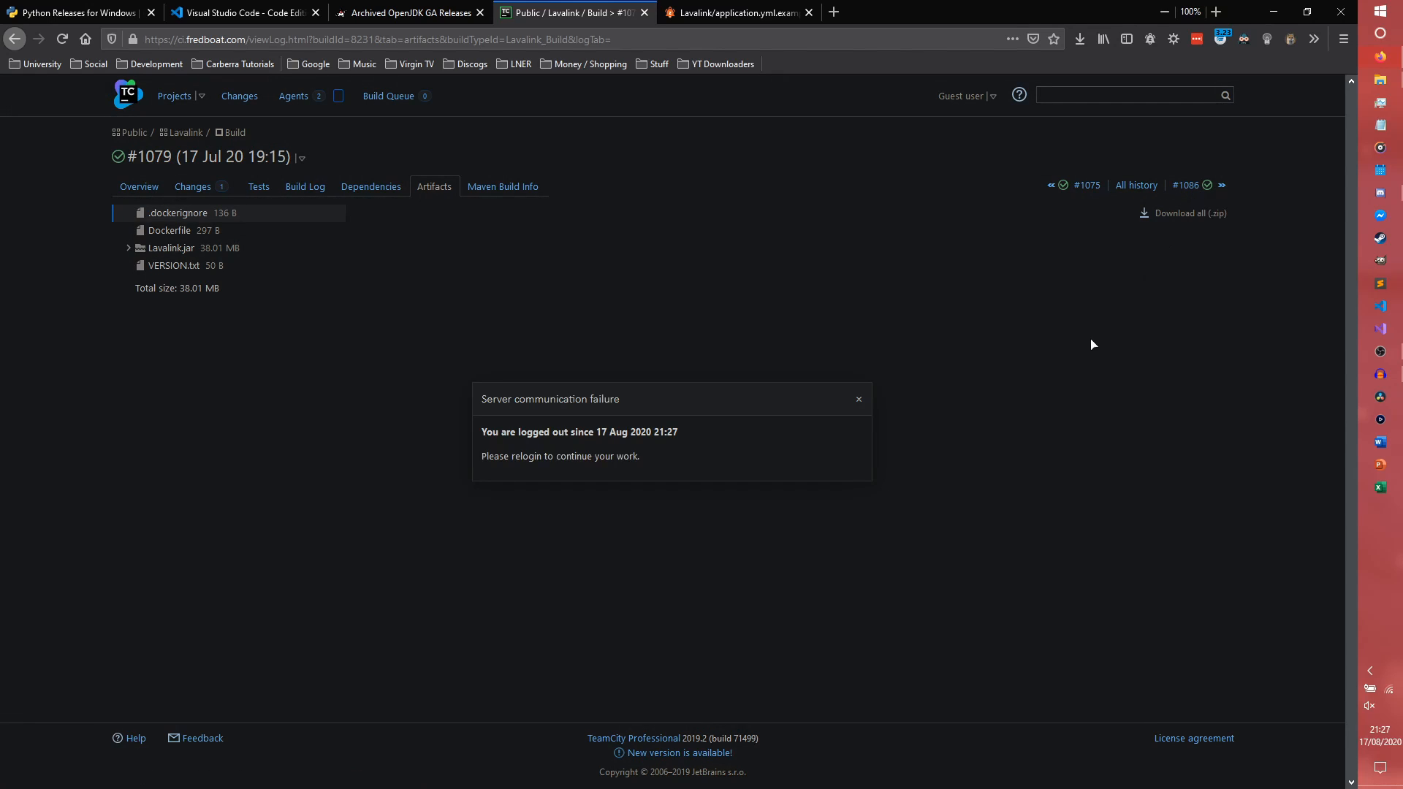
{"action": "left_click", "coordinate": [857, 398]}
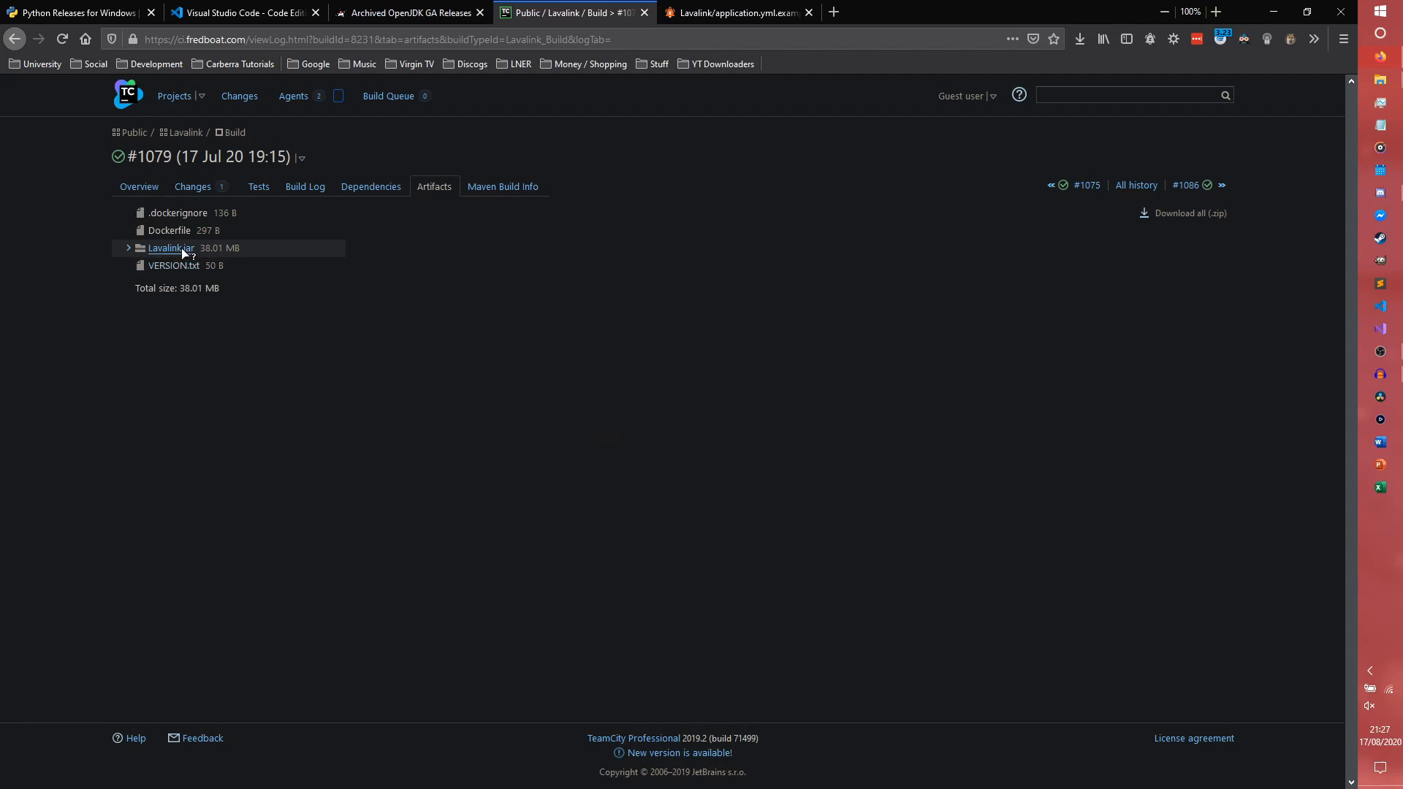
{"action": "left_click", "coordinate": [170, 248]}
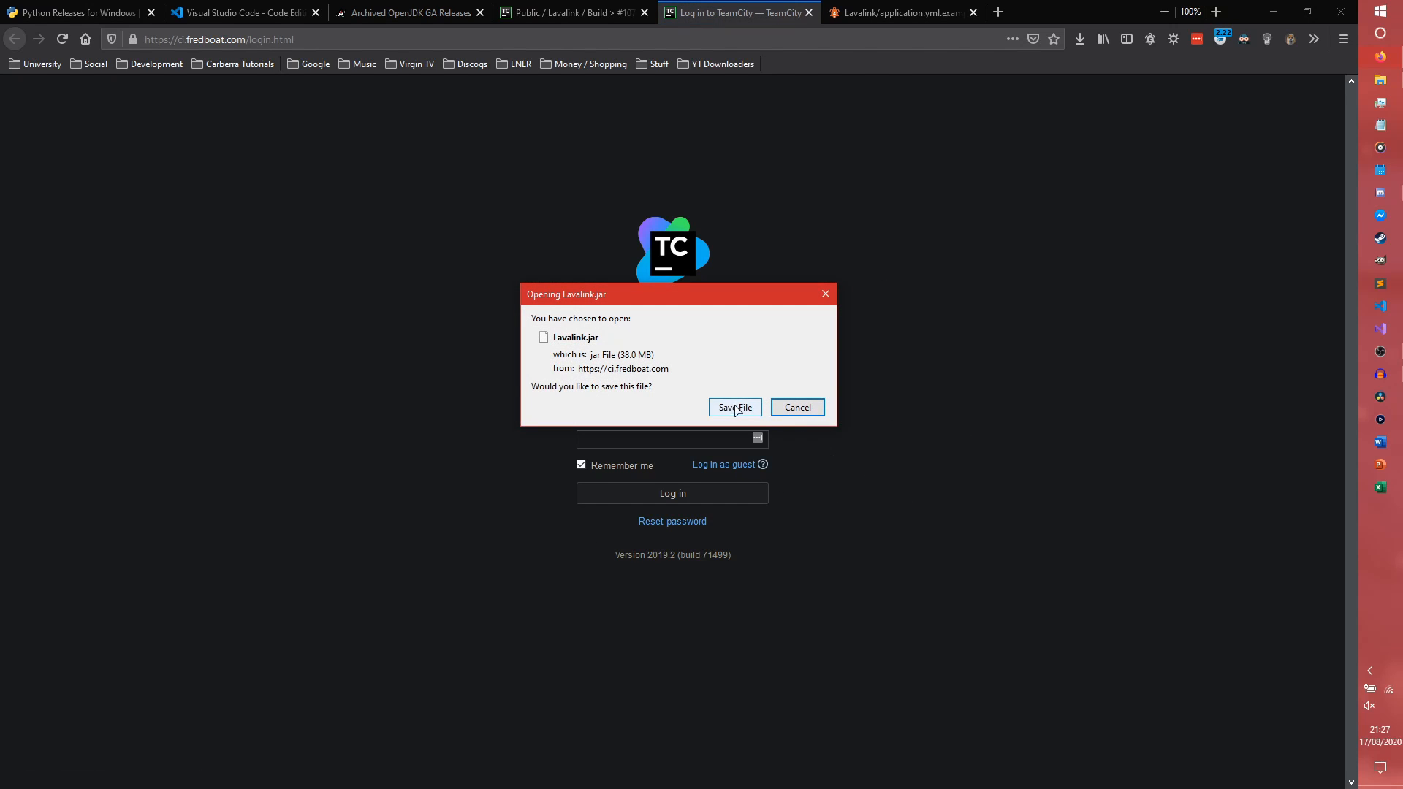
Save Lavalink.jar to disk inside the openjdk-13.0.2_windows-x64_bin folder
{"action": "left_click", "coordinate": [733, 408]}
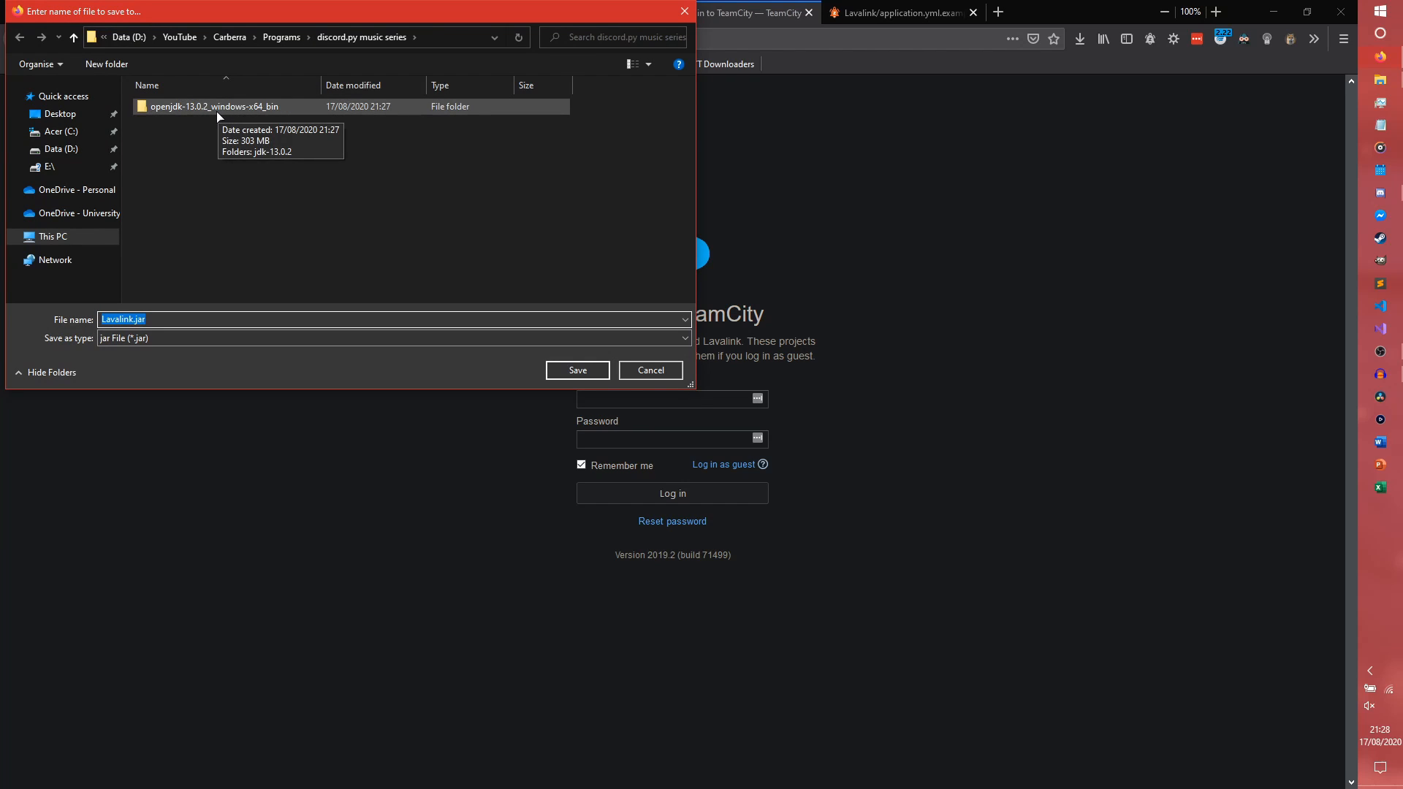
{"action": "double_click", "coordinate": [212, 107]}
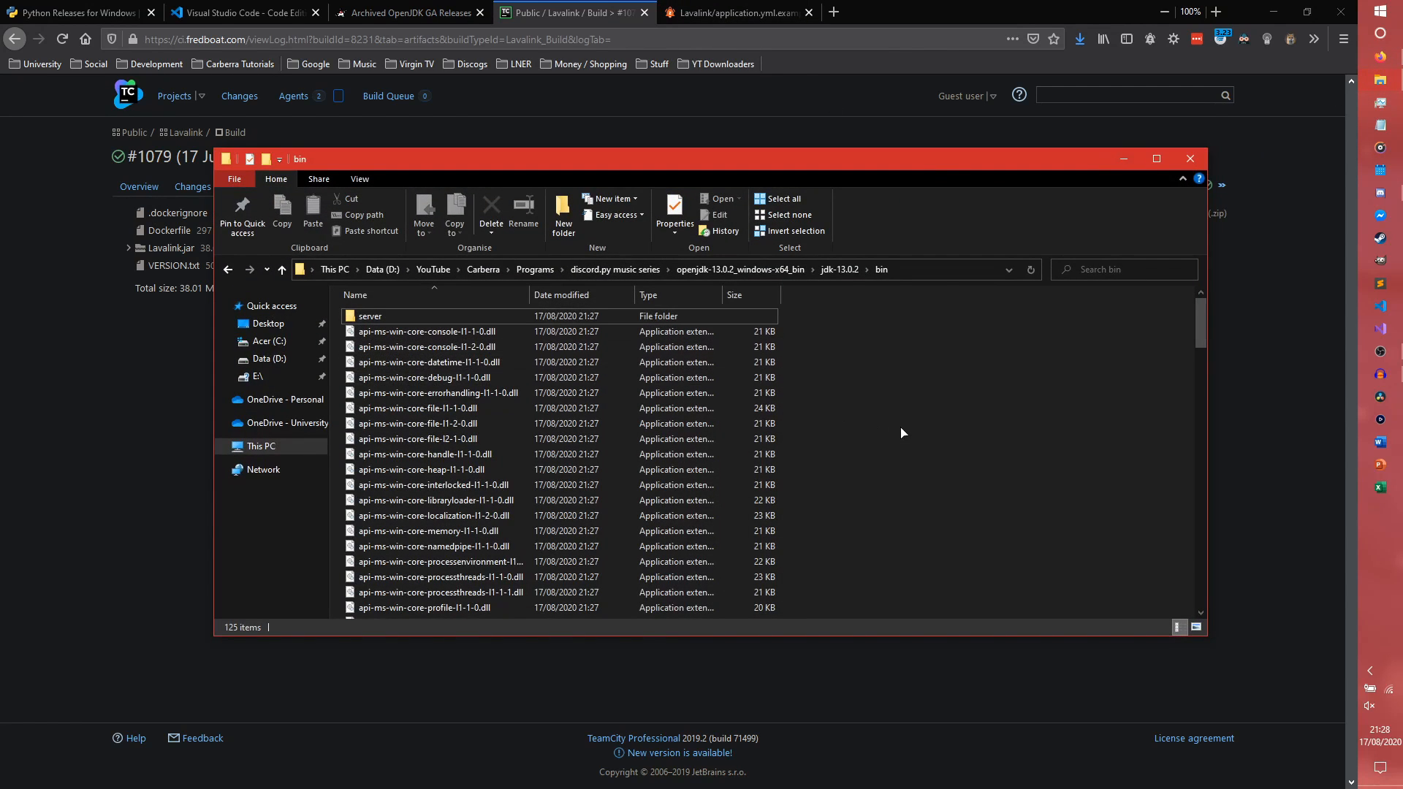
Create a new text document in the jdk-13.0.2 bin folder next to Lavalink.jar
{"action": "scroll", "scroll_direction": "down", "scroll_amount": 3}
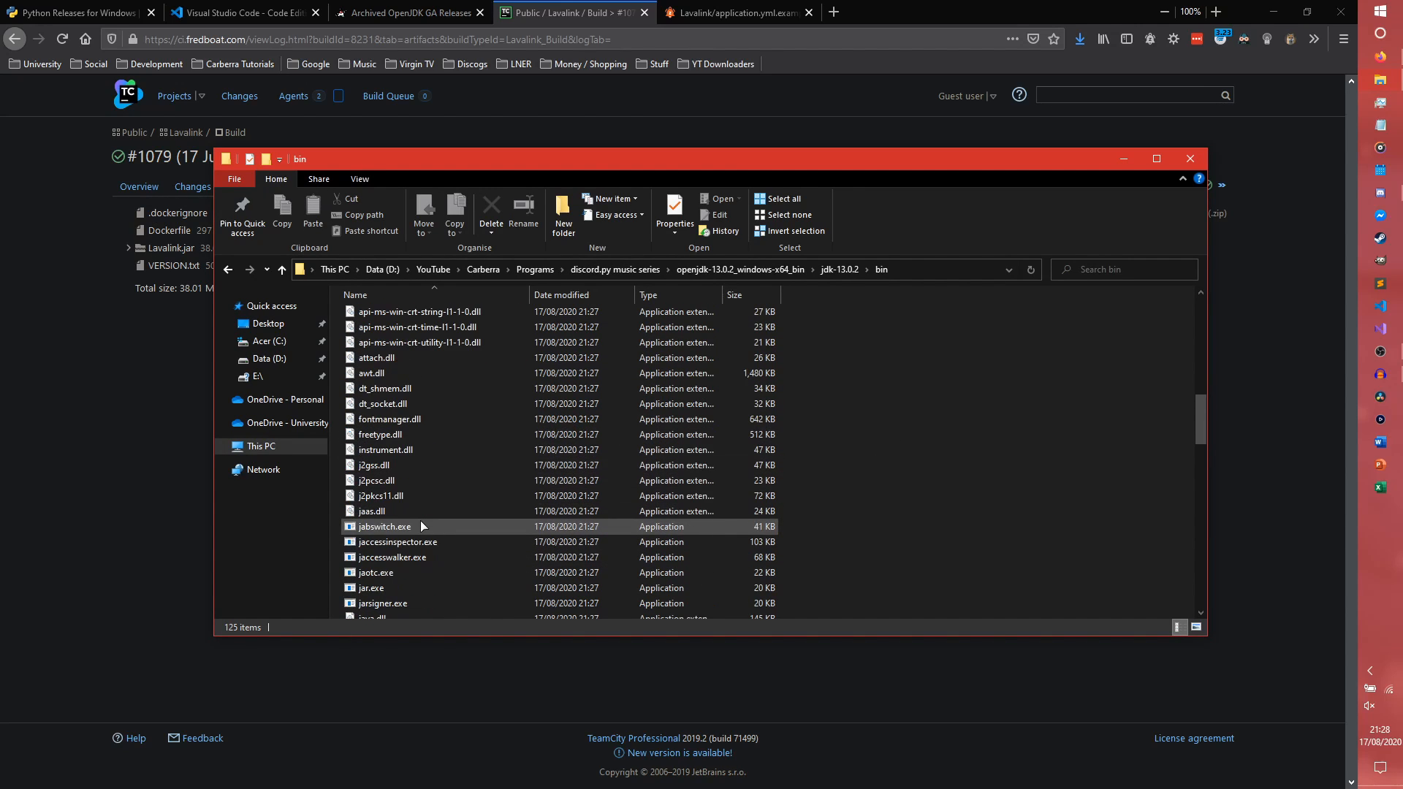
{"action": "scroll", "scroll_direction": "down", "scroll_amount": 3}
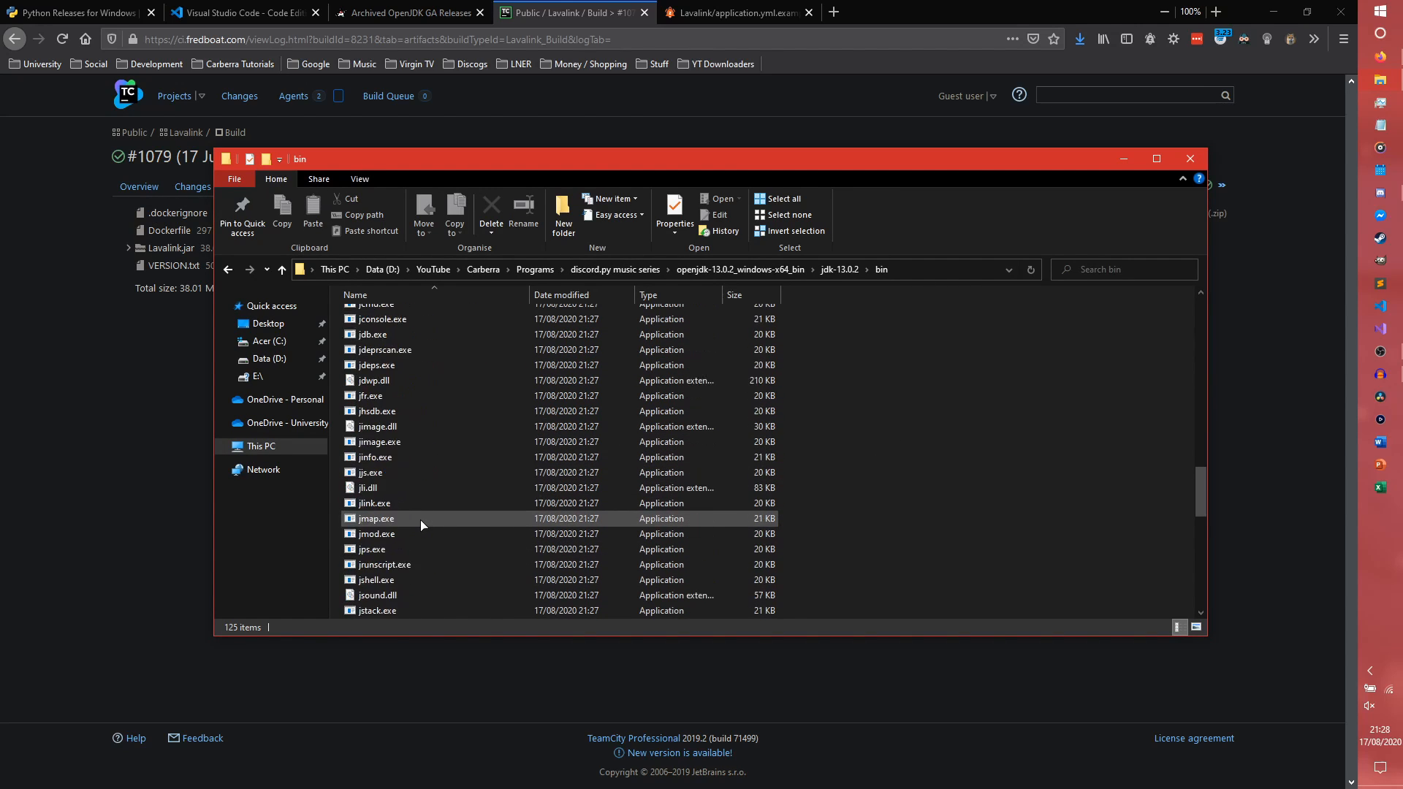
{"action": "scroll", "scroll_direction": "down", "scroll_amount": 3}
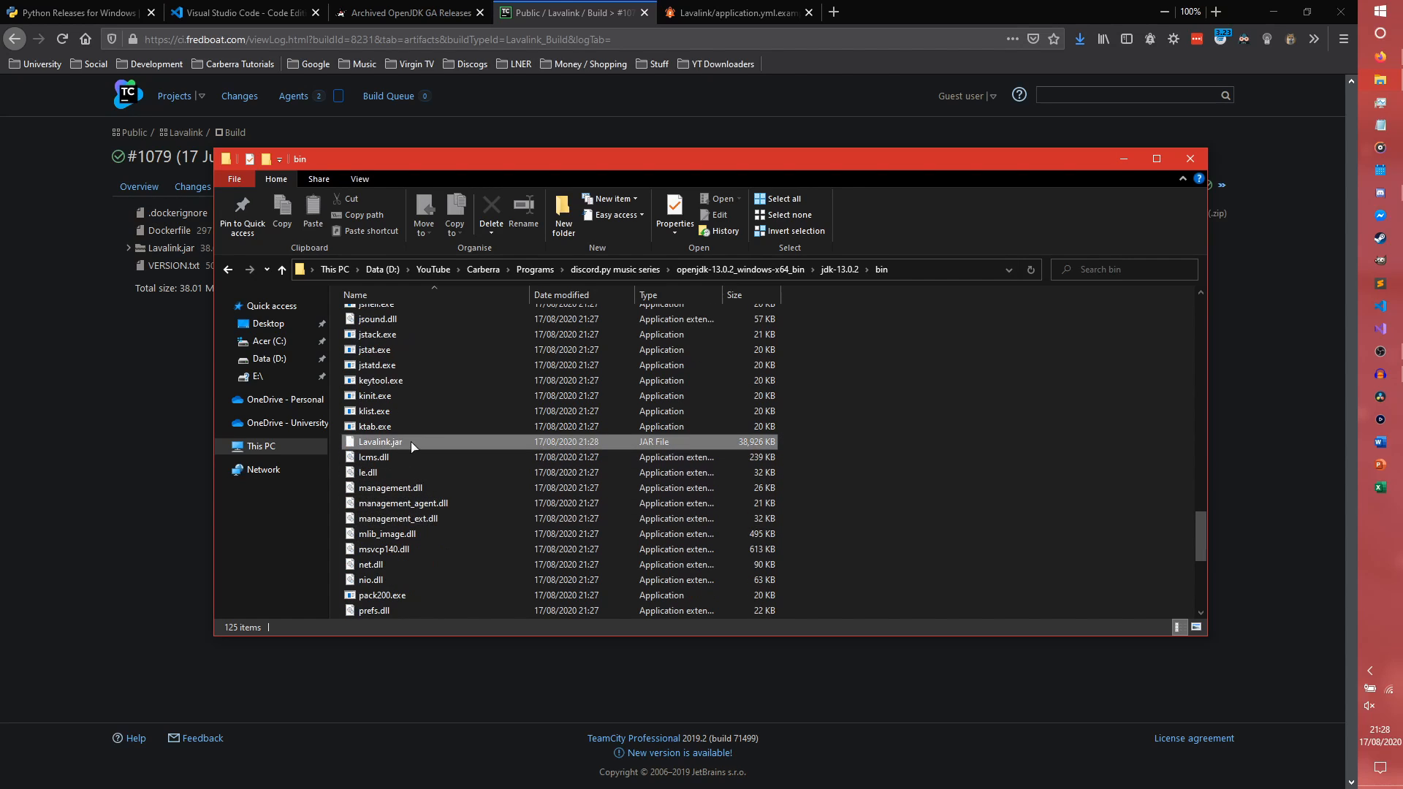
{"action": "right_click", "coordinate": [881, 371]}
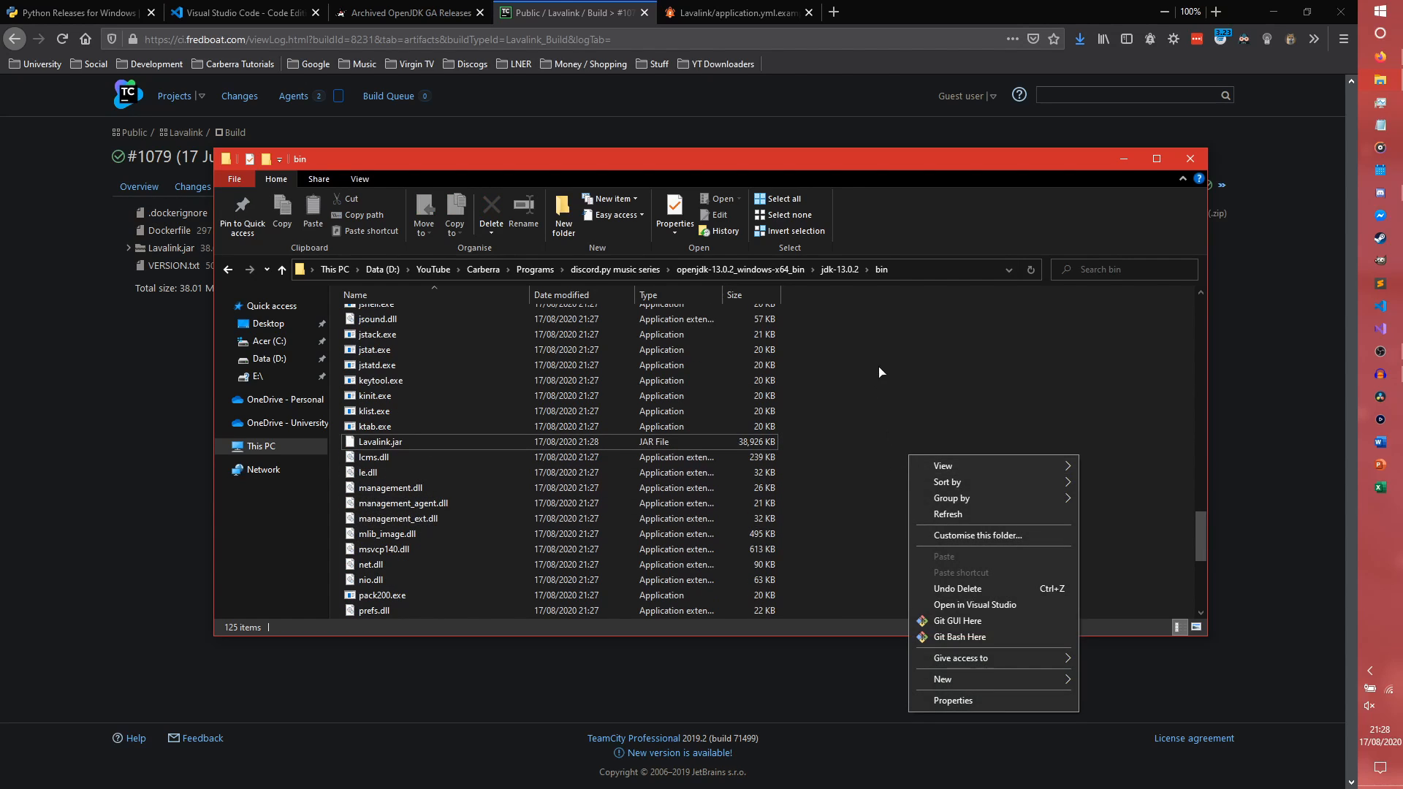
{"action": "left_click", "coordinate": [608, 197]}
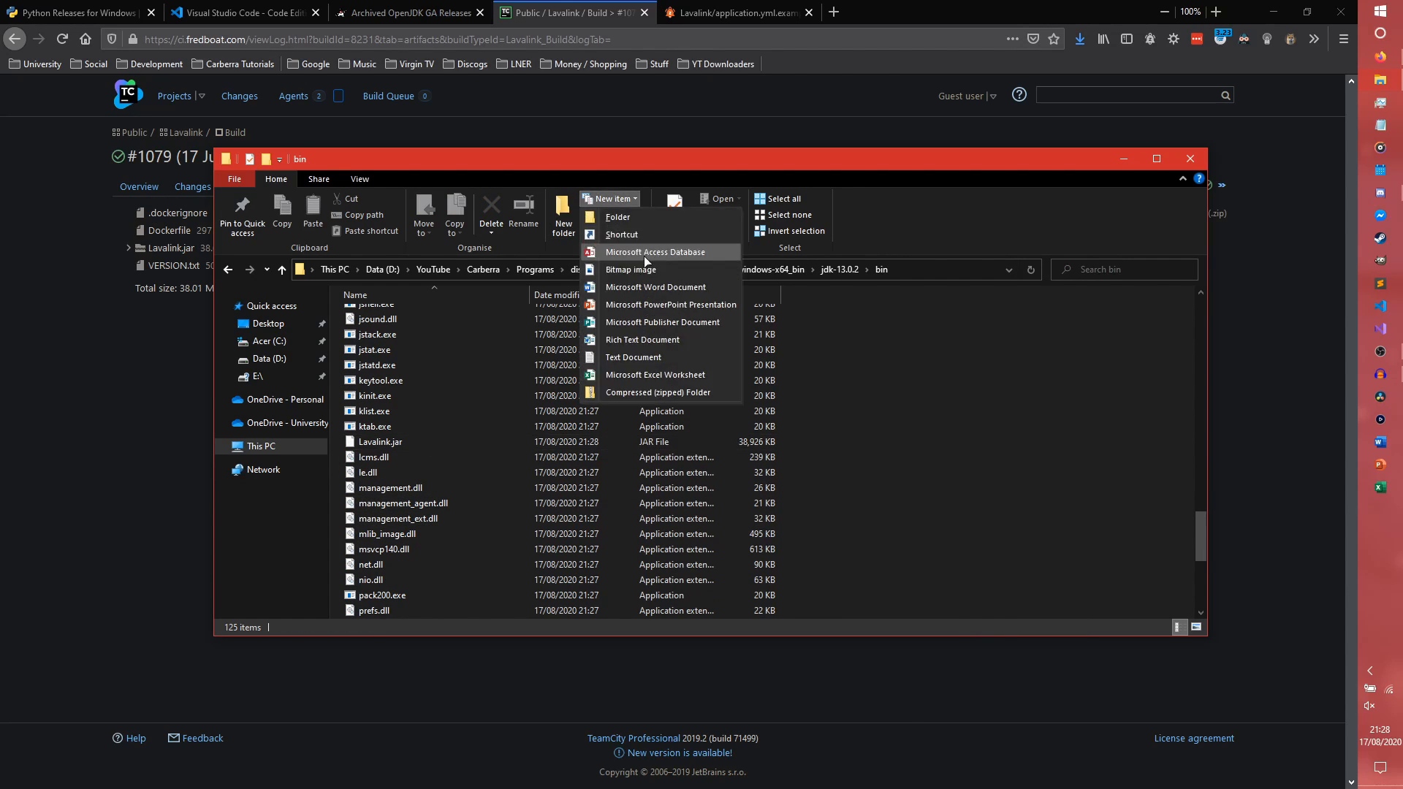
{"action": "left_click", "coordinate": [633, 357]}
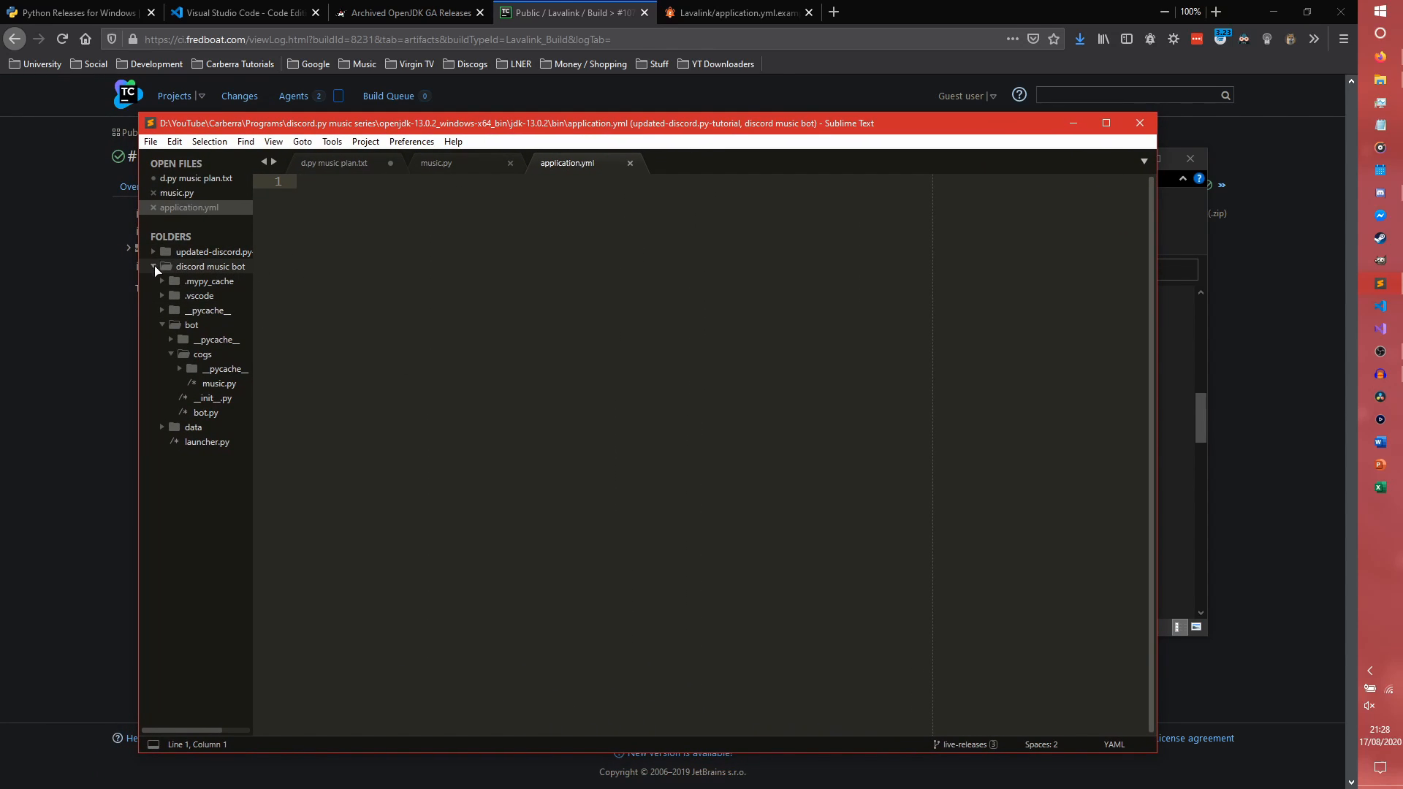
Copy the full example application.yml text from the Lavalink GitHub page and deselect it
{"action": "left_click", "coordinate": [733, 13]}
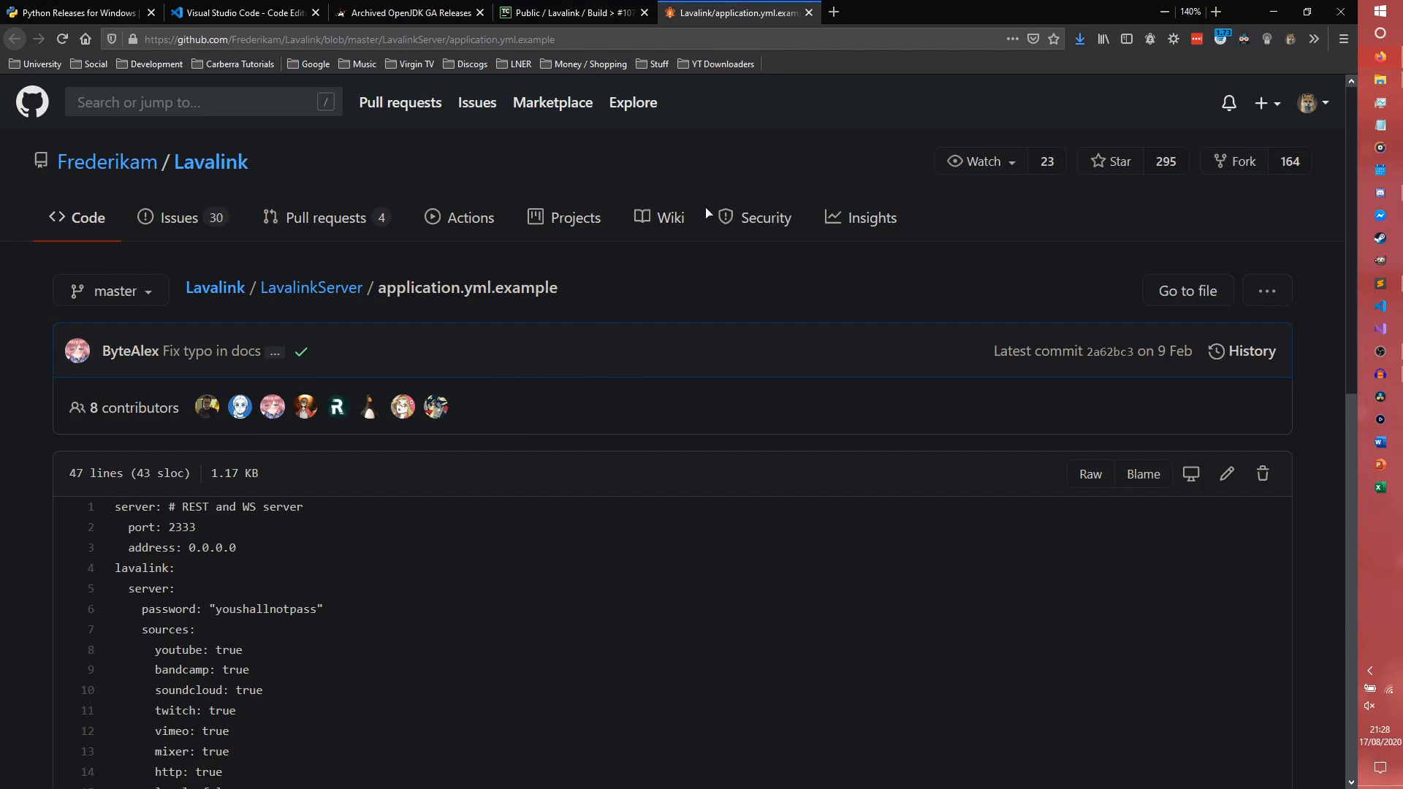
{"action": "scroll", "scroll_direction": "down", "scroll_amount": 3}
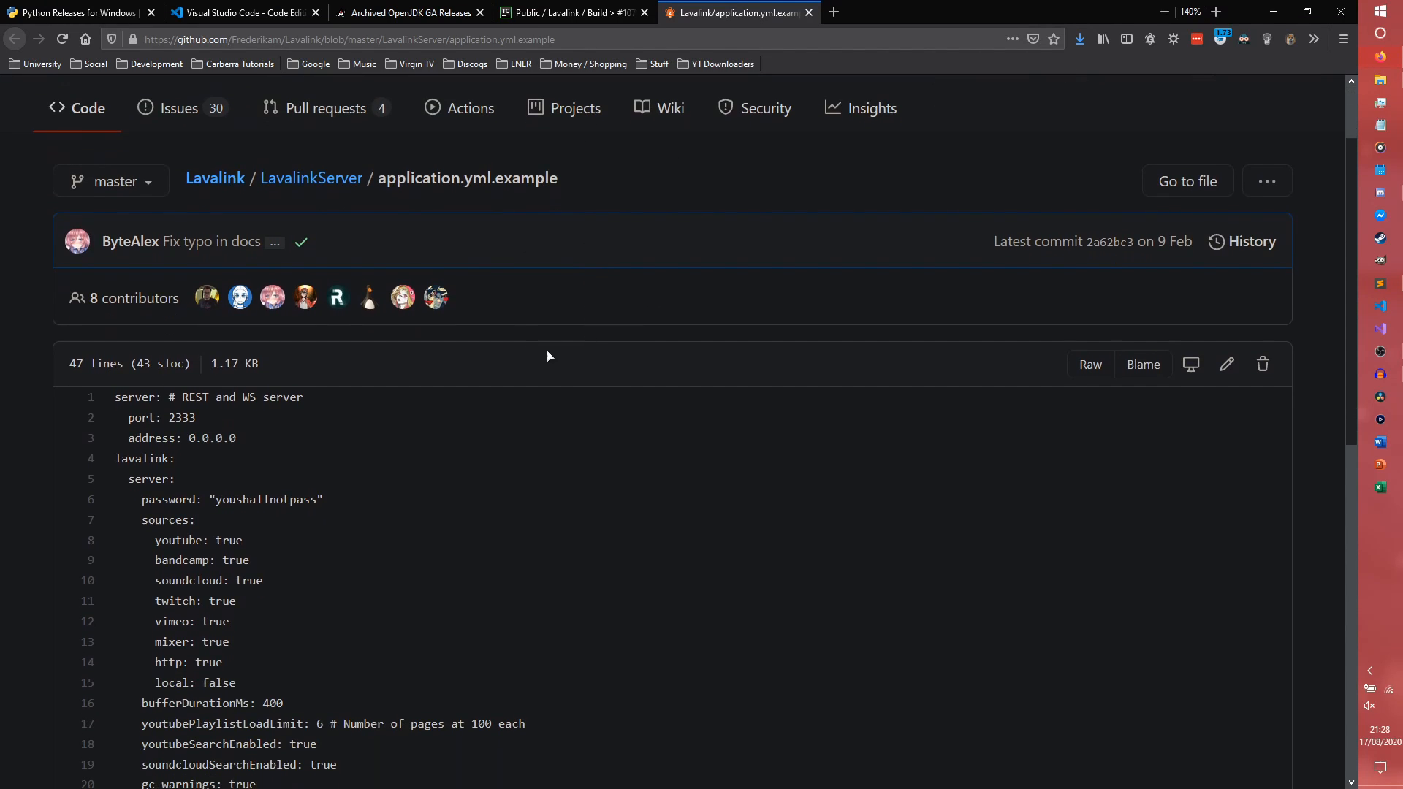
{"action": "scroll", "scroll_direction": "down", "scroll_amount": 3}
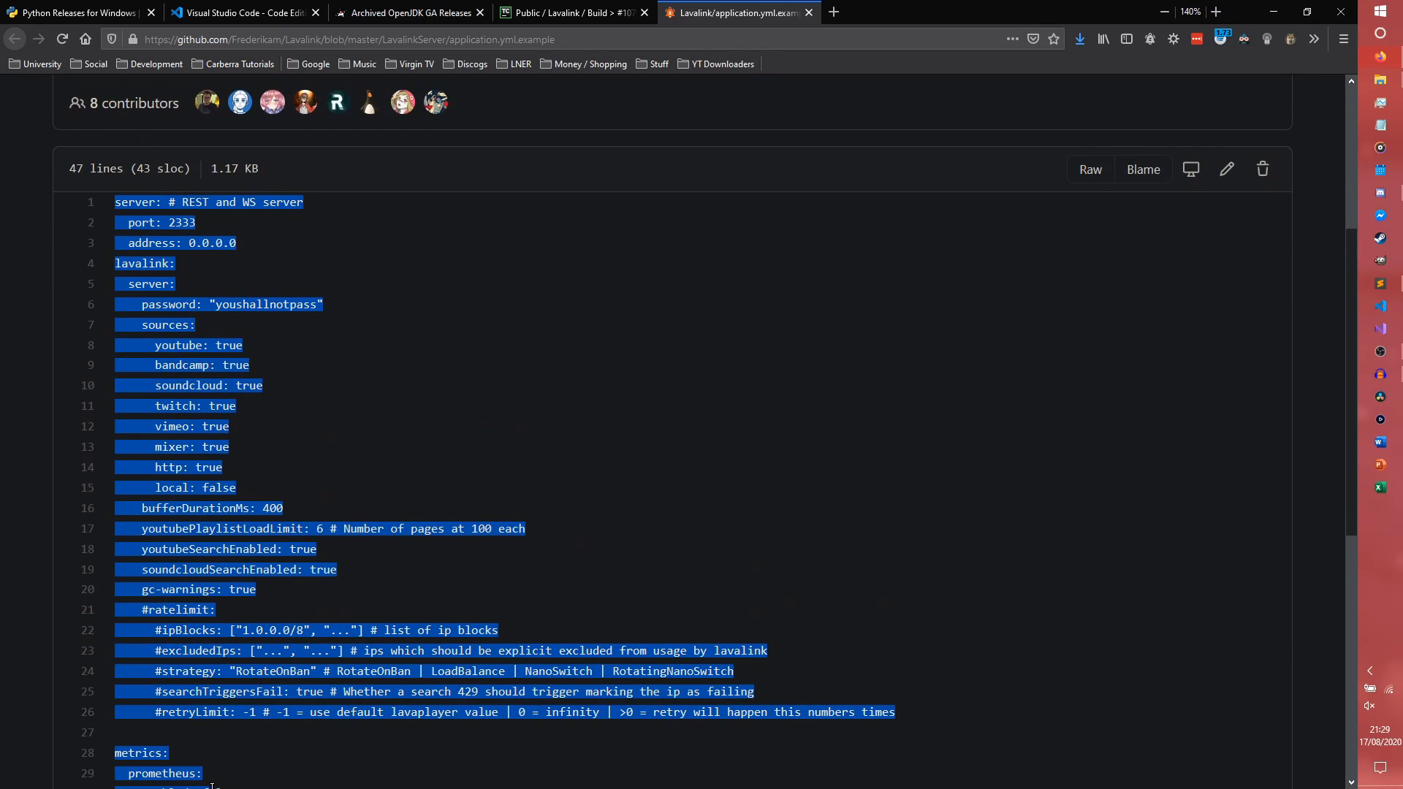
{"action": "scroll", "scroll_direction": "down", "scroll_amount": 3}
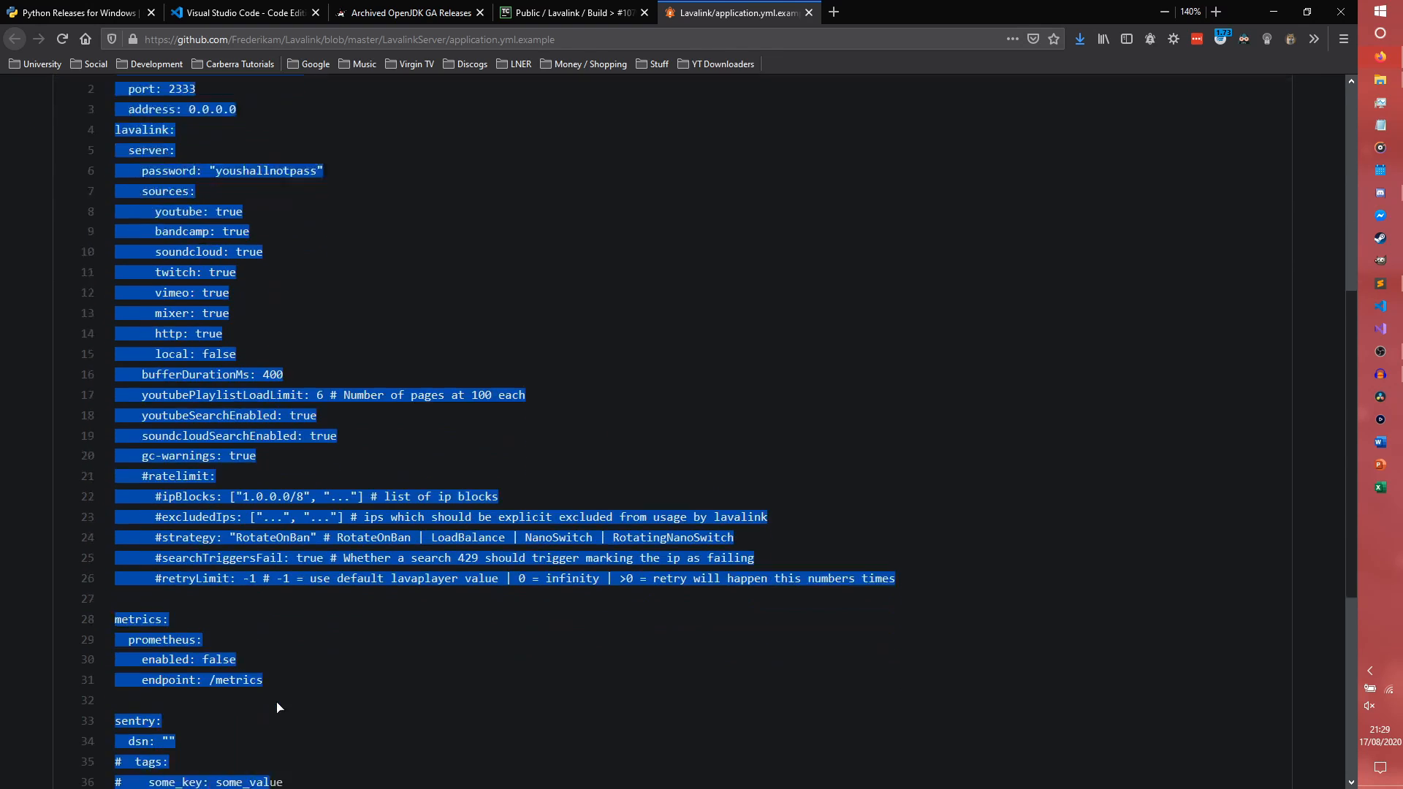
{"action": "scroll", "scroll_direction": "down", "scroll_amount": 3}
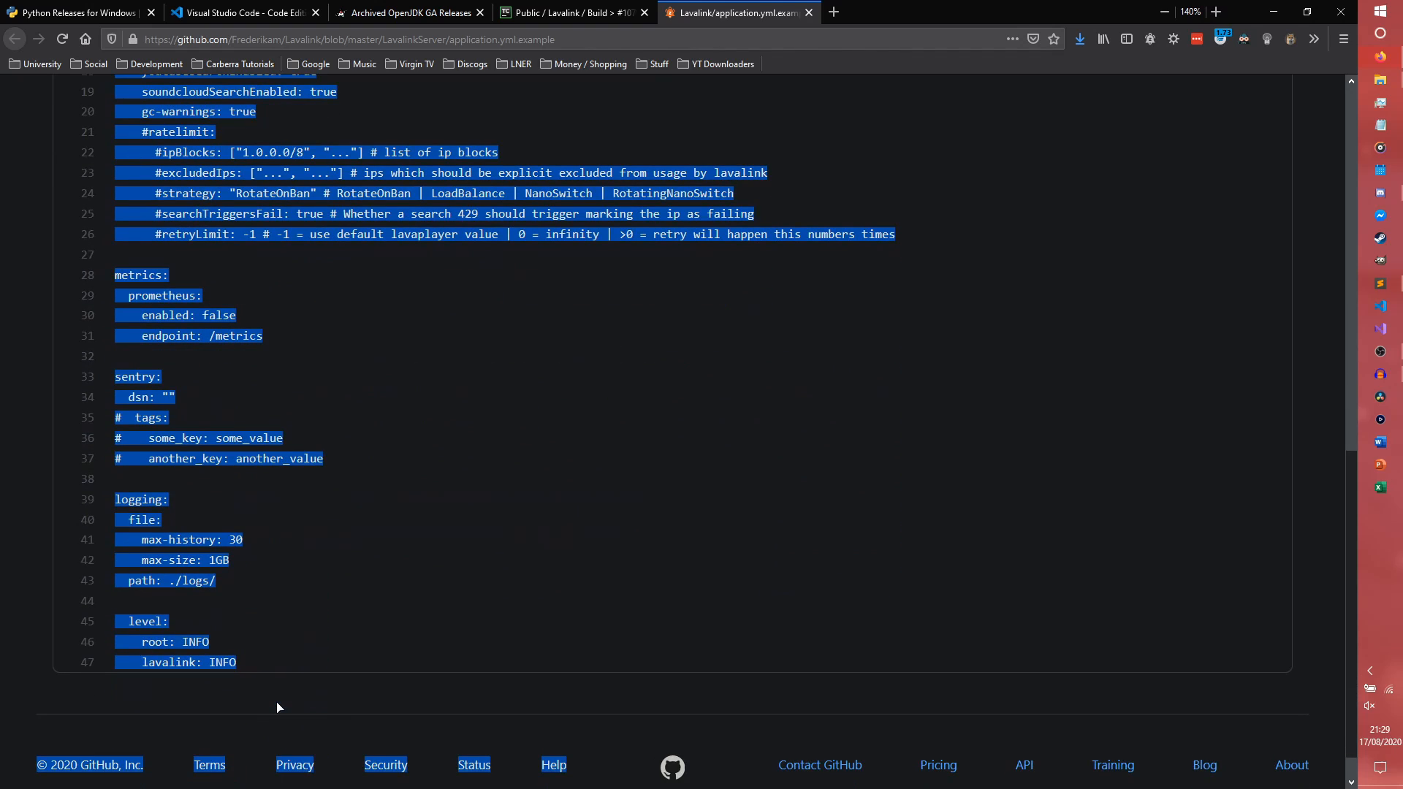
{"action": "left_click", "coordinate": [250, 662]}
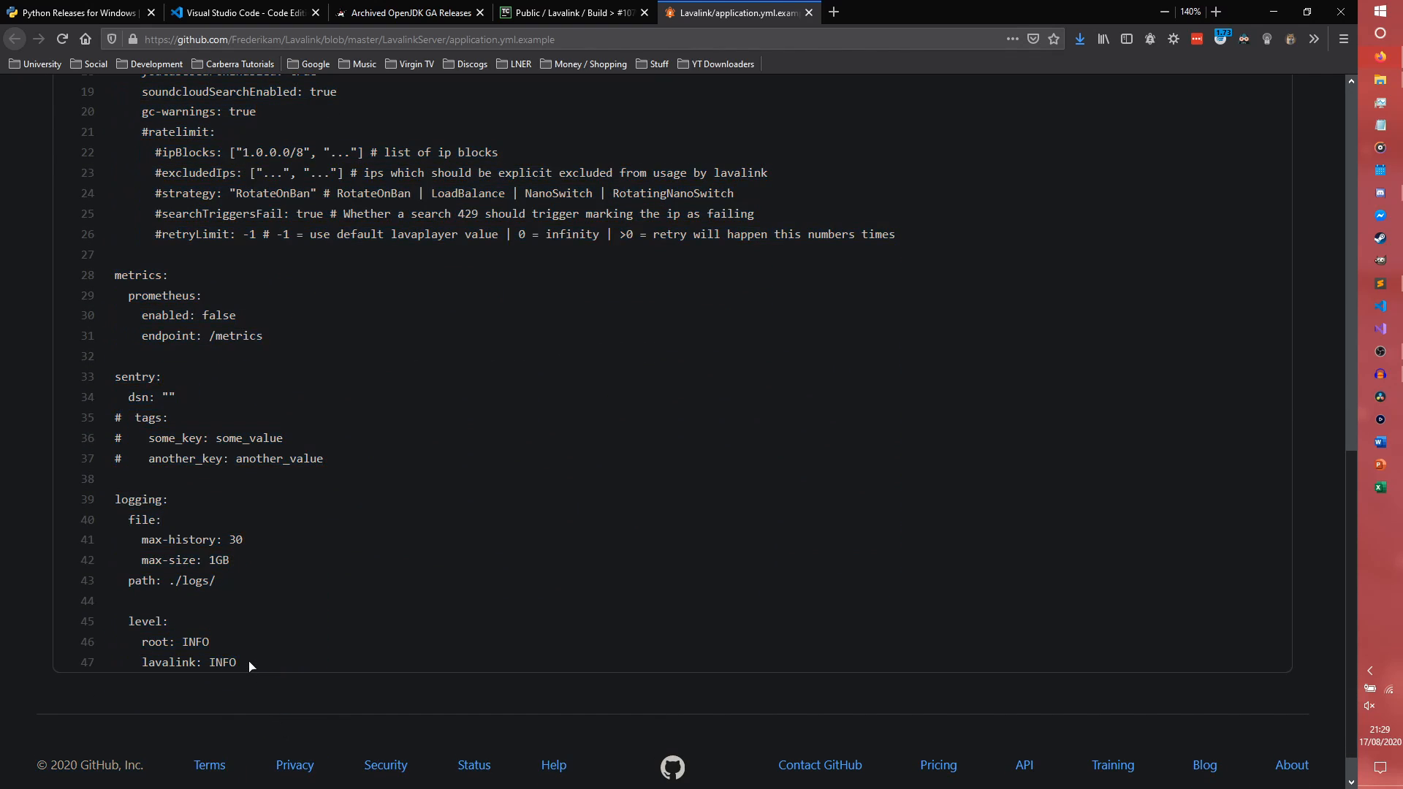
{"action": "scroll", "scroll_direction": "down", "scroll_amount": 3}
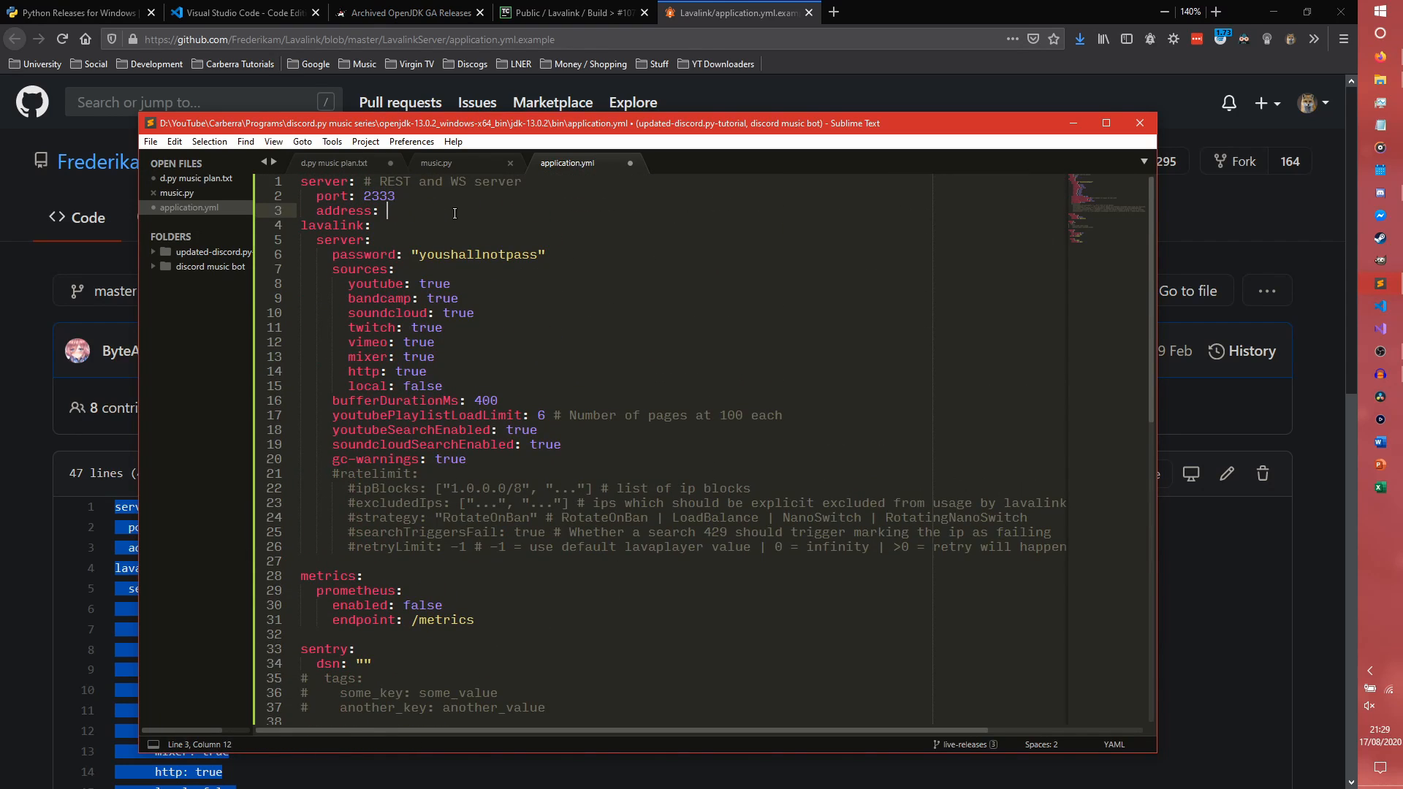
Set the server address to 127.0.0.1 in application.yml and save it
{"action": "type", "text": "127"}
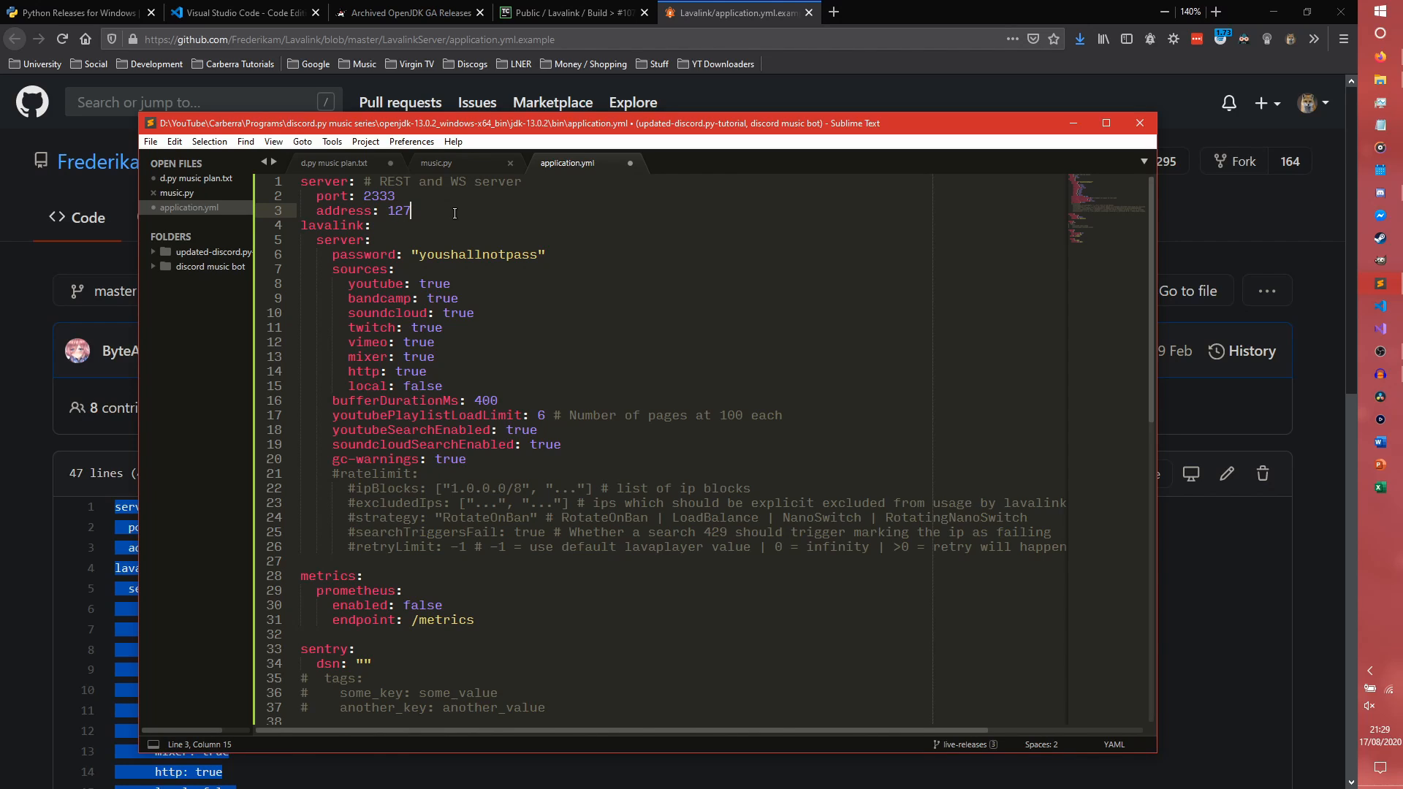
{"action": "type", "text": ".0.0.1"}
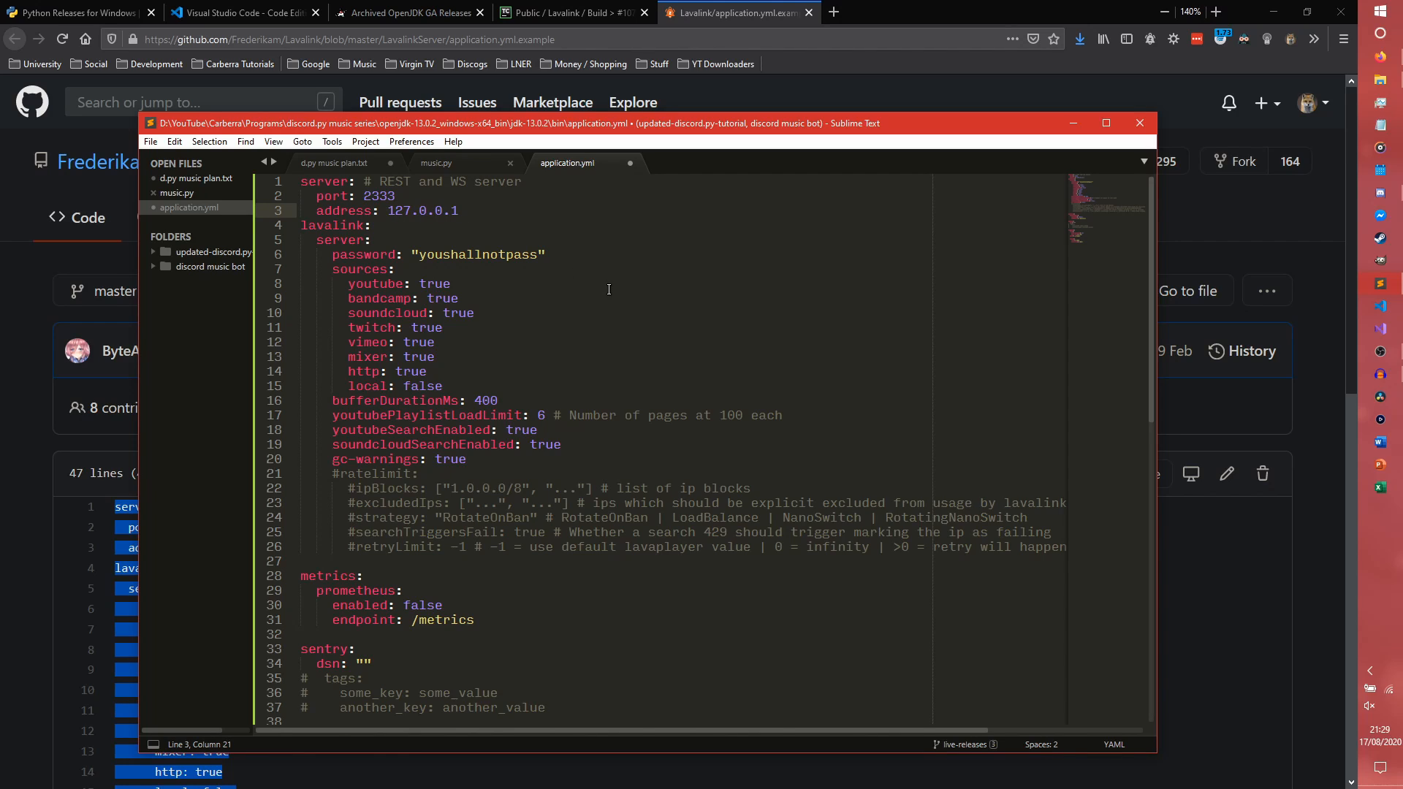
{"action": "key", "text": "ctrl+s"}
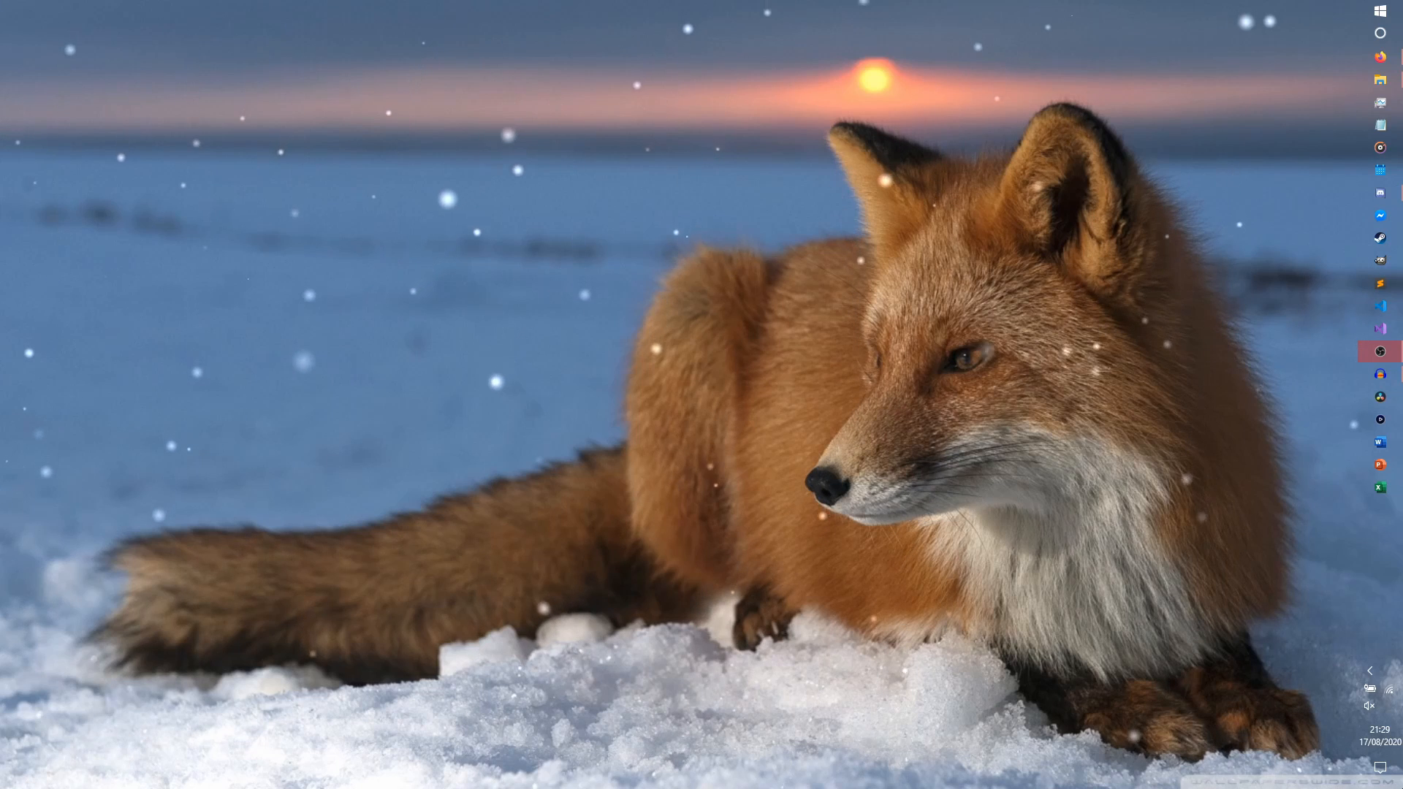
Launch a Command Prompt window from the Start menu search
{"action": "type", "text": "cmd"}
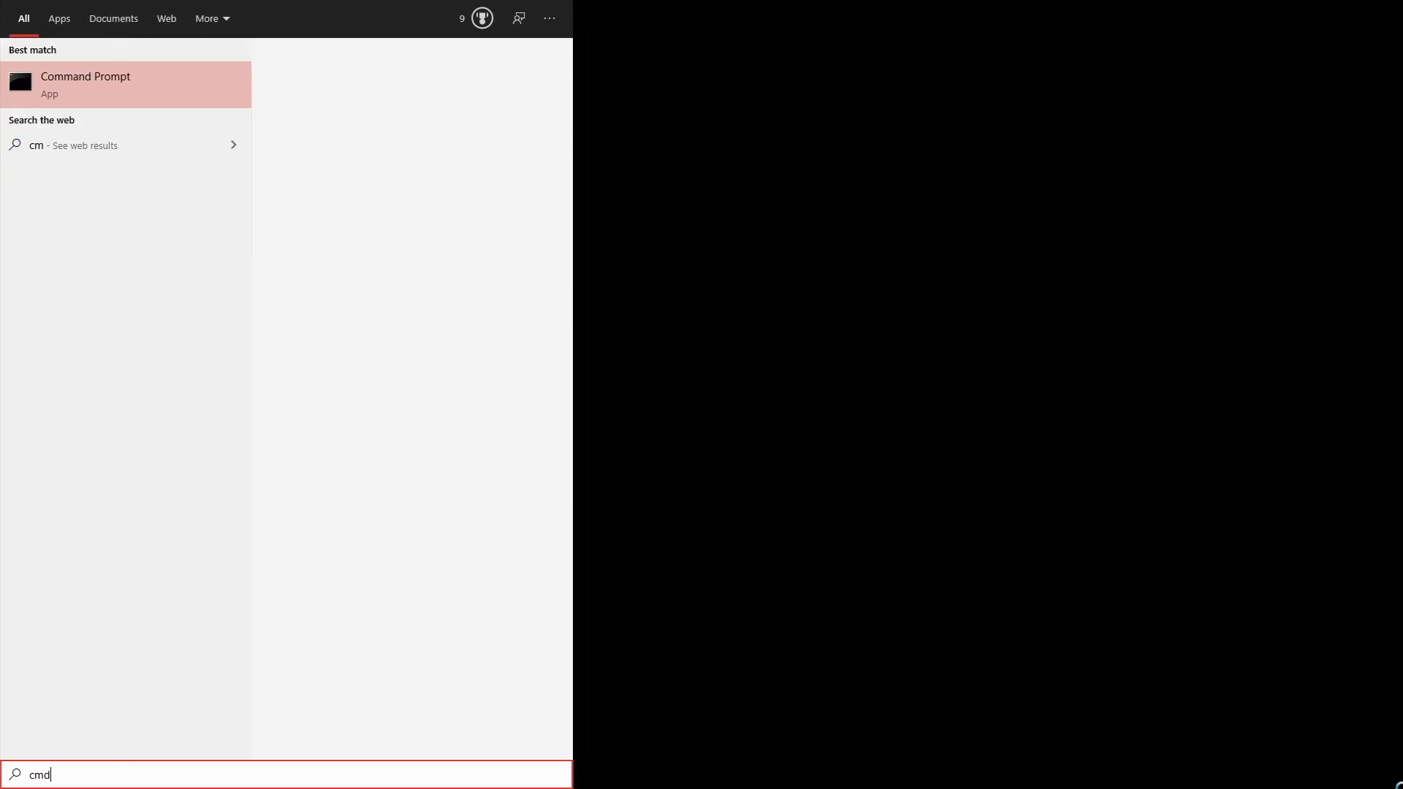
{"action": "left_click", "coordinate": [85, 85]}
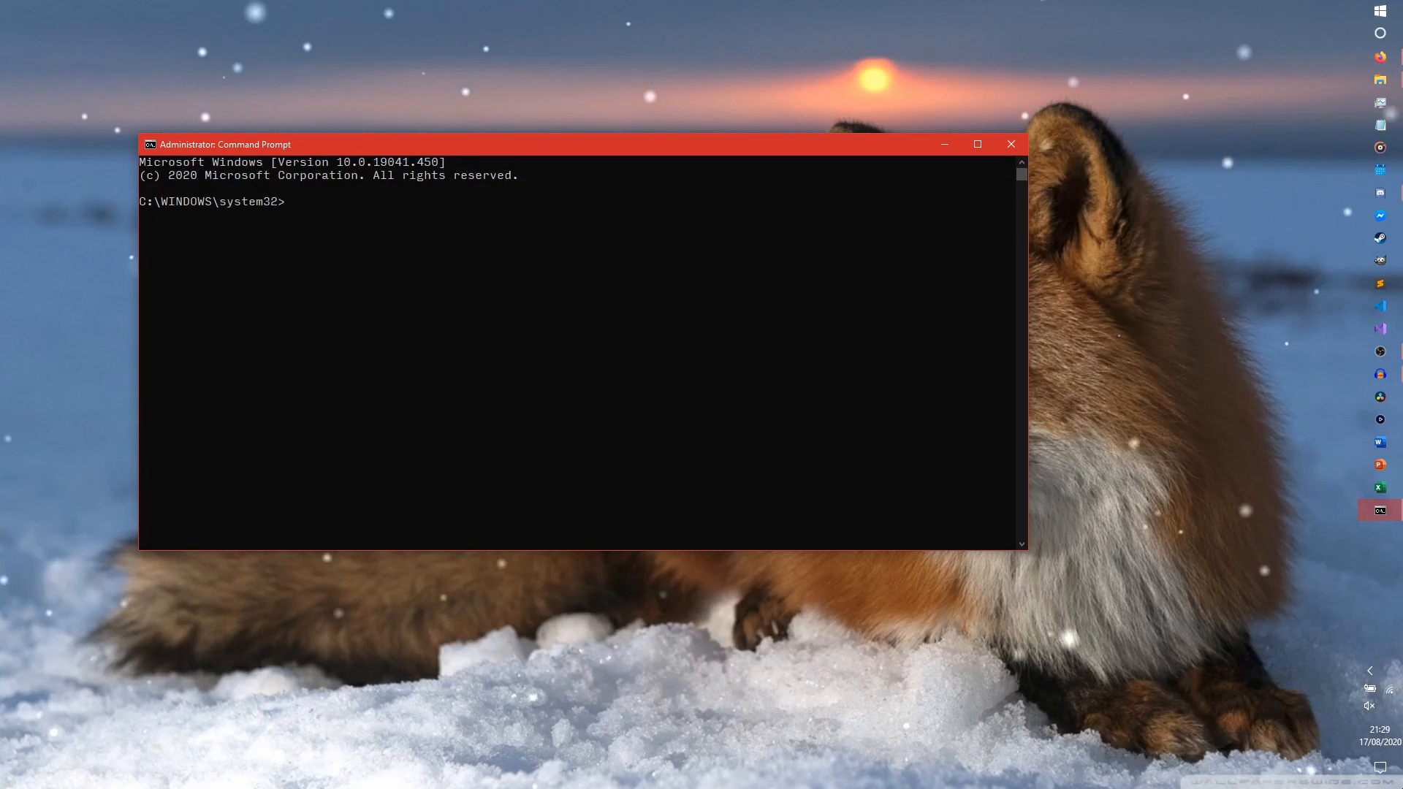
Run py -3.8 -m pip install discord.py[voice] wavelink
{"action": "type", "text": "py -3"}
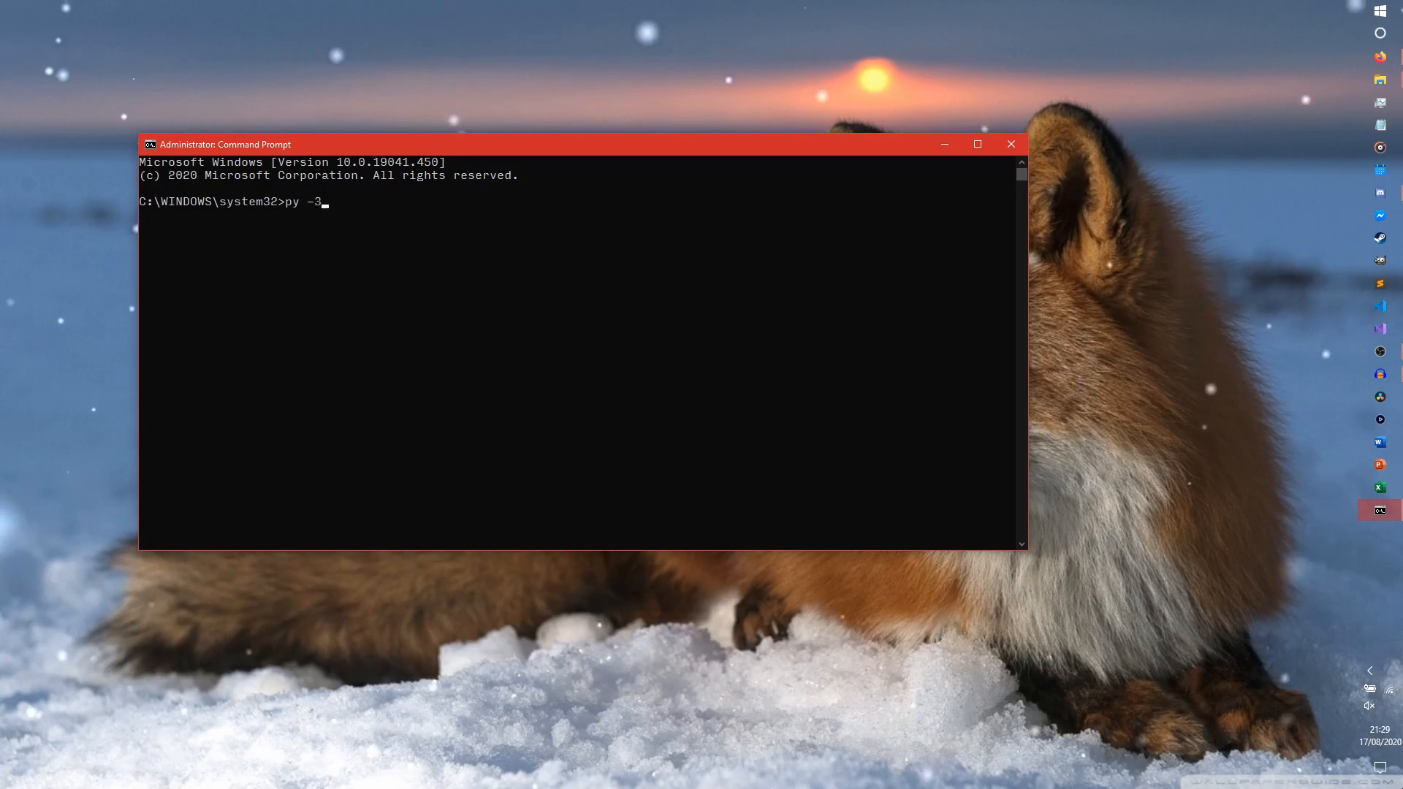
{"action": "type", "text": ".8 -pi"}
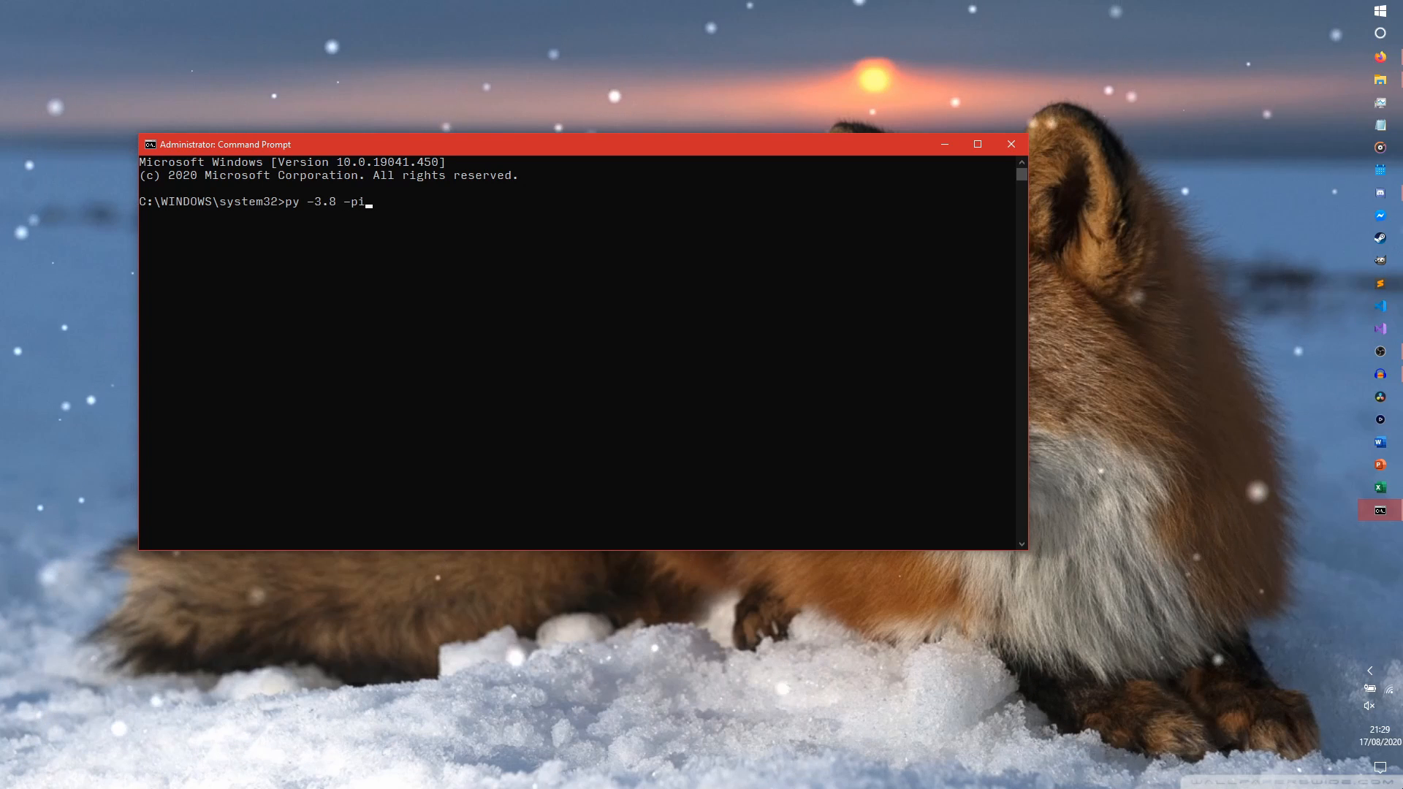
{"action": "type", "text": "m pip"}
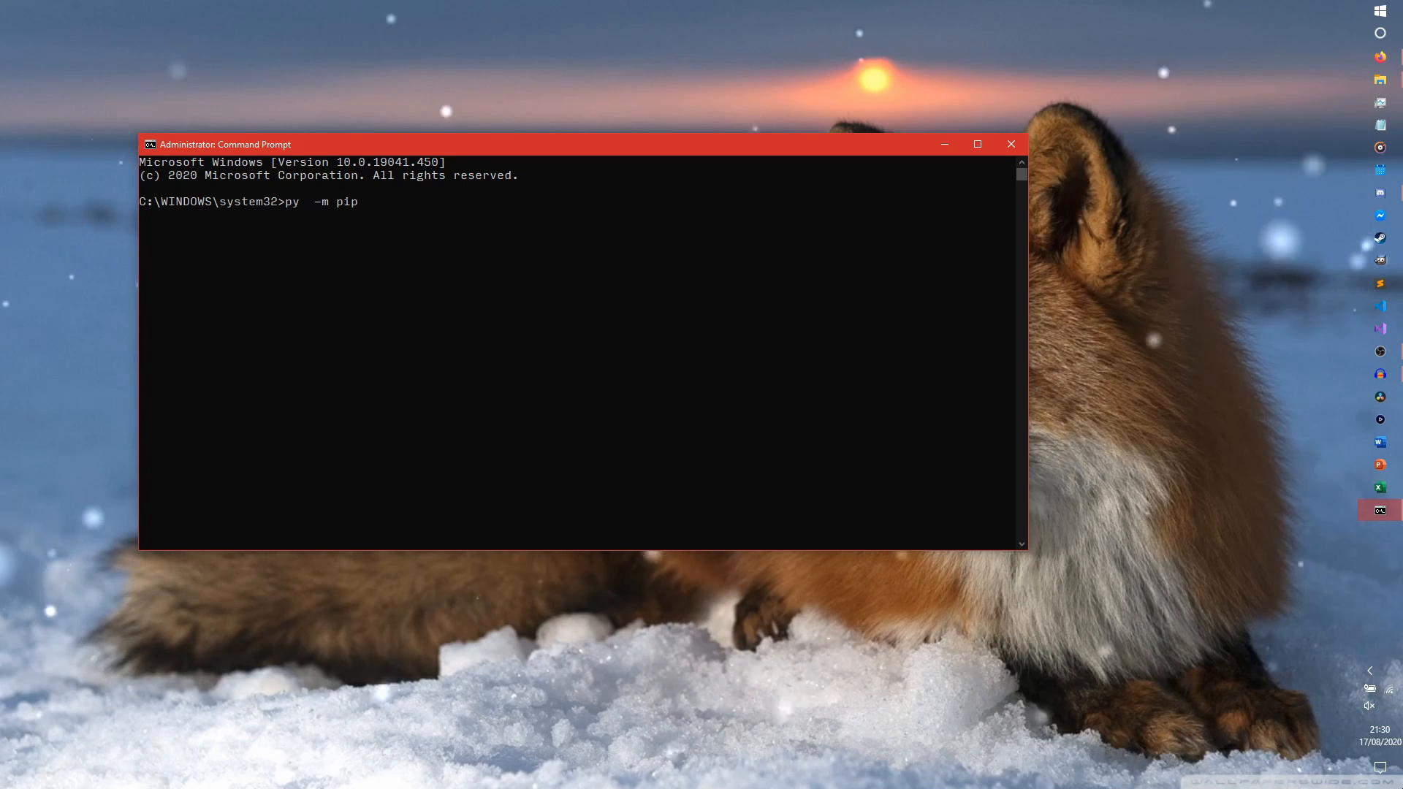
{"action": "type", "text": "-3.8"}
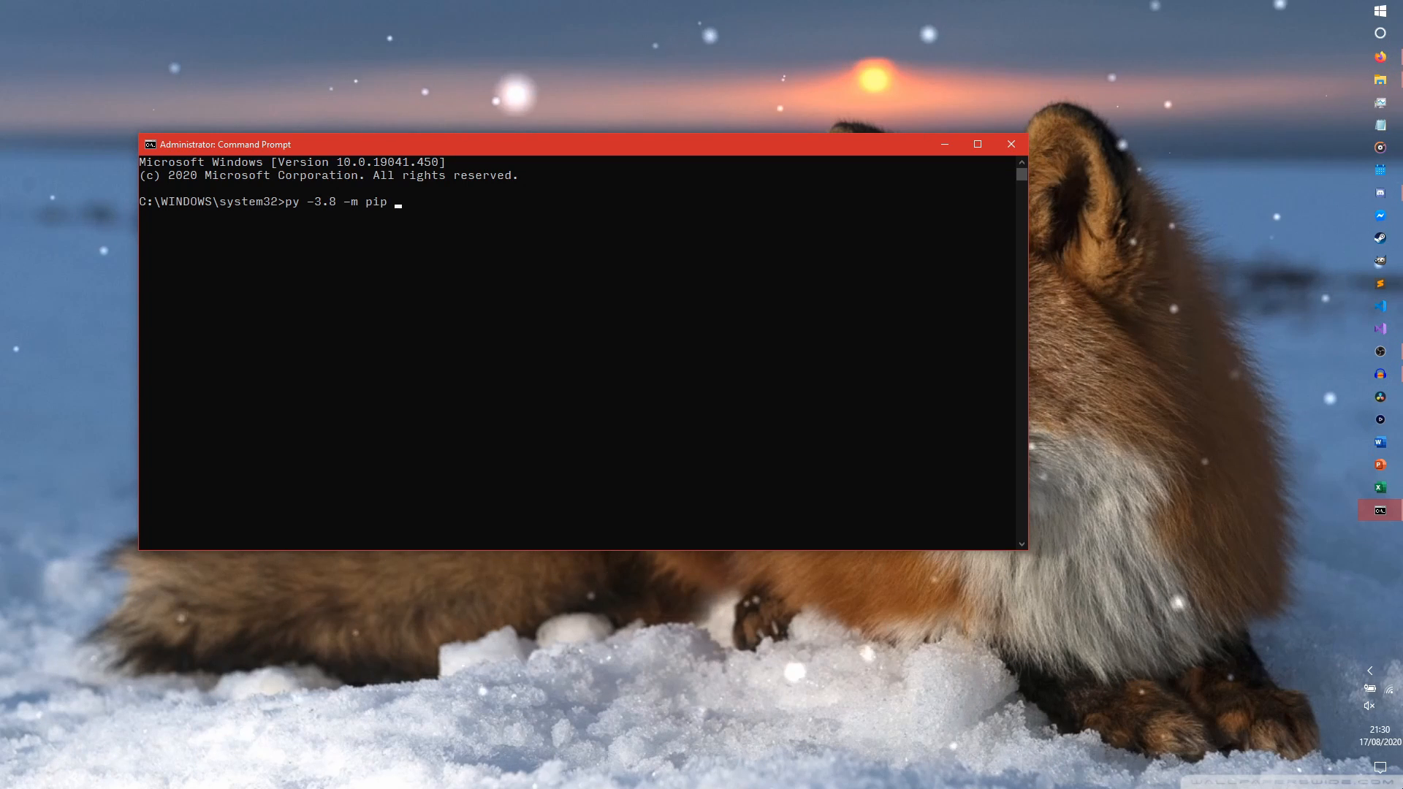
{"action": "type", "text": "install discord."}
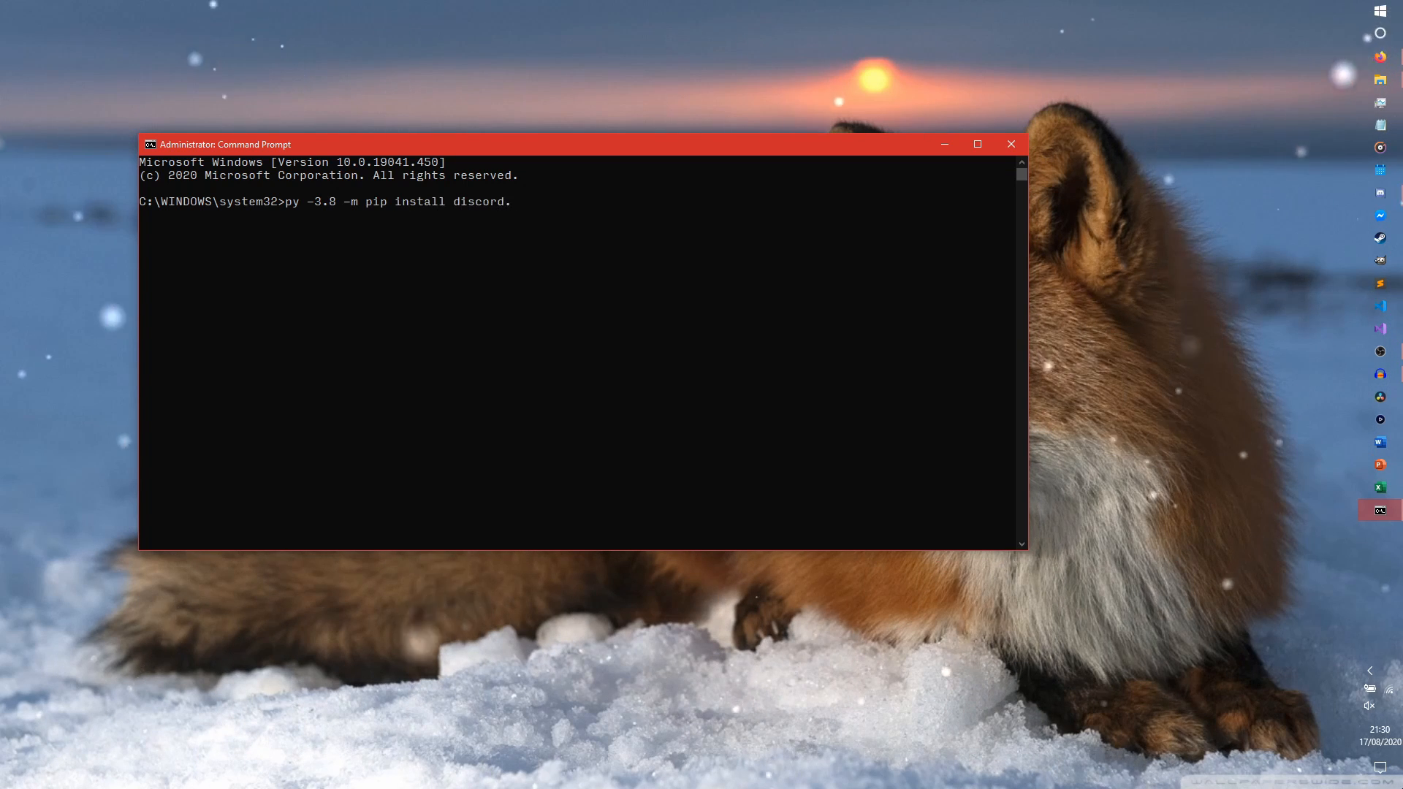
{"action": "type", "text": "py["}
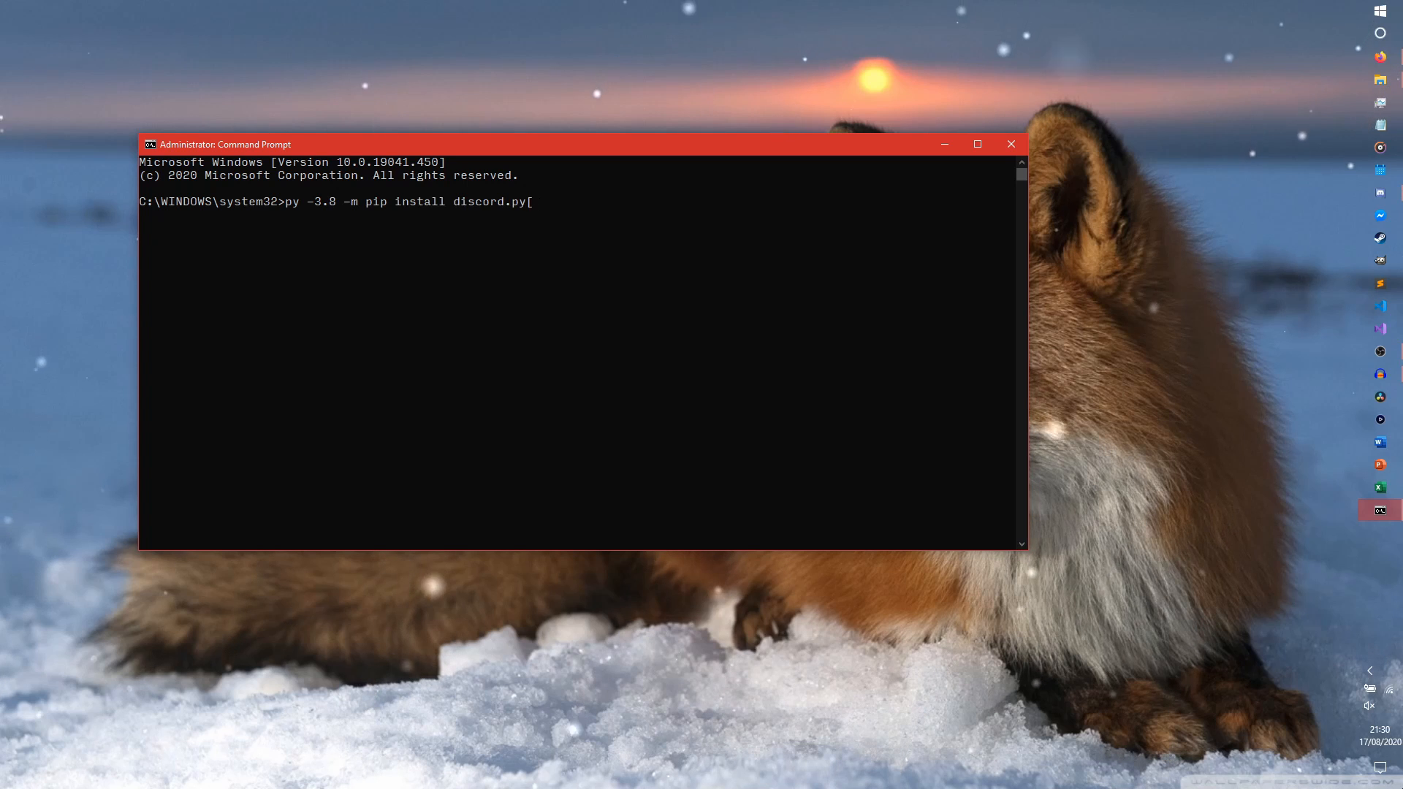
{"action": "type", "text": "voice]"}
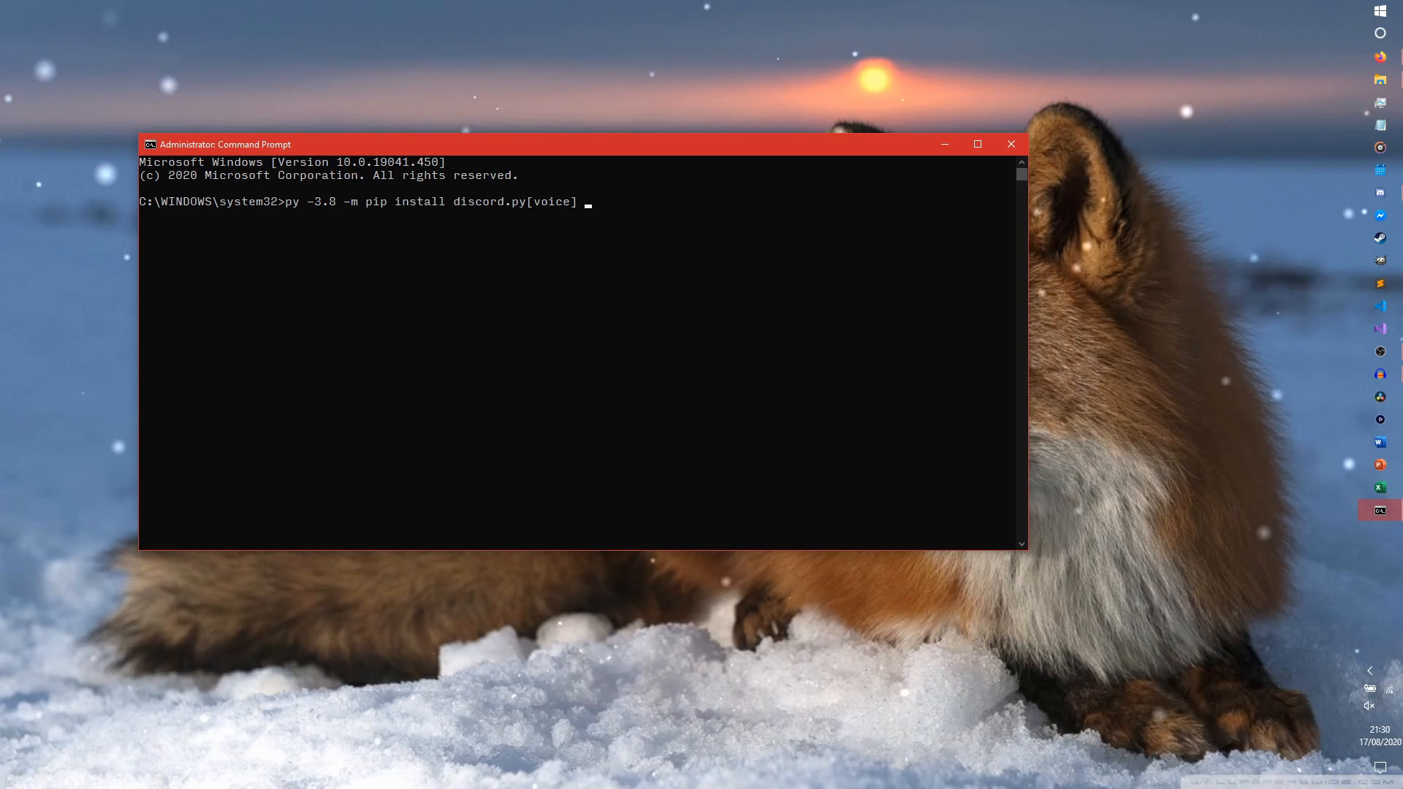
{"action": "type", "text": "wavelink"}
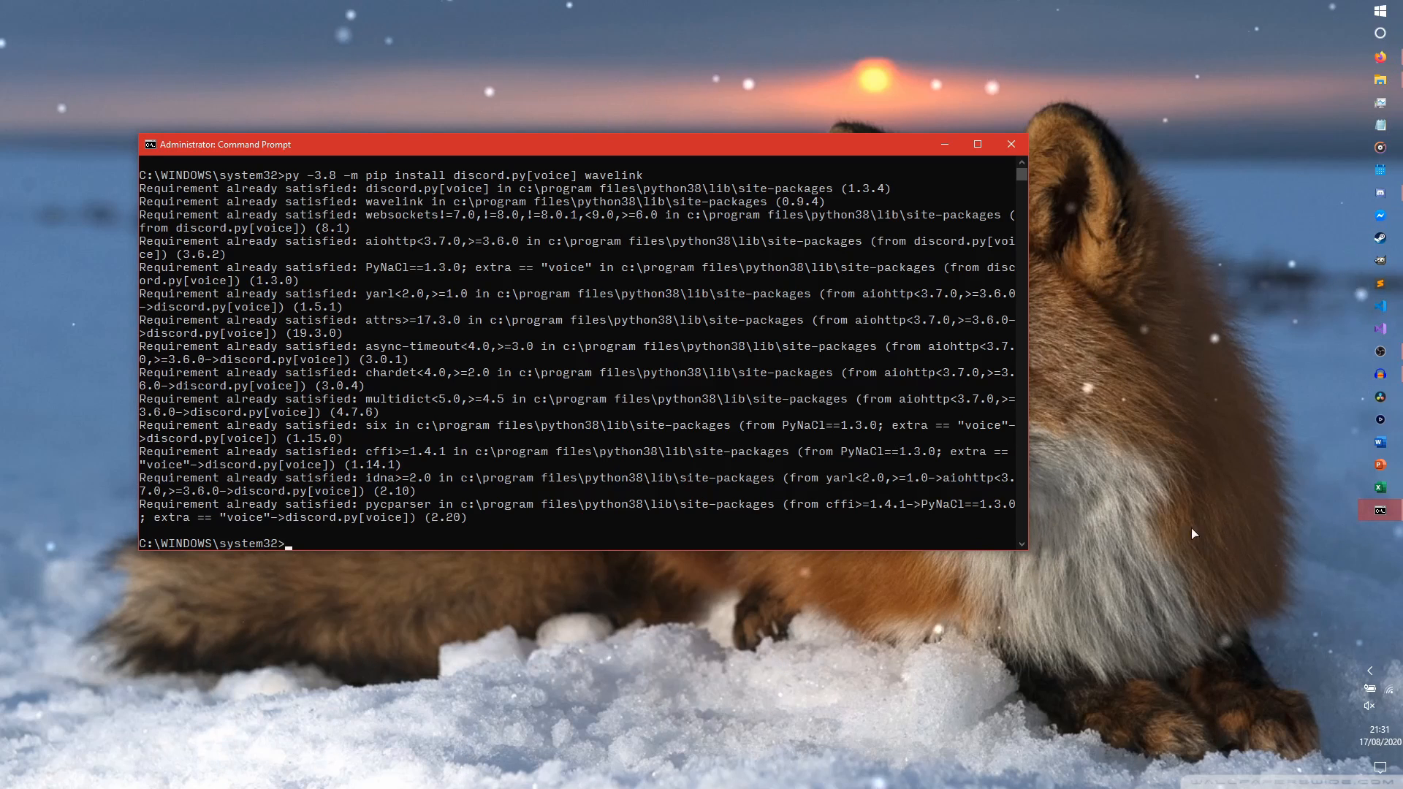
{"action": "mouse_move", "coordinate": [736, 445]}
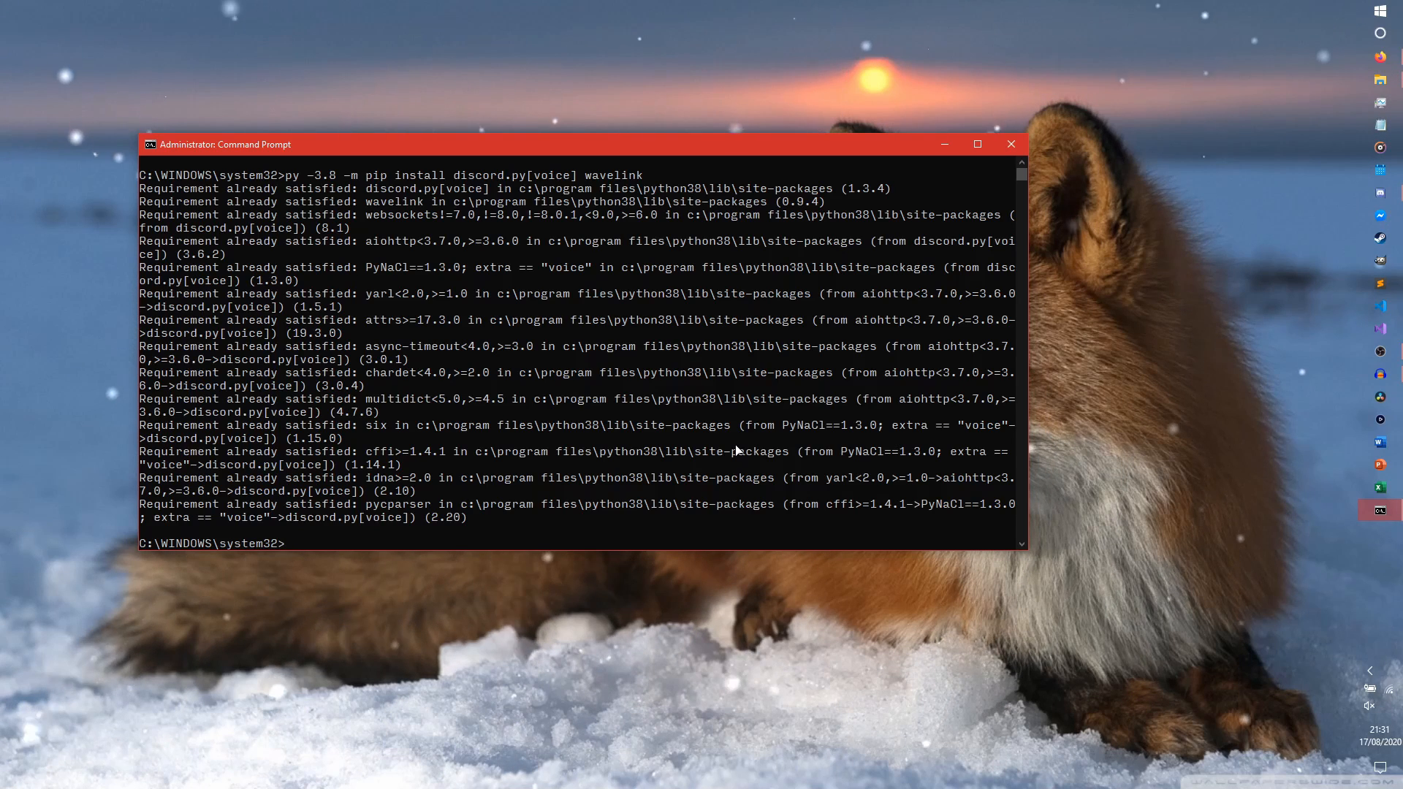
{"action": "mouse_move", "coordinate": [858, 623]}
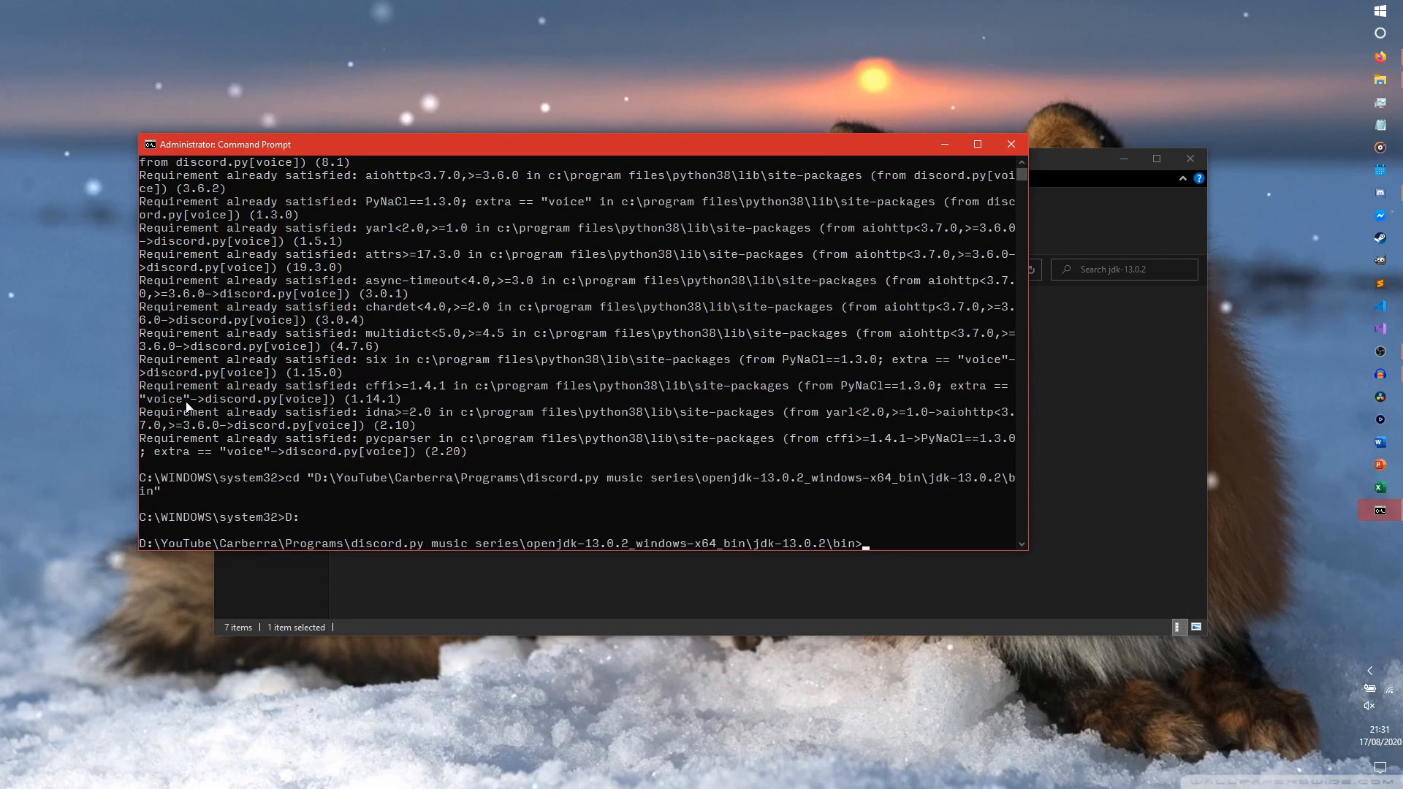
Run java -jar Lavalink.jar from the jdk-13.0.2 bin folder to start the server
{"action": "type", "text": "java -"}
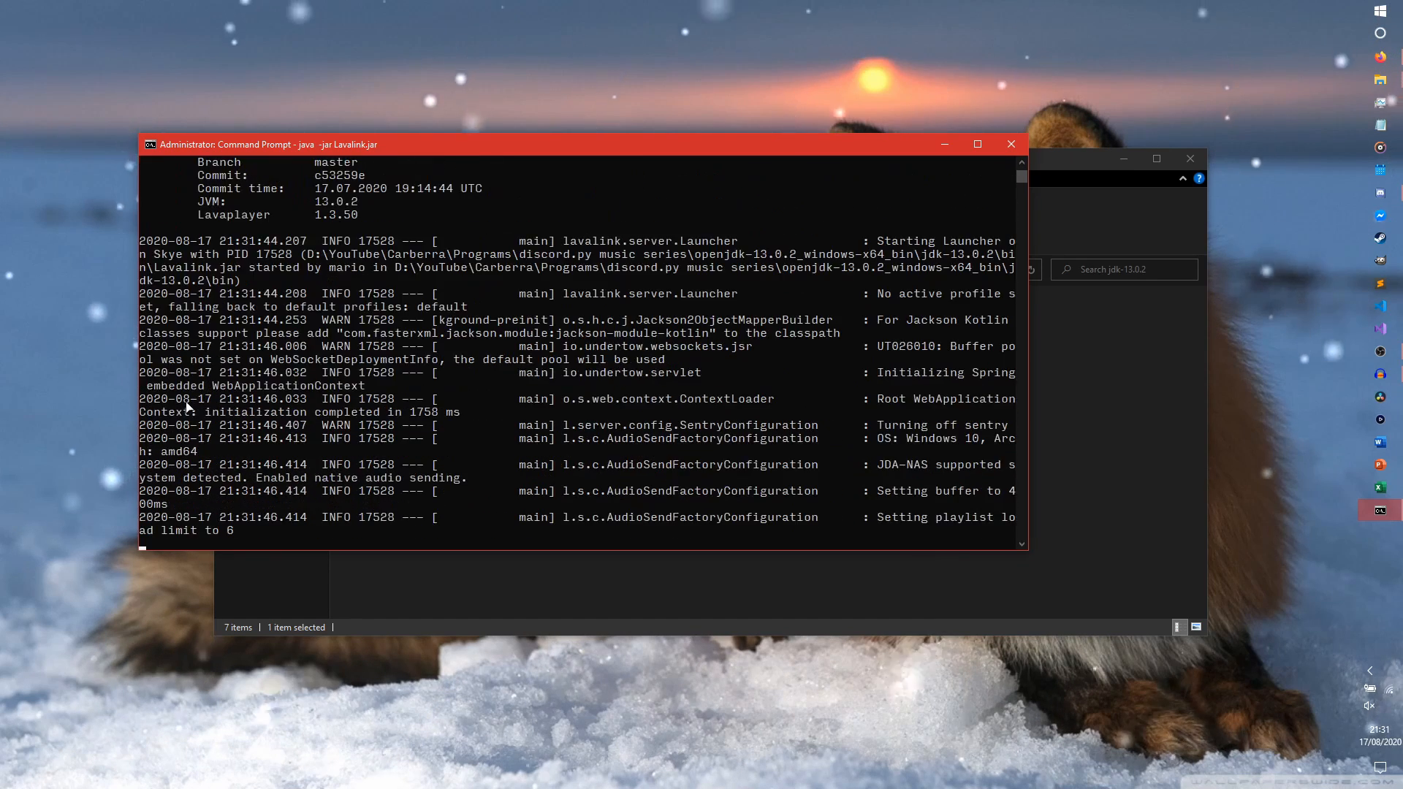
{"action": "scroll", "scroll_direction": "down", "scroll_amount": 3}
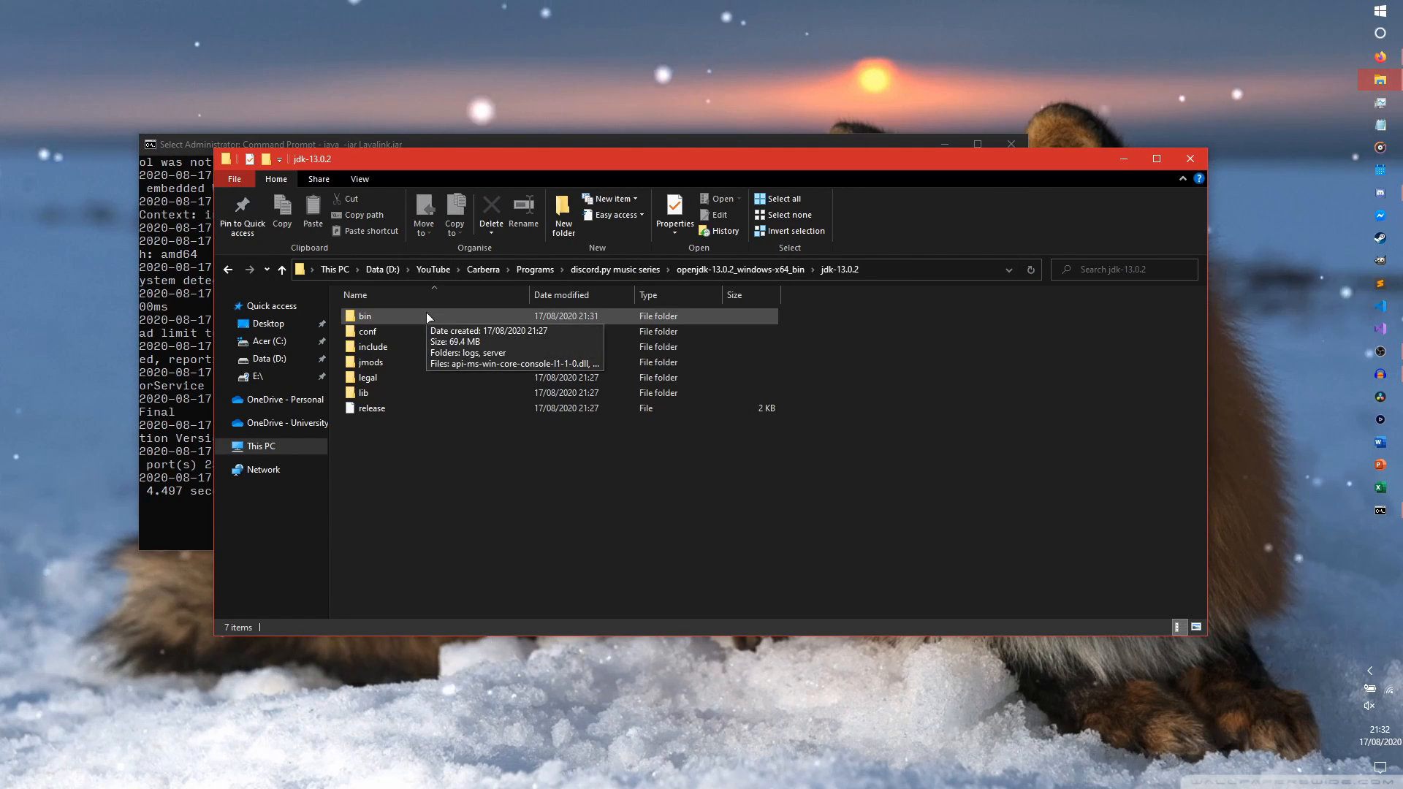
Enter the jdk-13.0.2 bin folder and select application.yml in it
{"action": "double_click", "coordinate": [364, 316]}
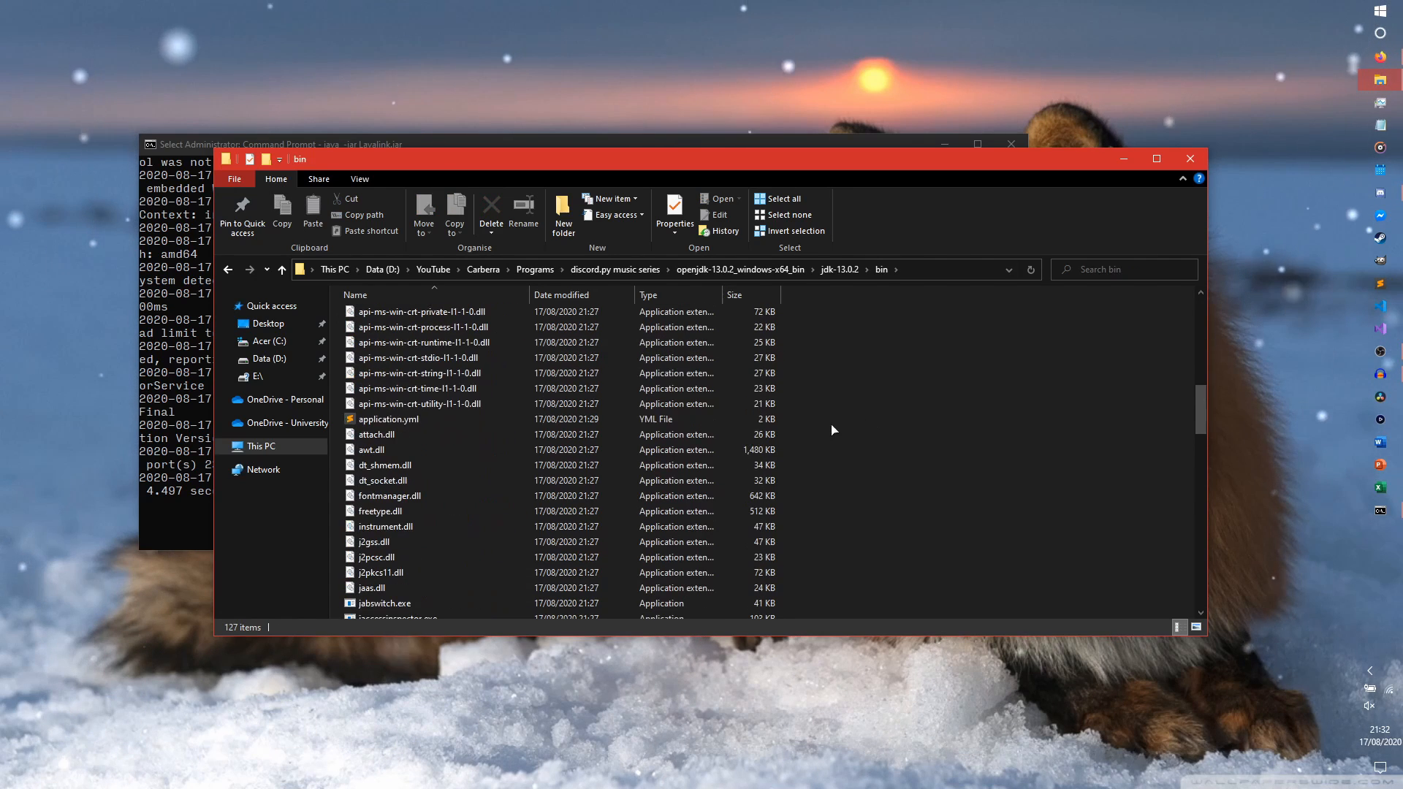
{"action": "left_click", "coordinate": [388, 420]}
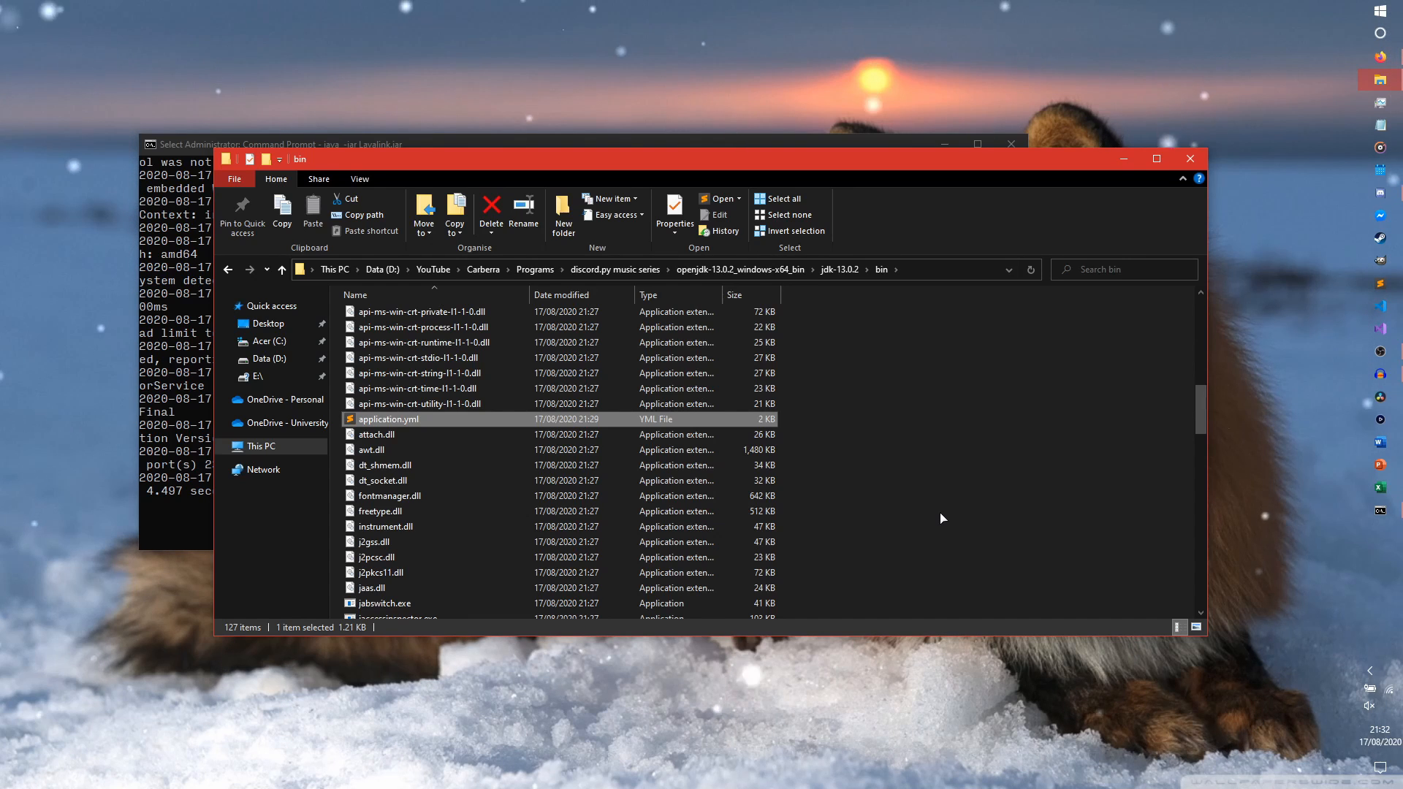
{"action": "mouse_move", "coordinate": [925, 513]}
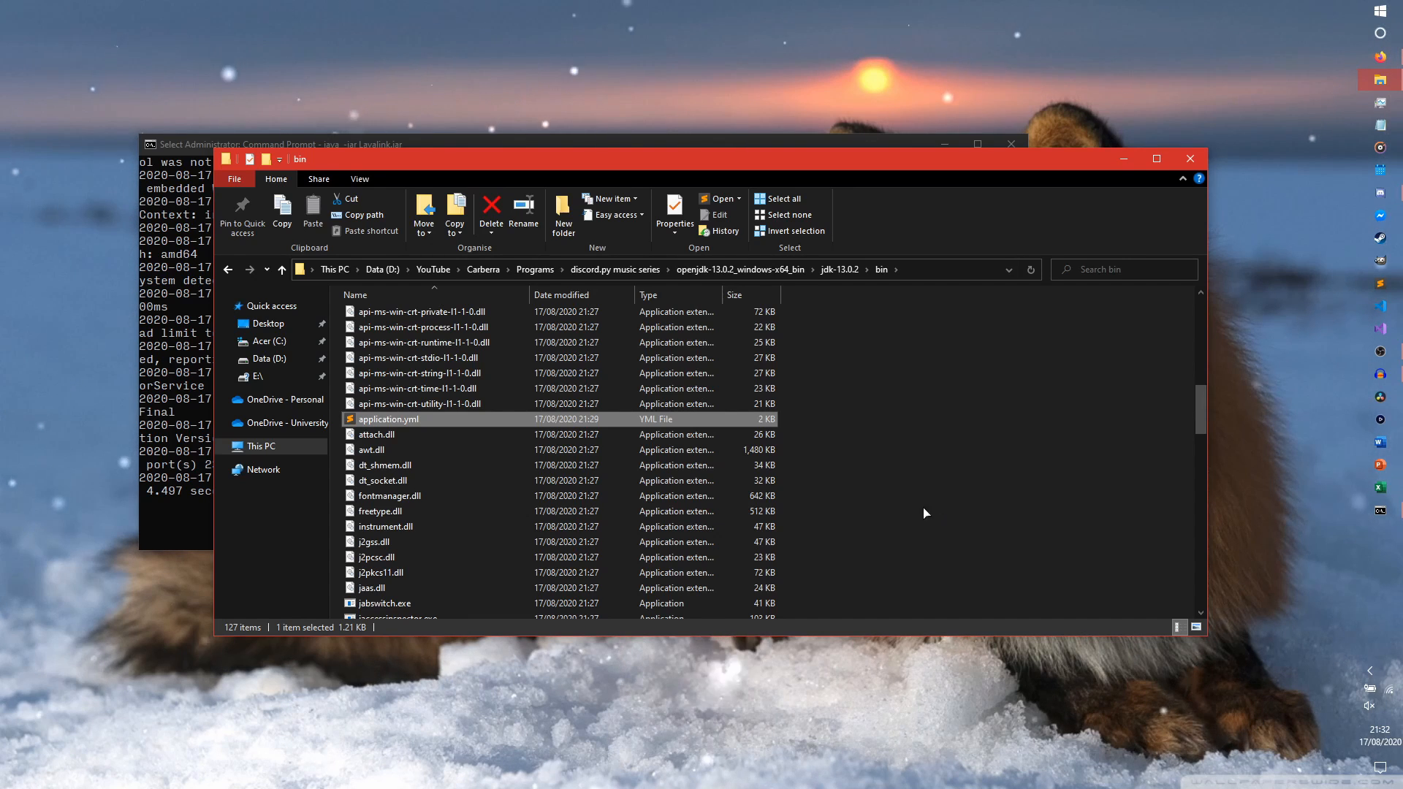
{"action": "mouse_move", "coordinate": [982, 492]}
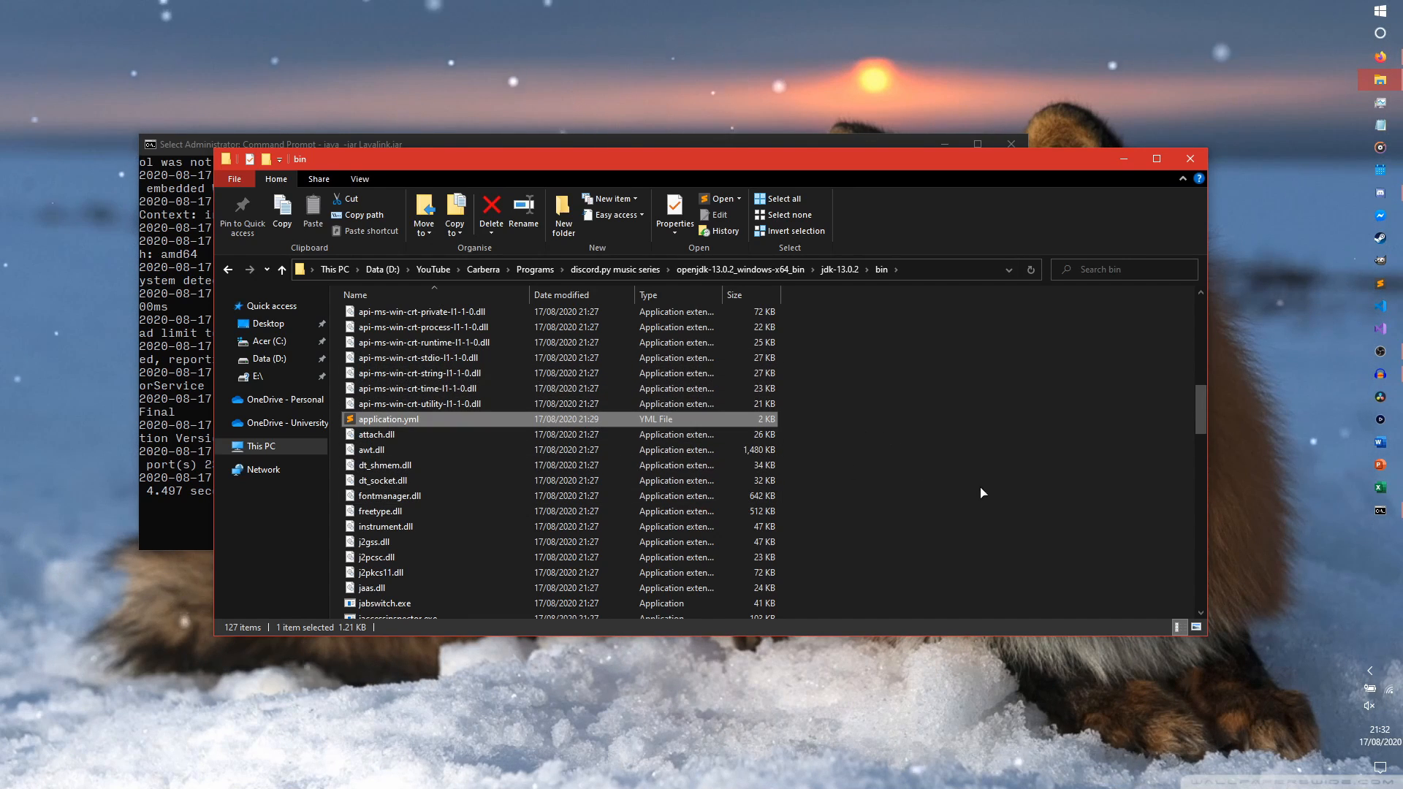